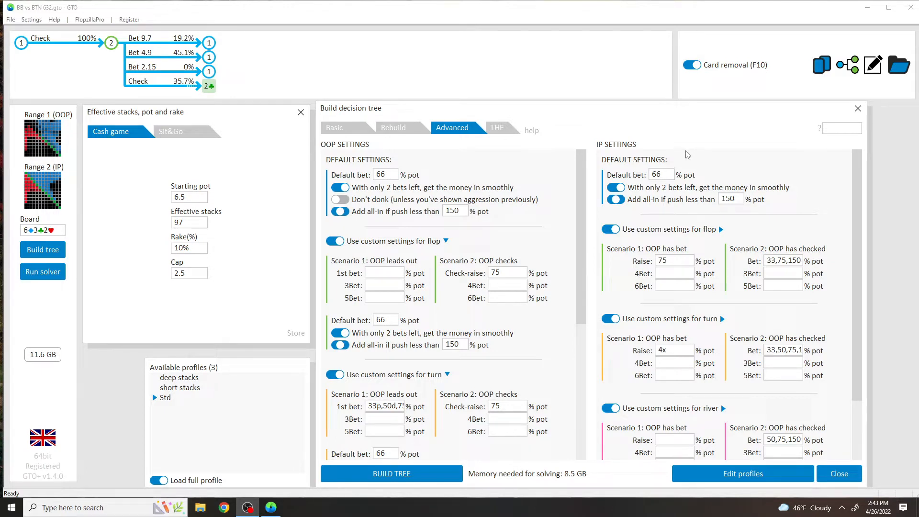
mouse_move(692, 158)
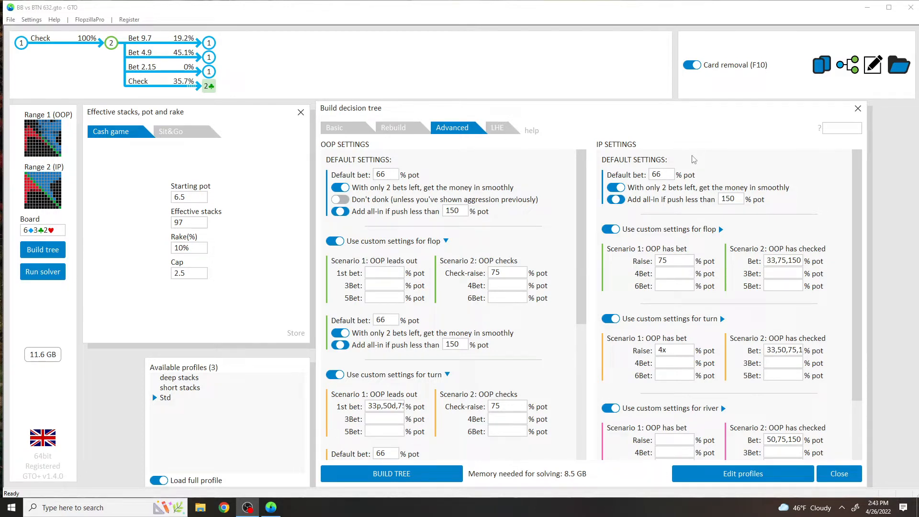
mouse_move(767, 170)
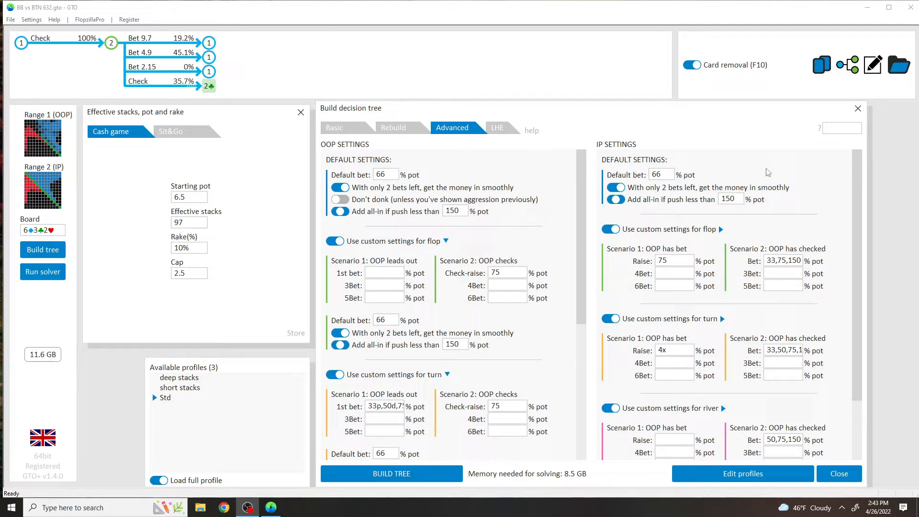
mouse_move(736, 187)
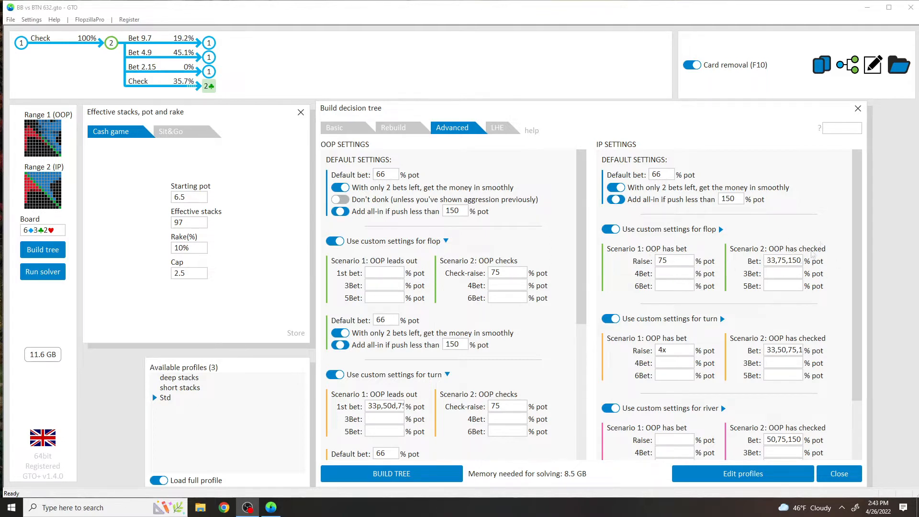
Step: Adjust the 76s entry in Range 1 and view the root strategy: Check 100%, Bet 4.3 0%
click(783, 260)
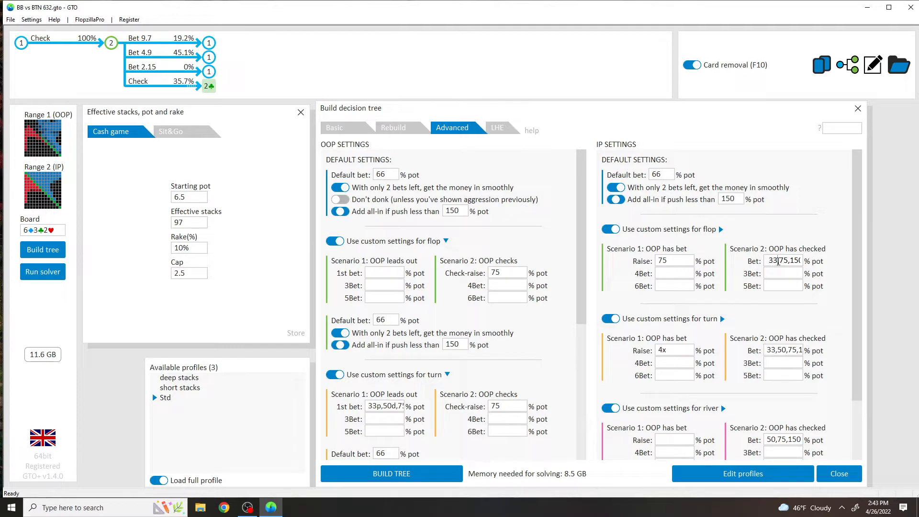
mouse_move(784, 277)
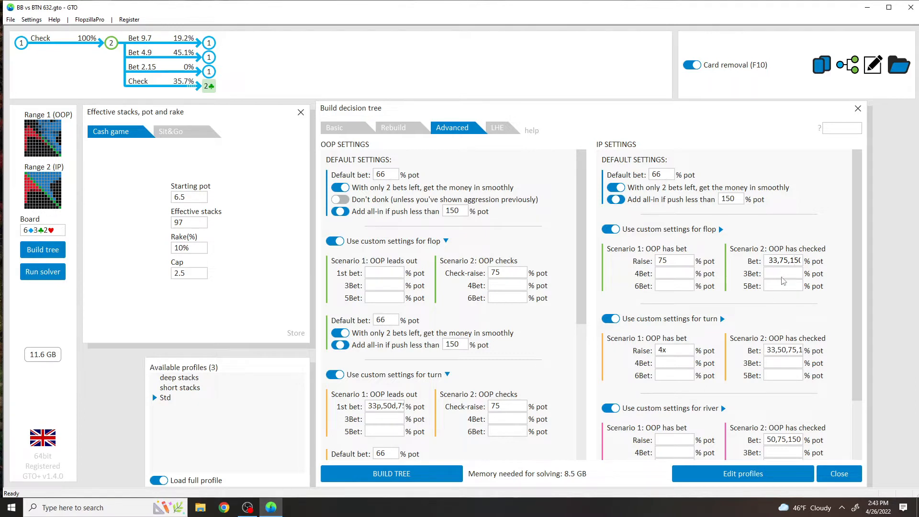
mouse_move(738, 302)
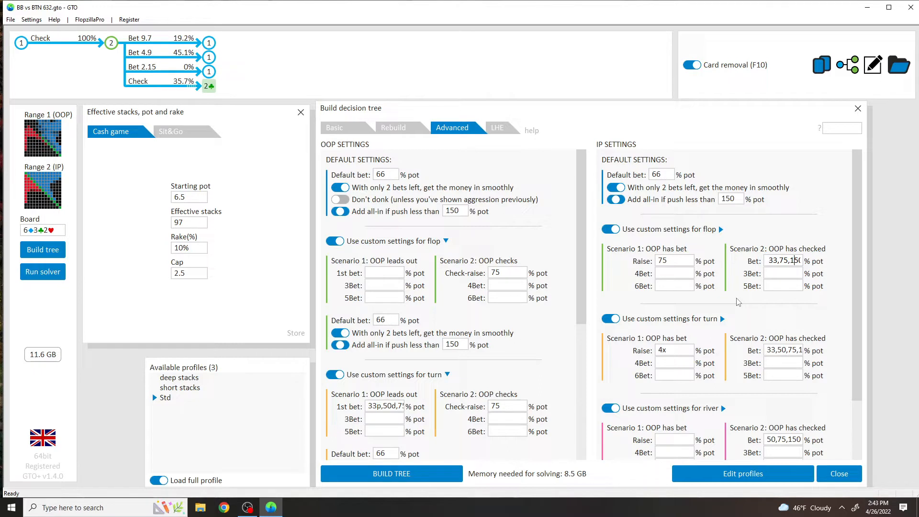
mouse_move(771, 276)
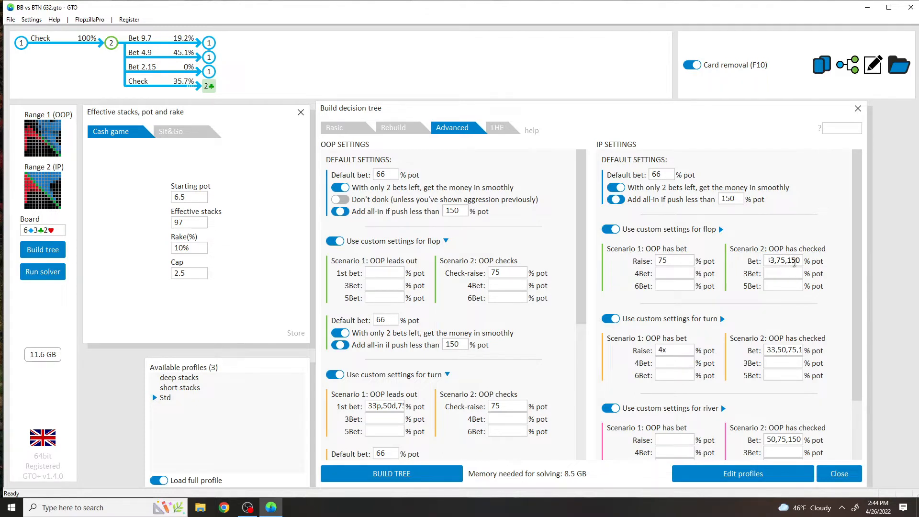
mouse_move(763, 293)
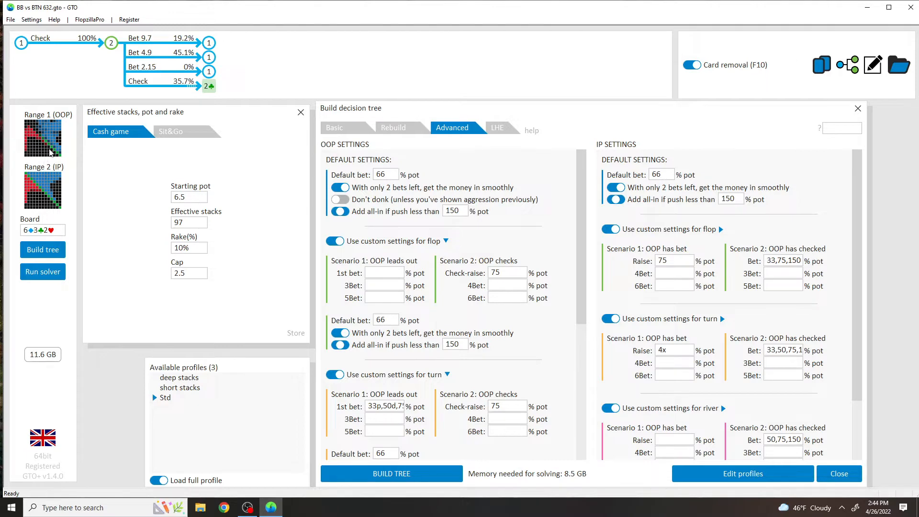
click(391, 473)
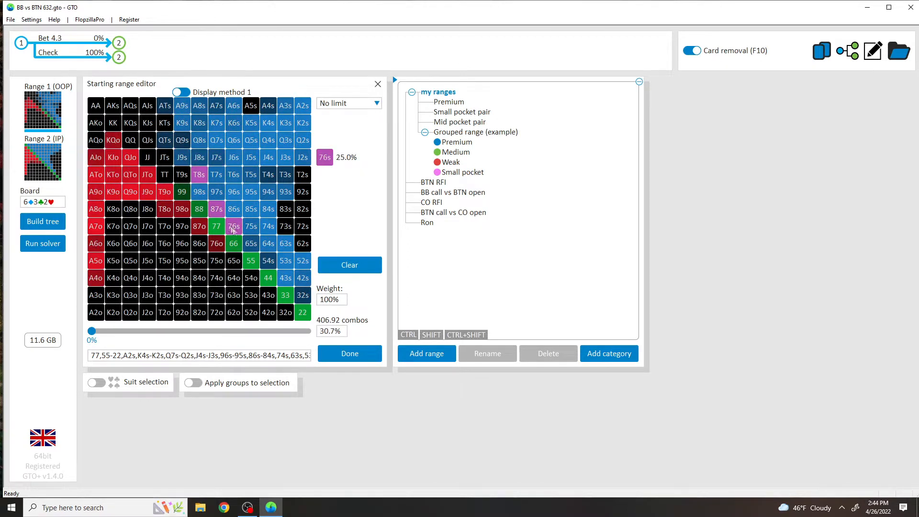
click(250, 243)
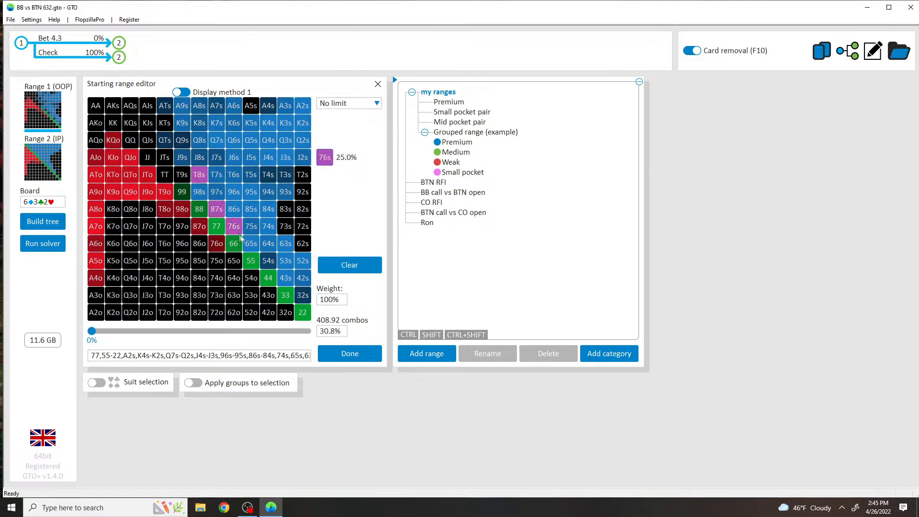
click(233, 243)
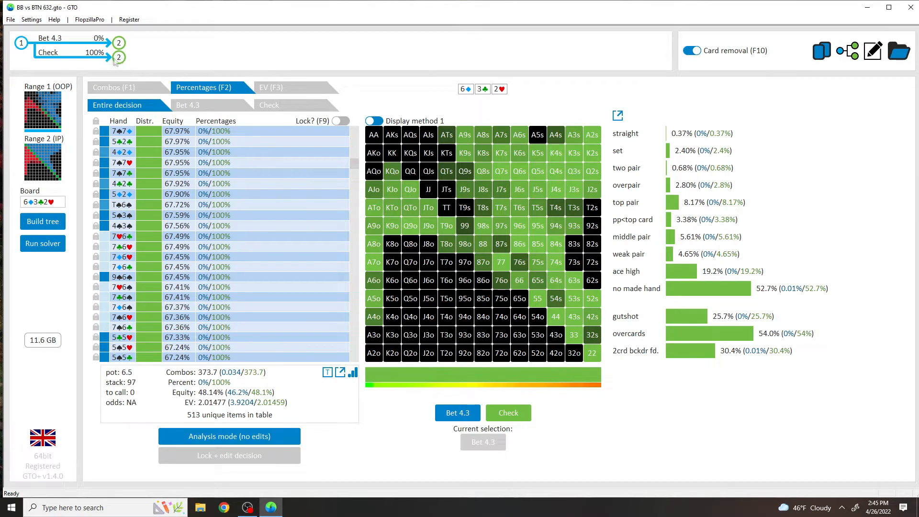
Step: Select node 2 after Check to show IP betting 4.9 at 45.1%, 9.7 at 19.2%
click(119, 57)
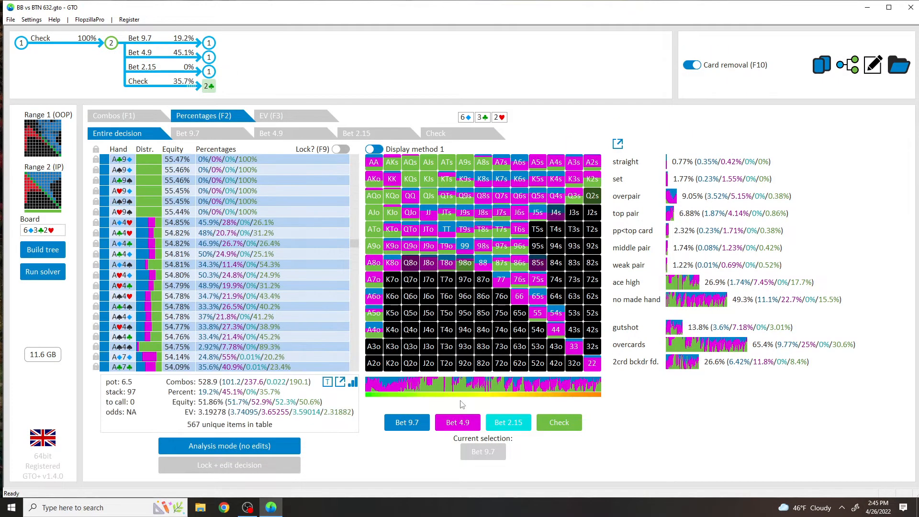
mouse_move(457, 422)
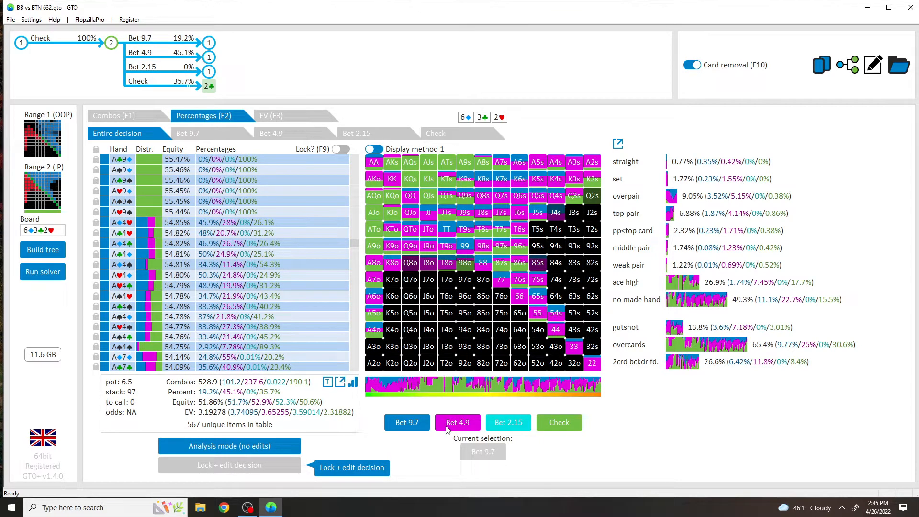
mouse_move(402, 432)
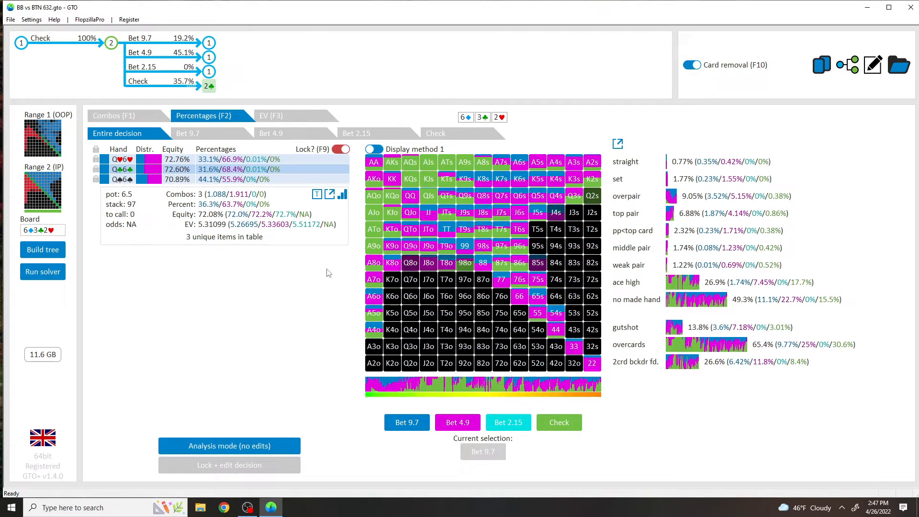
mouse_move(306, 261)
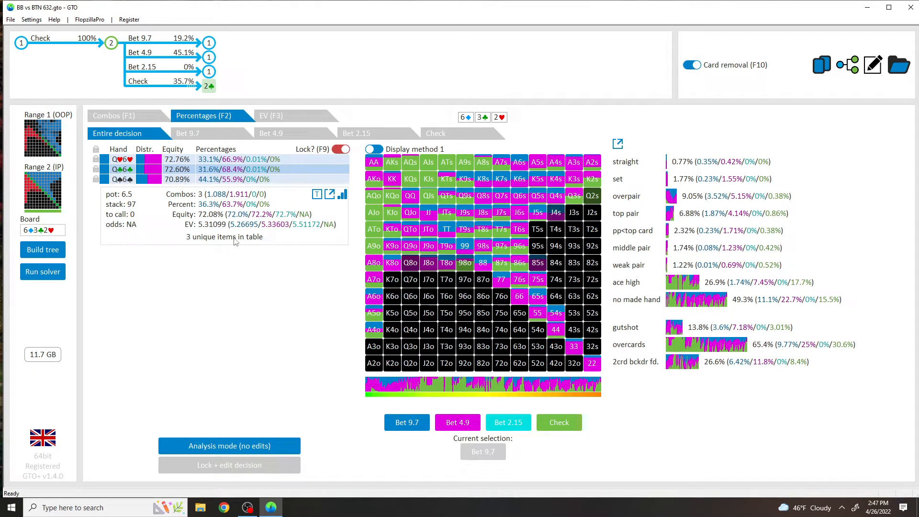
mouse_move(249, 255)
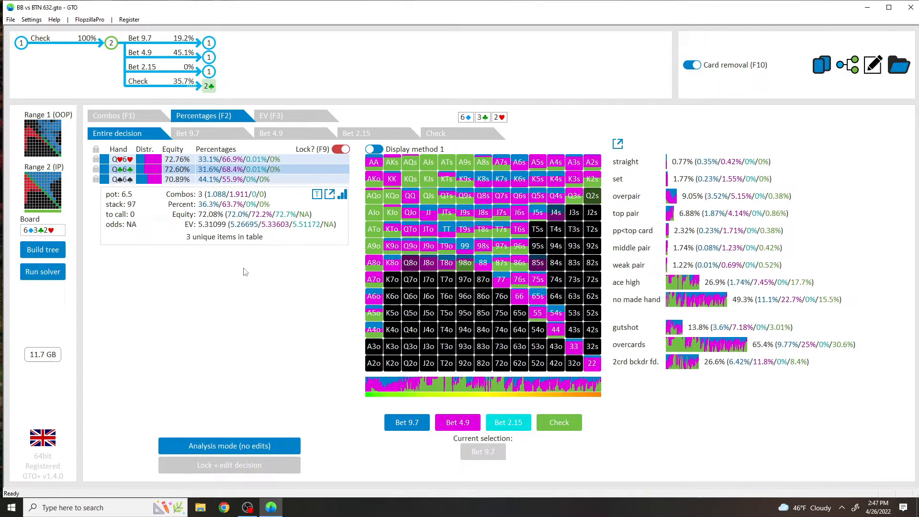
mouse_move(222, 259)
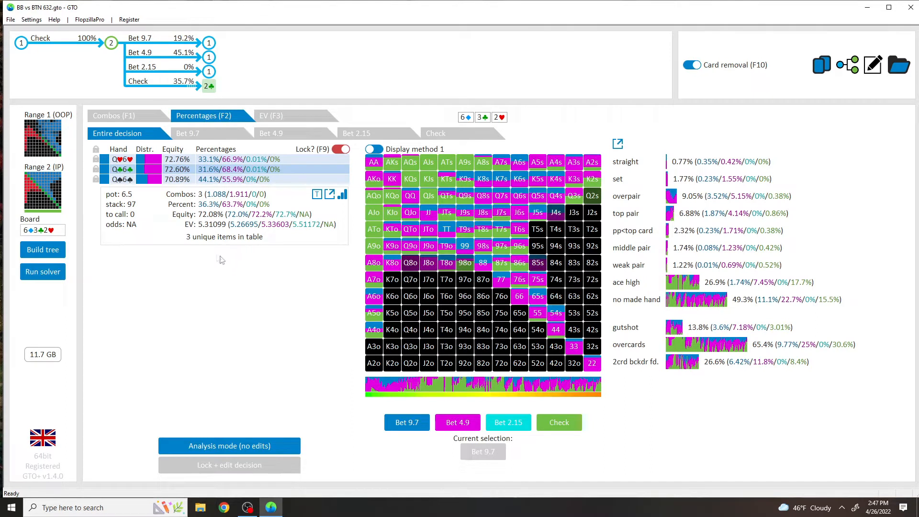
mouse_move(204, 249)
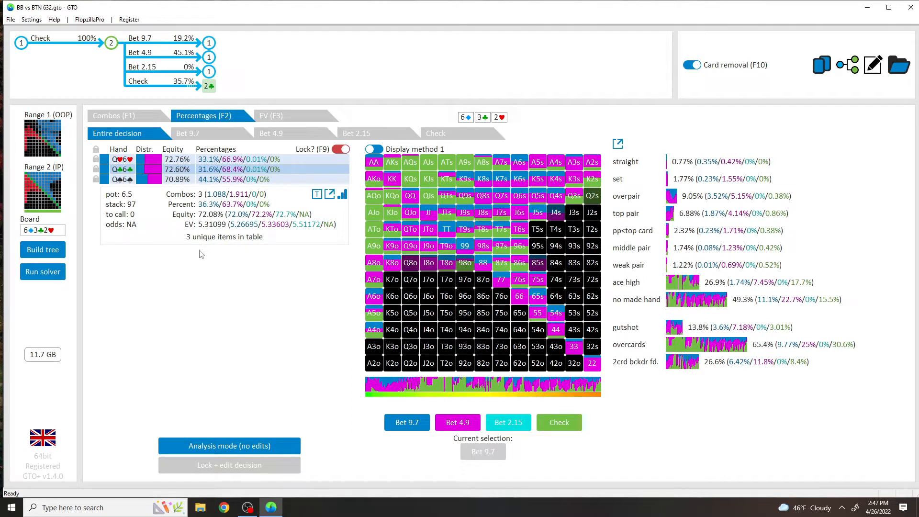
mouse_move(254, 284)
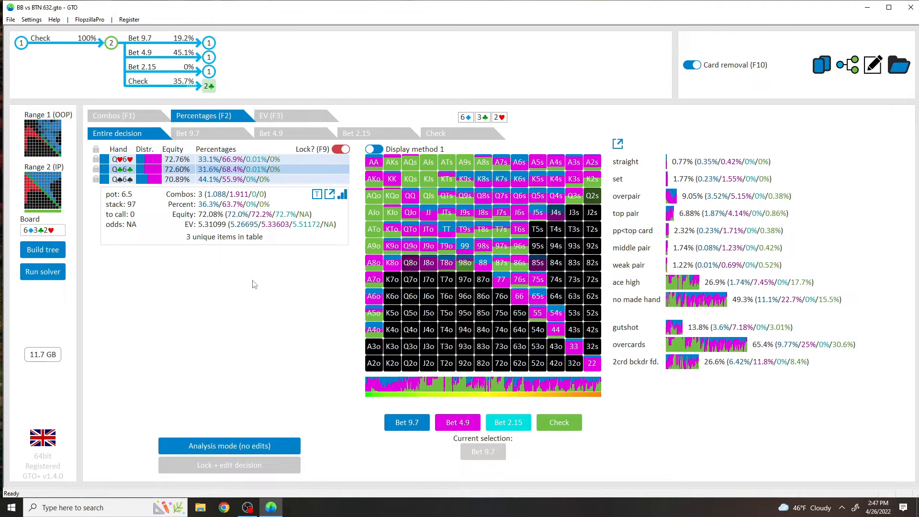
mouse_move(246, 284)
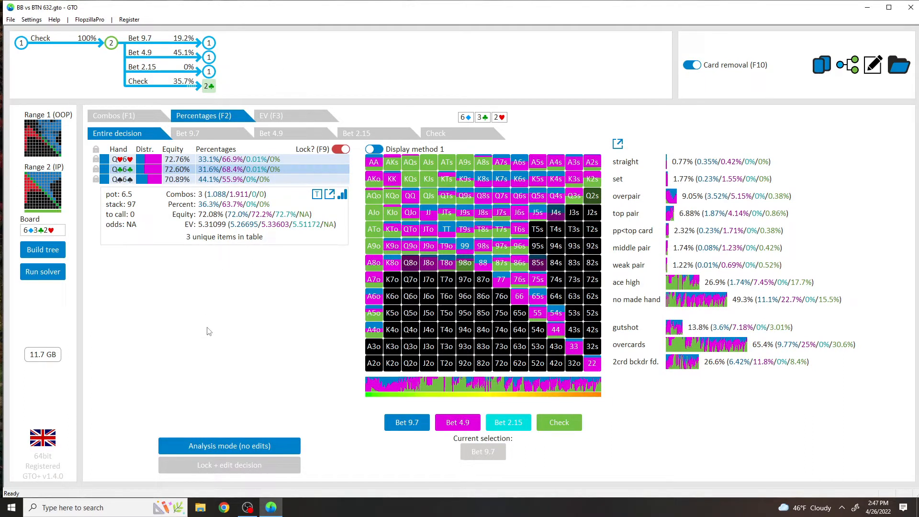
mouse_move(311, 271)
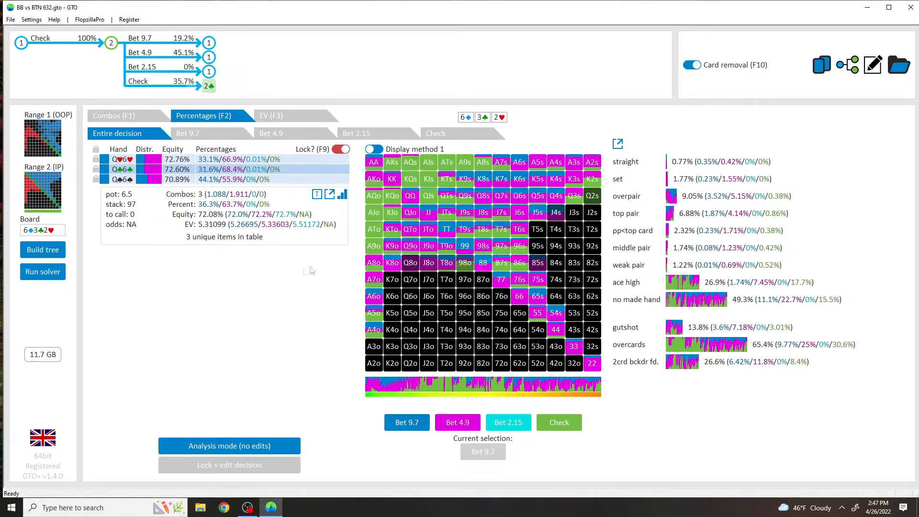
mouse_move(520, 263)
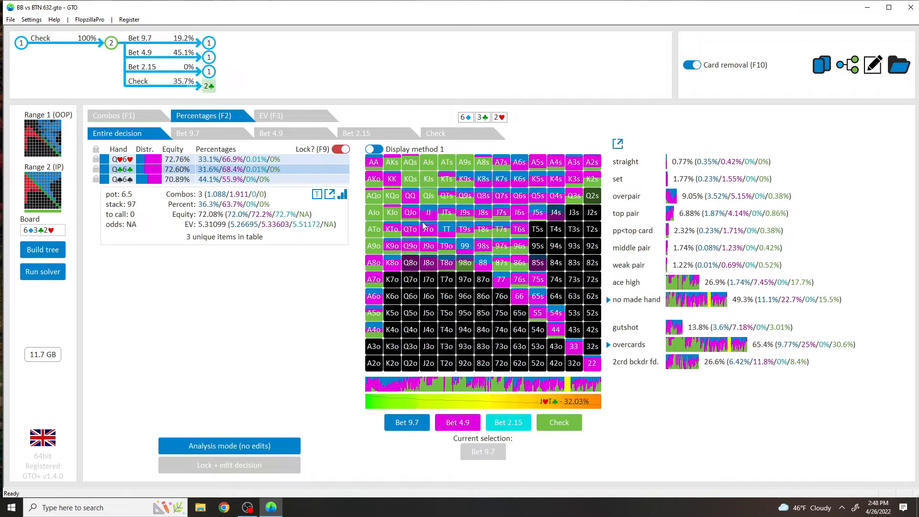
mouse_move(502, 250)
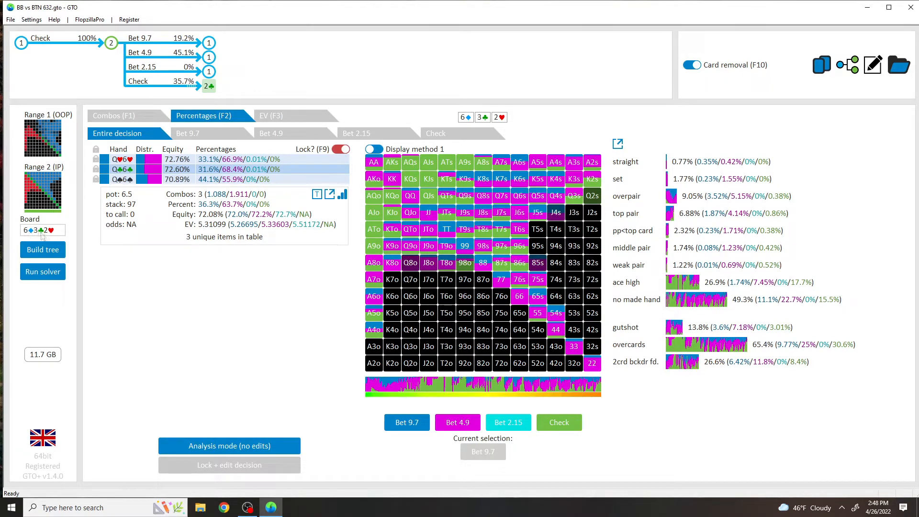
mouse_move(45, 236)
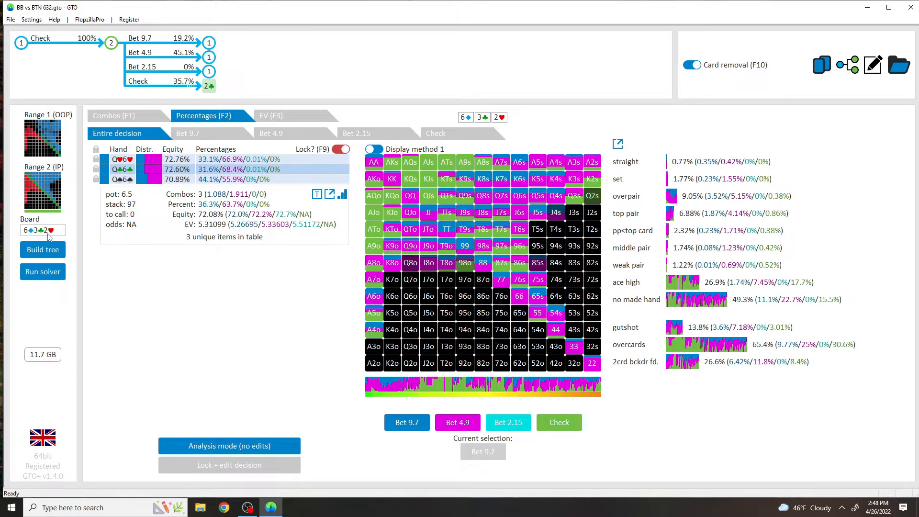
mouse_move(55, 139)
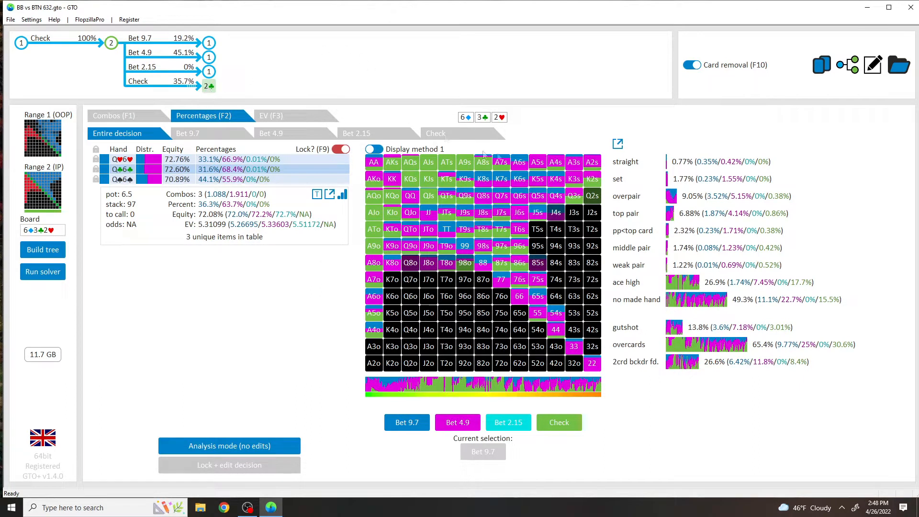
mouse_move(483, 162)
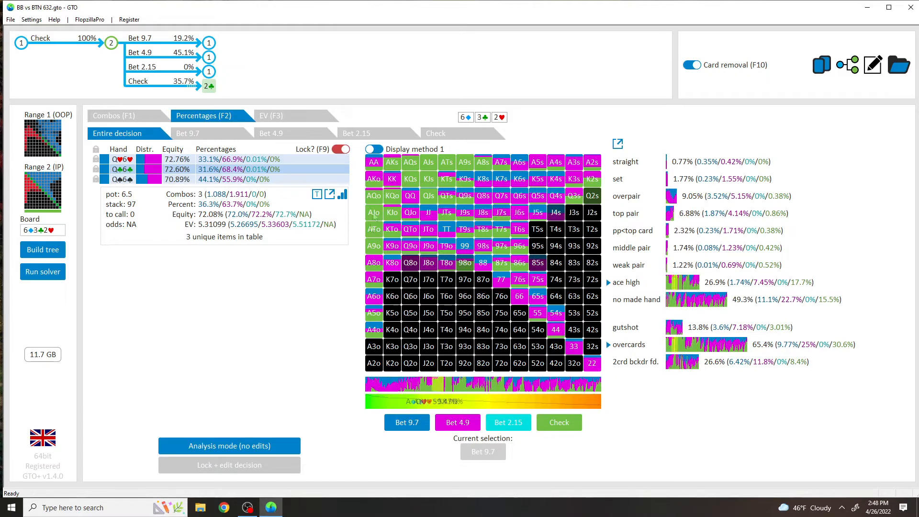
mouse_move(373, 261)
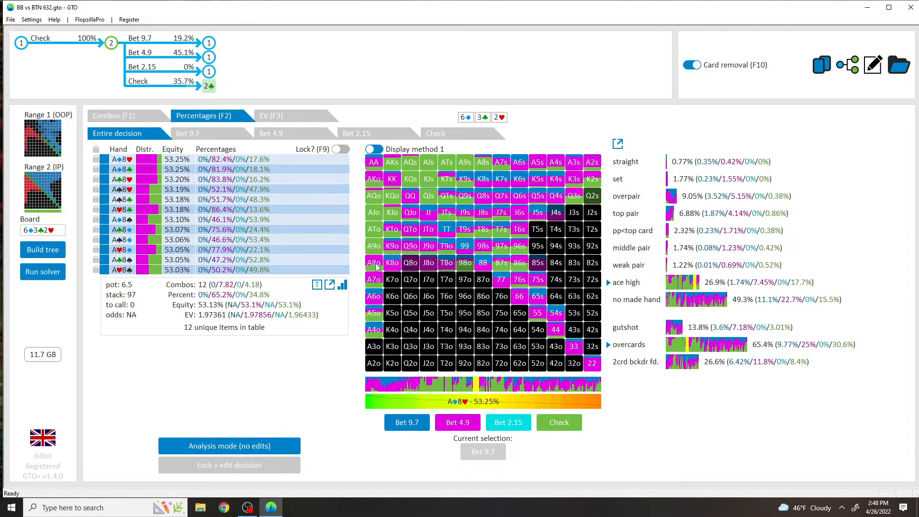
click(340, 149)
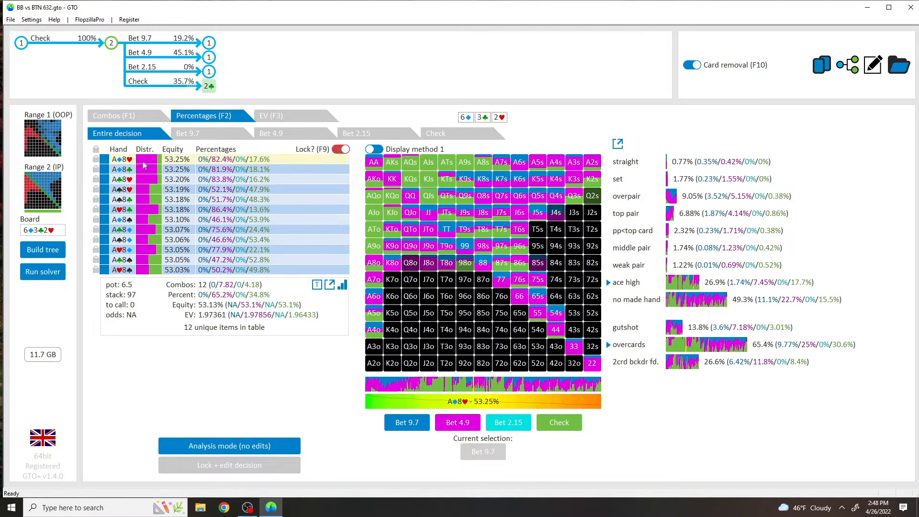
click(122, 178)
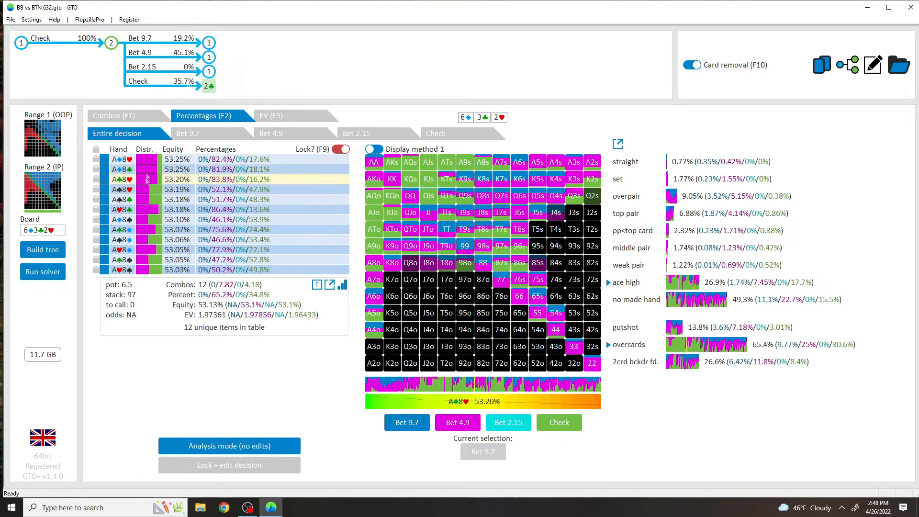
click(123, 159)
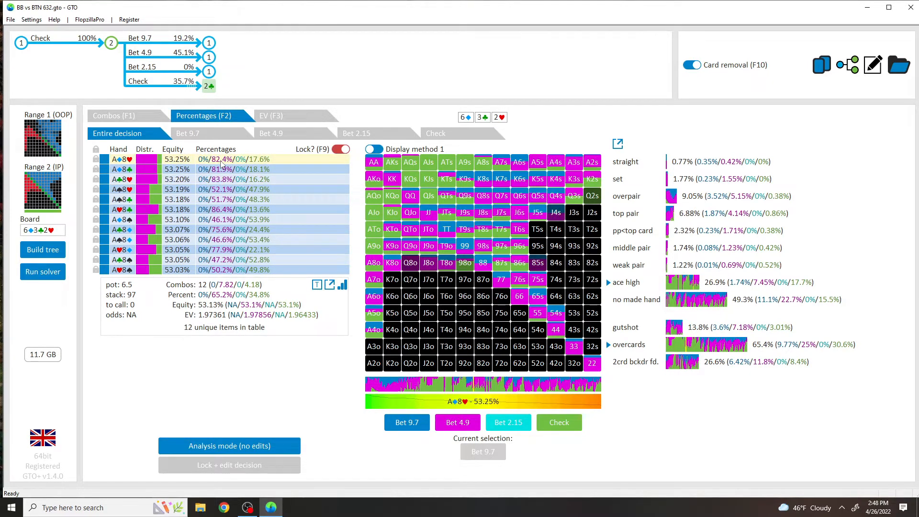
click(216, 219)
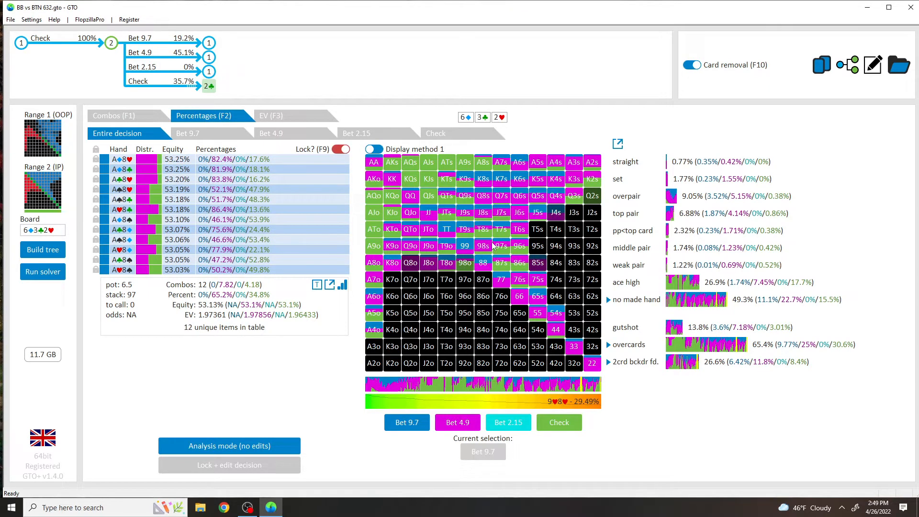
mouse_move(484, 225)
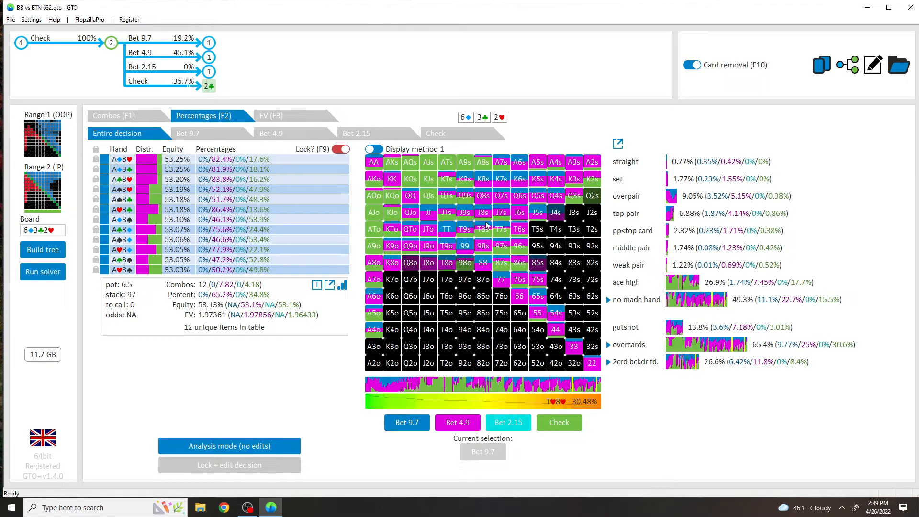
mouse_move(463, 224)
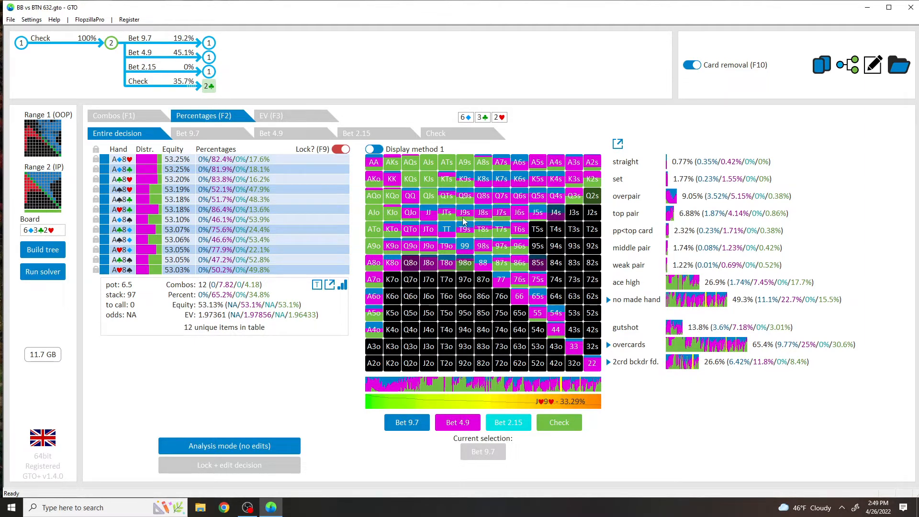
mouse_move(447, 212)
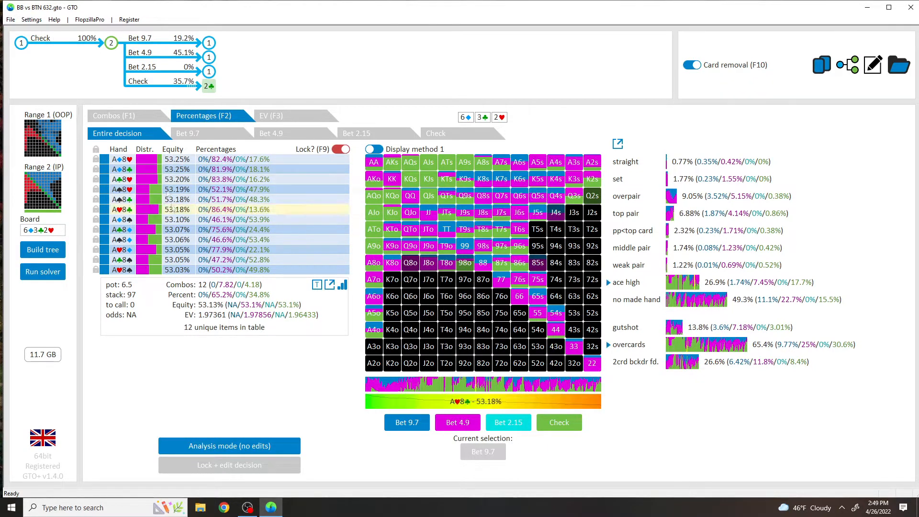
Step: Turn off Lock to list the full 567-item range, then open and dismiss the File menu
click(340, 148)
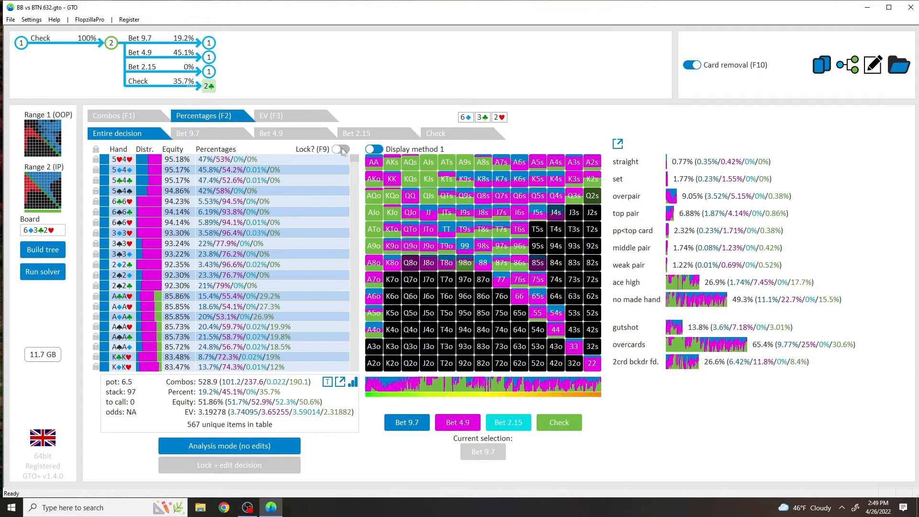
click(10, 19)
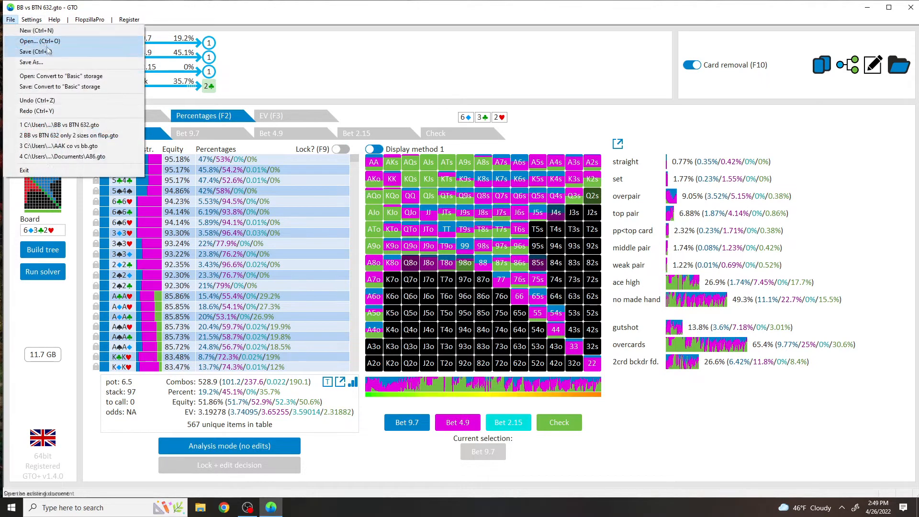
mouse_move(39, 41)
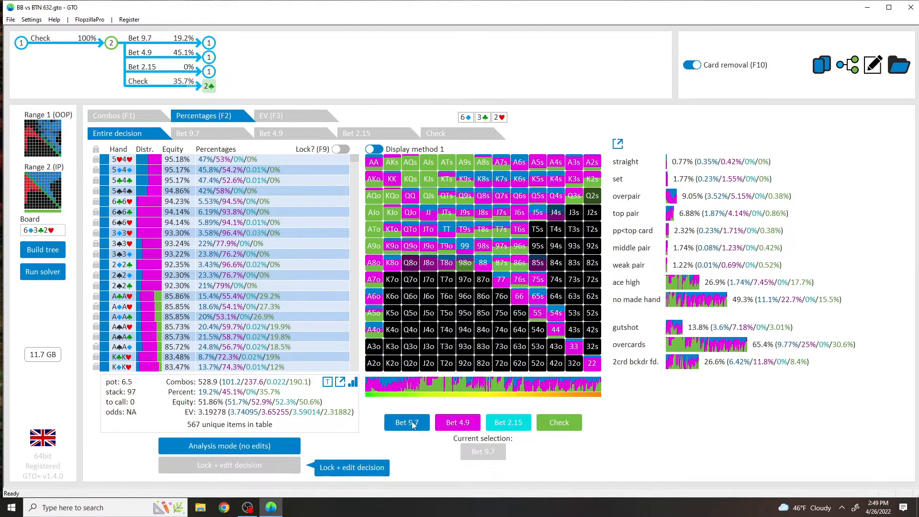
click(10, 19)
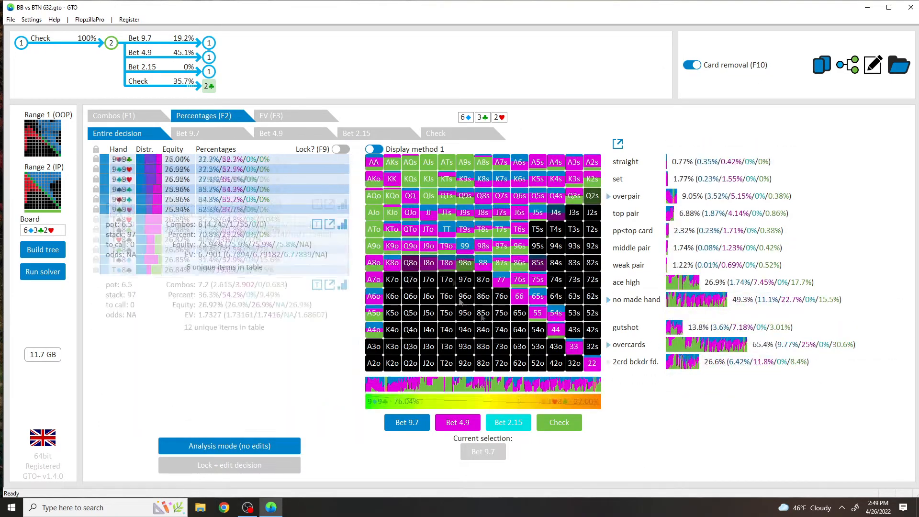
click(446, 229)
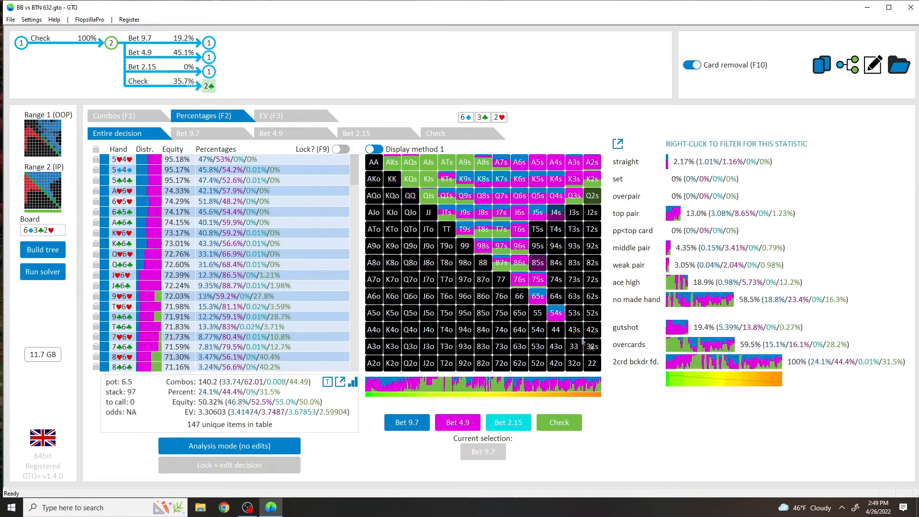
click(557, 422)
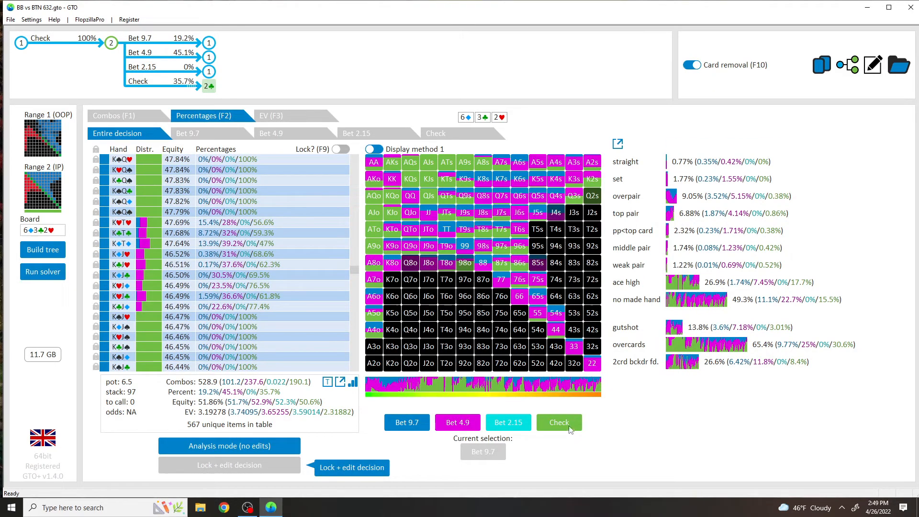
mouse_move(540, 429)
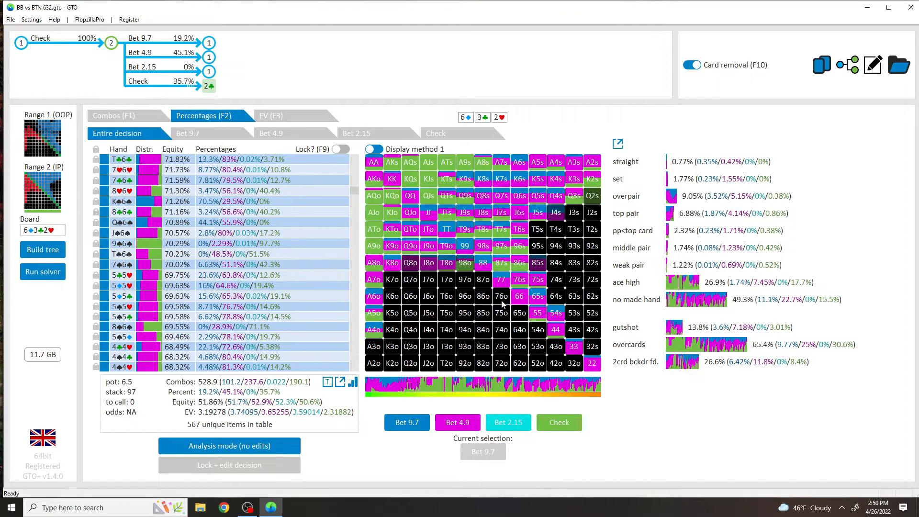
click(574, 345)
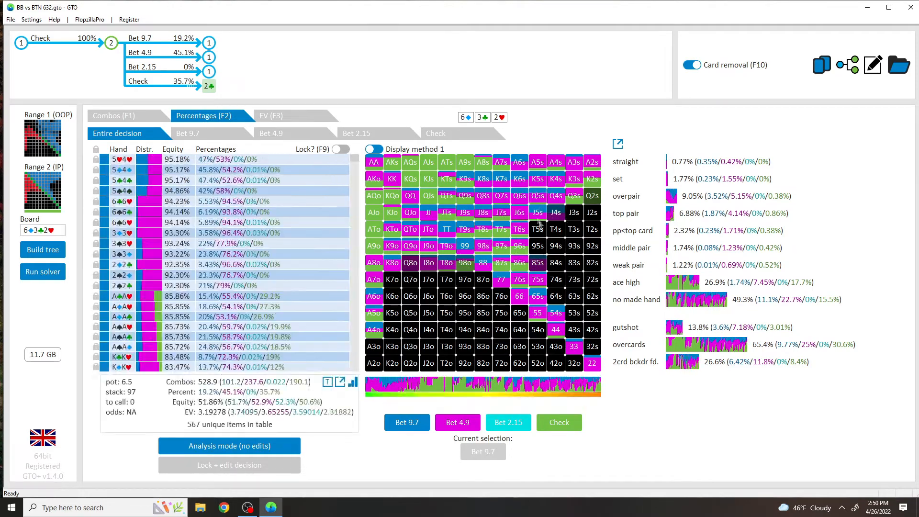
Step: Open 'BB vs BTN 632 only 2 sizes on flop.gto' from the Documents folder
click(10, 19)
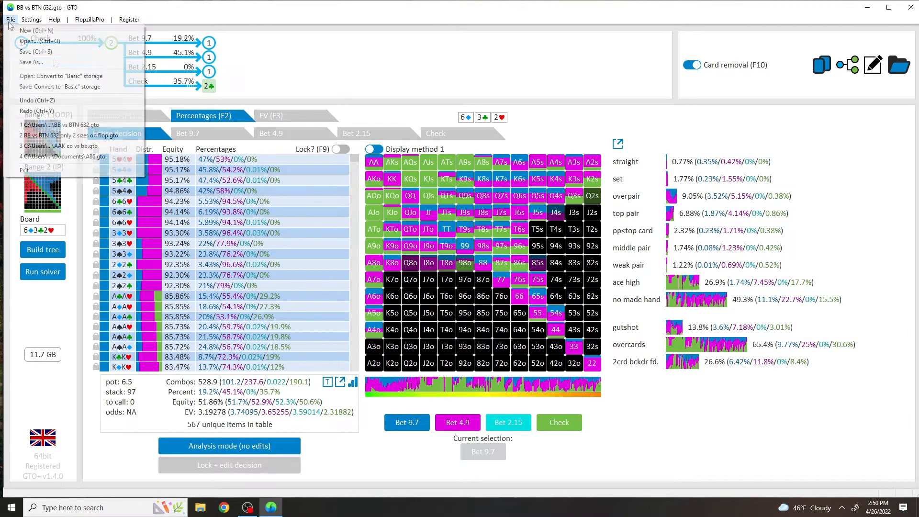
click(32, 40)
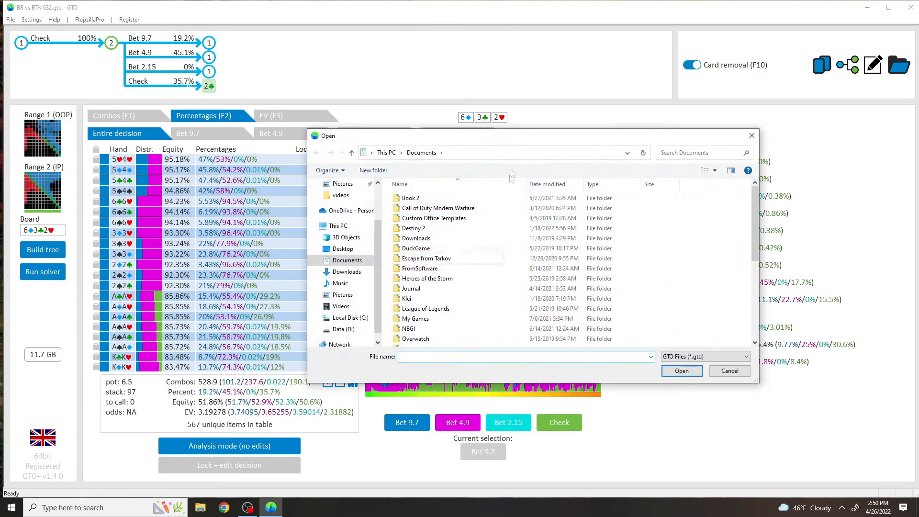
scroll(down, 3)
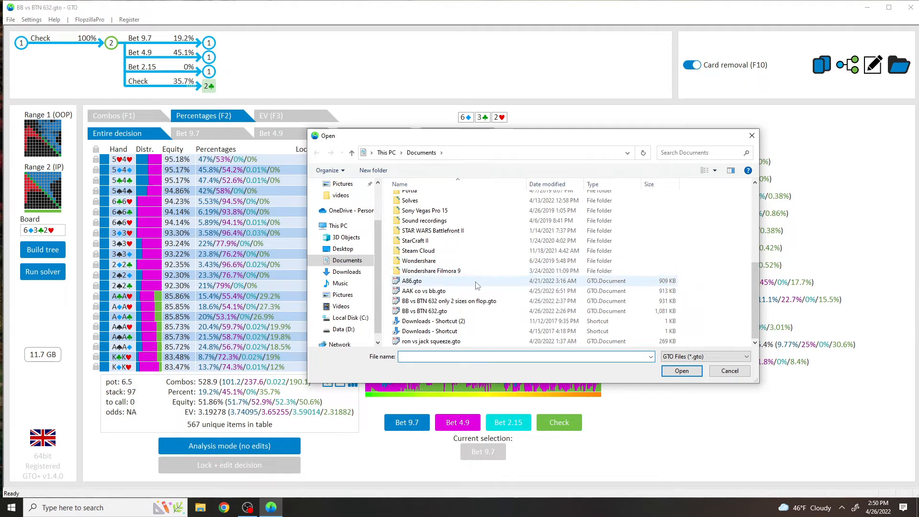
mouse_move(447, 300)
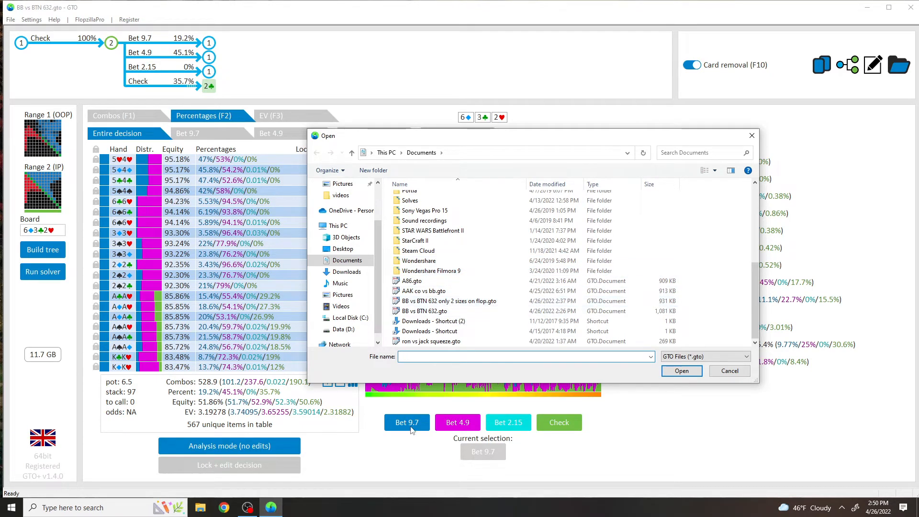
click(449, 301)
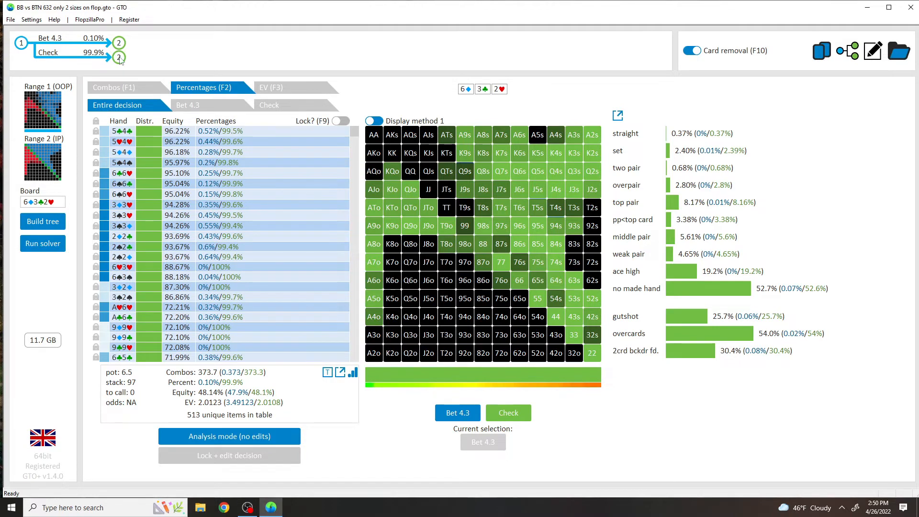
Step: Select the Check node to show IP betting 4.9 at 66.3% and checking 33.7%
click(117, 57)
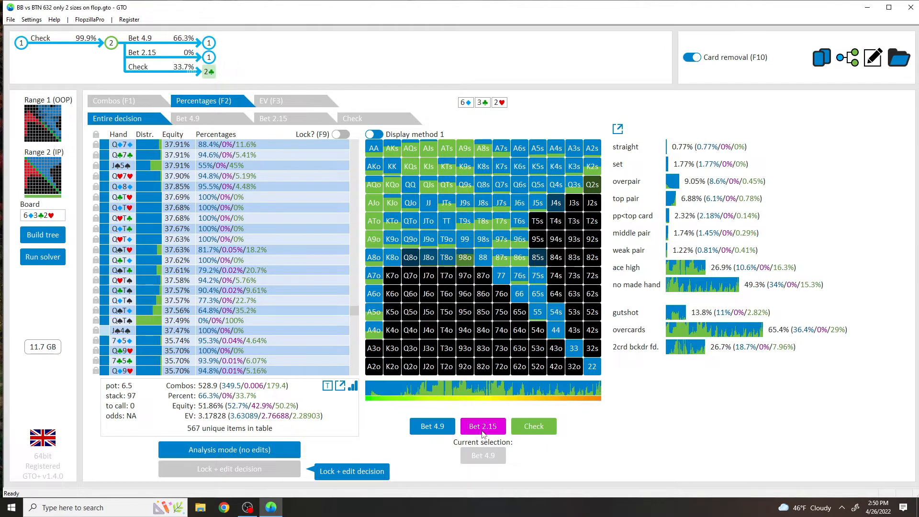
mouse_move(430, 435)
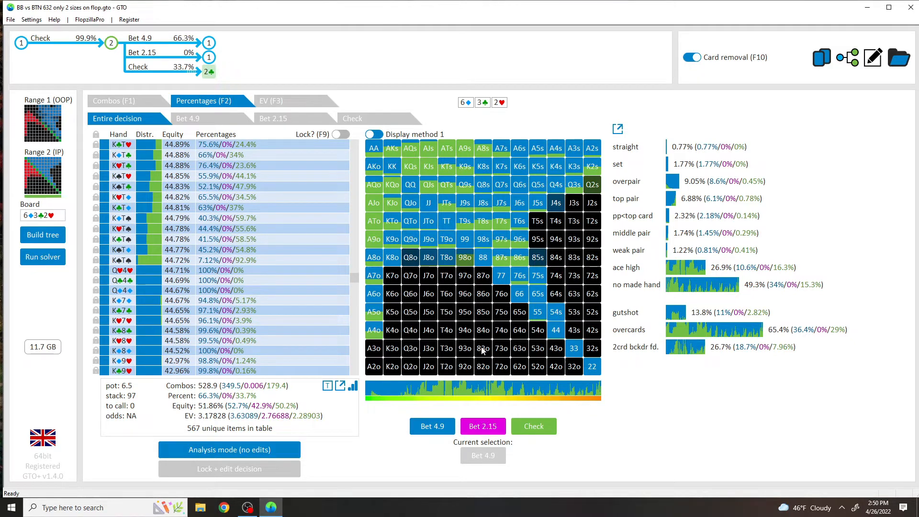
mouse_move(460, 318)
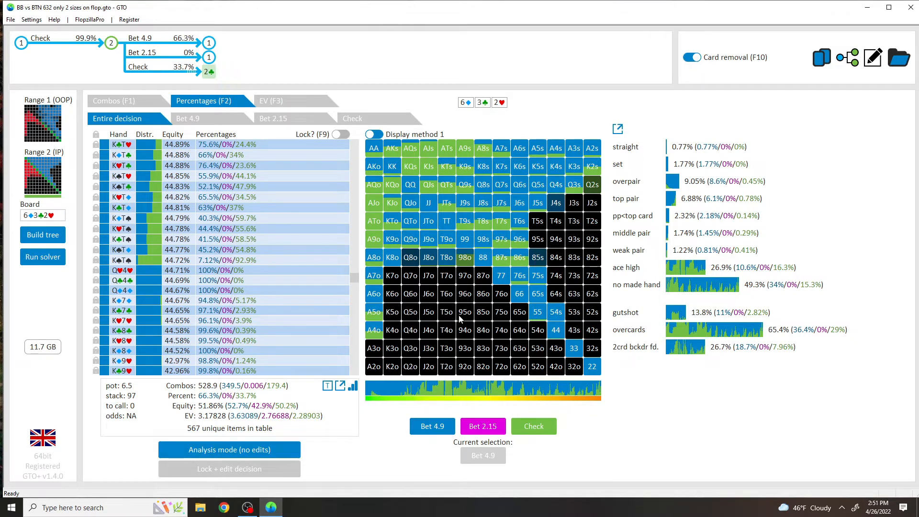
mouse_move(452, 315)
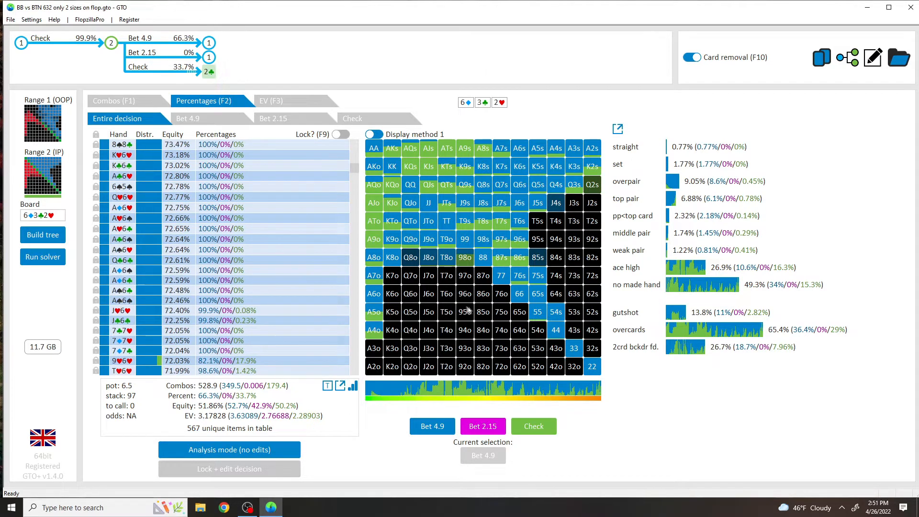
mouse_move(481, 317)
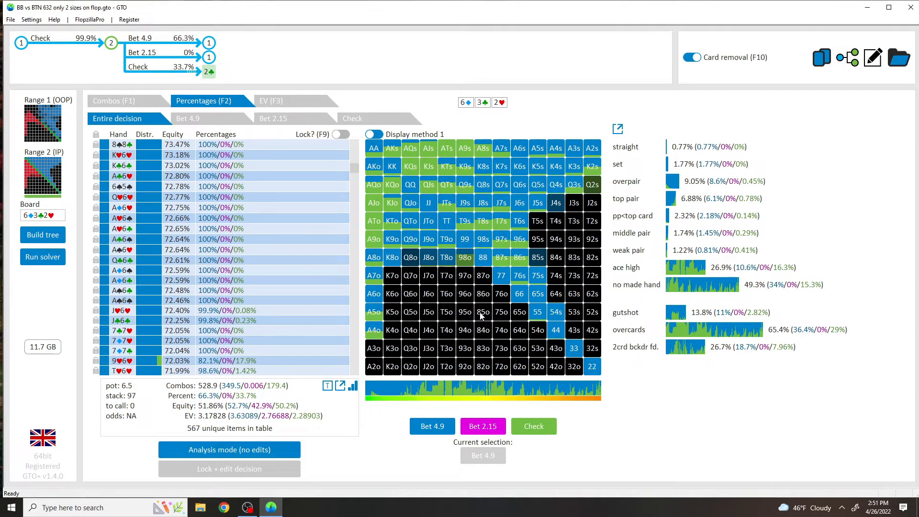
mouse_move(449, 320)
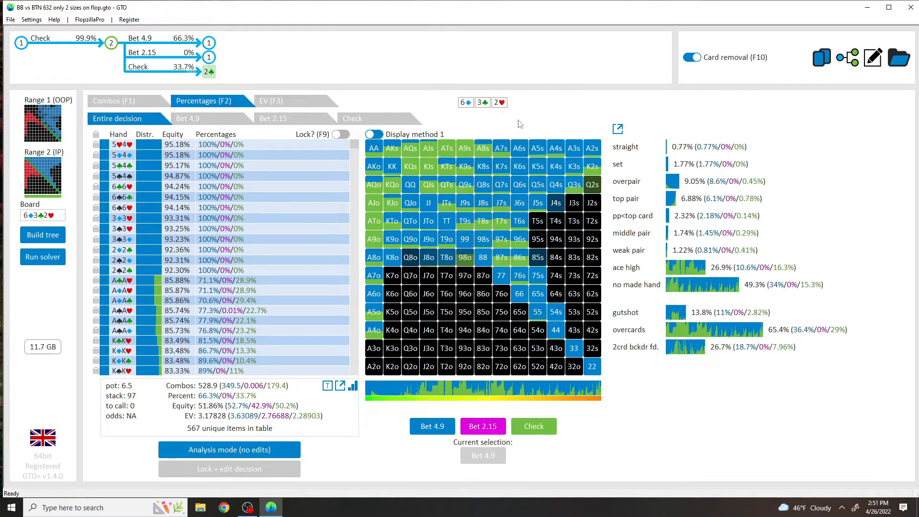
mouse_move(530, 113)
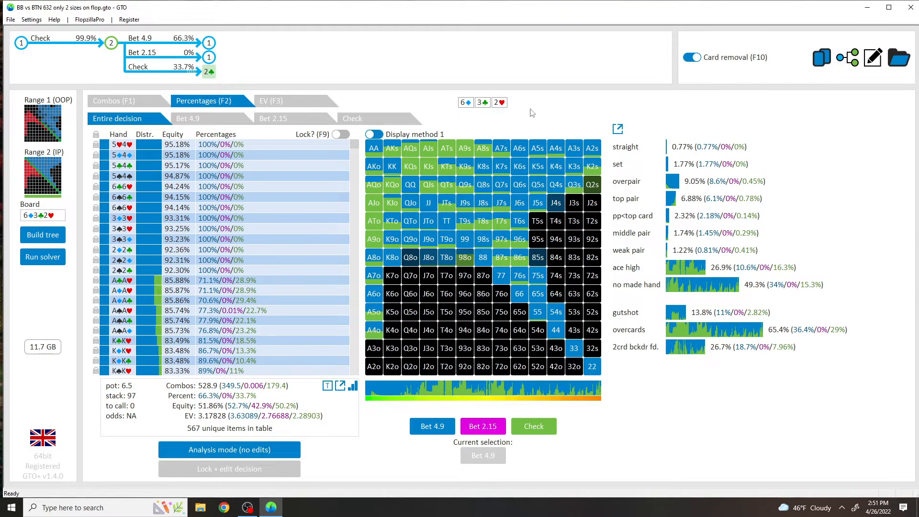
mouse_move(510, 124)
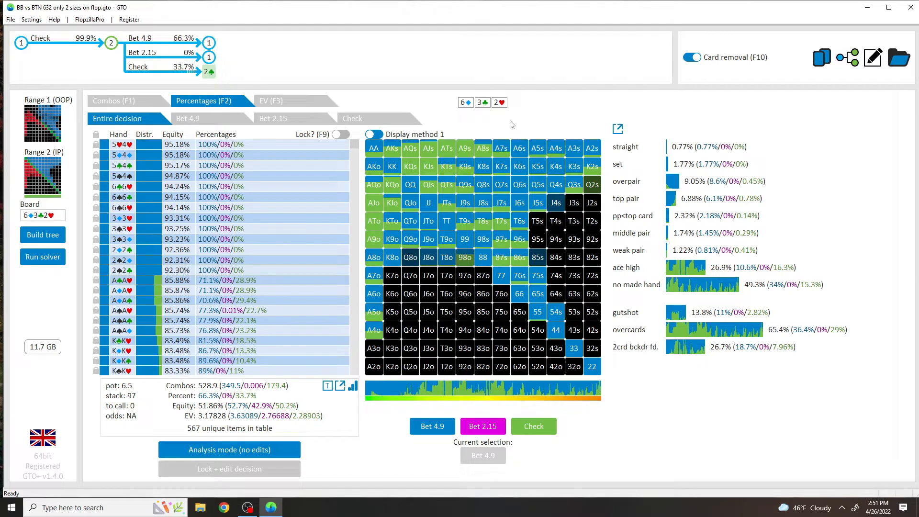
Step: Inspect ATs, ATo, 76s, 66, 77 and T9o strategies, then restore the full 567-hand list
click(446, 147)
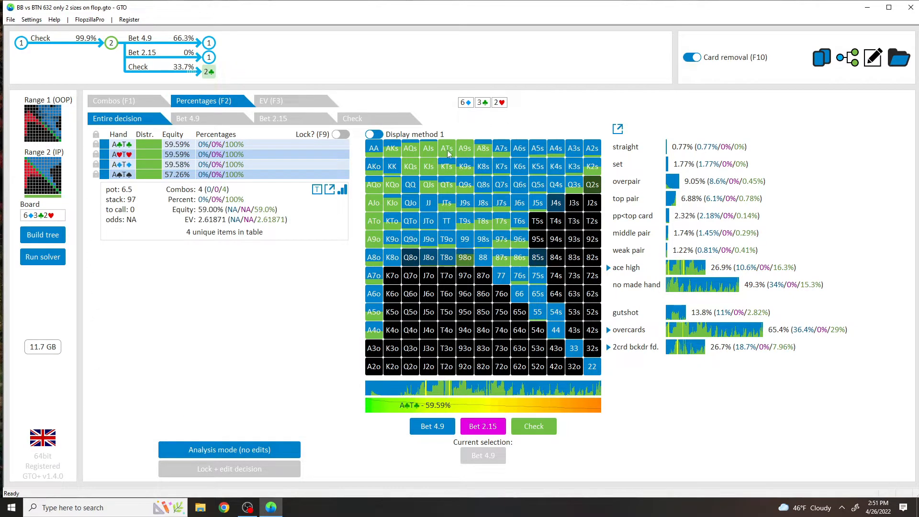
click(428, 148)
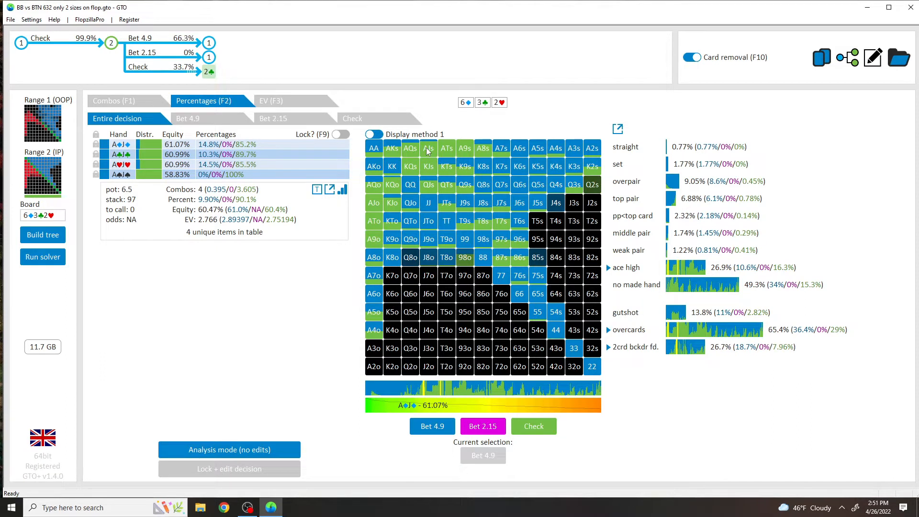
click(373, 221)
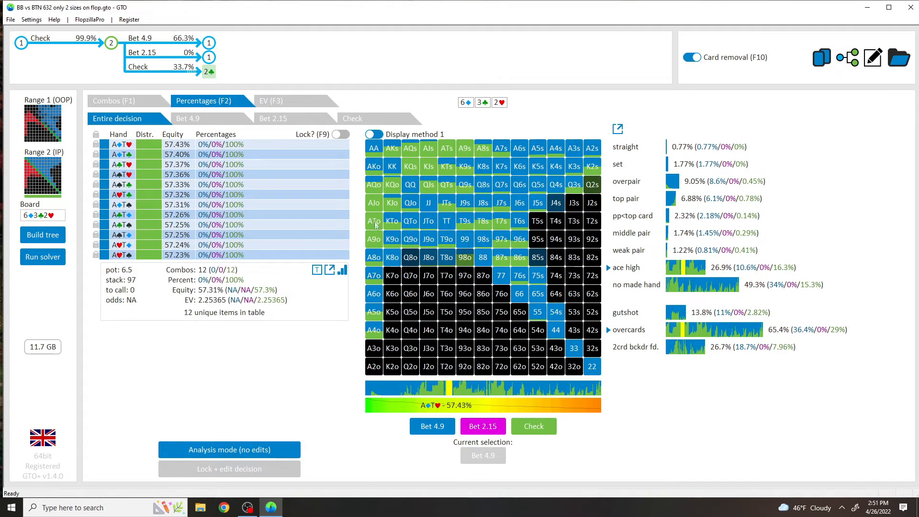
click(373, 203)
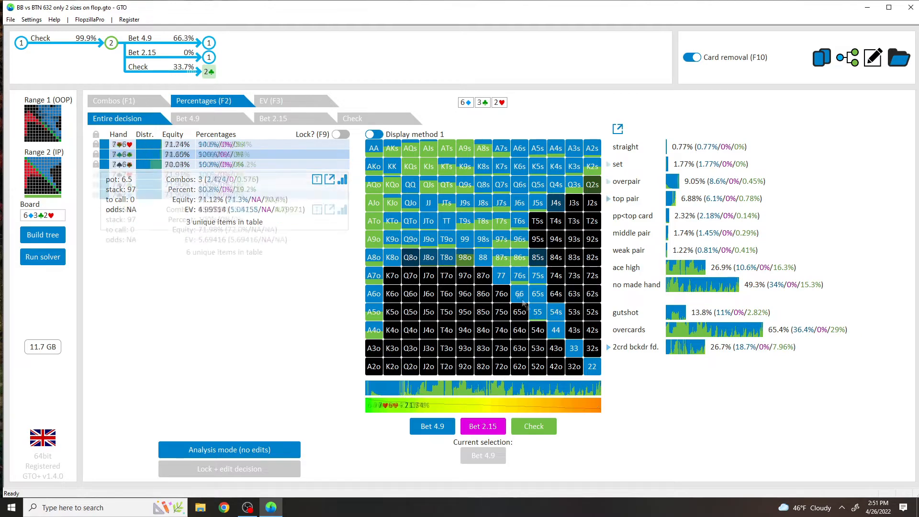
click(519, 292)
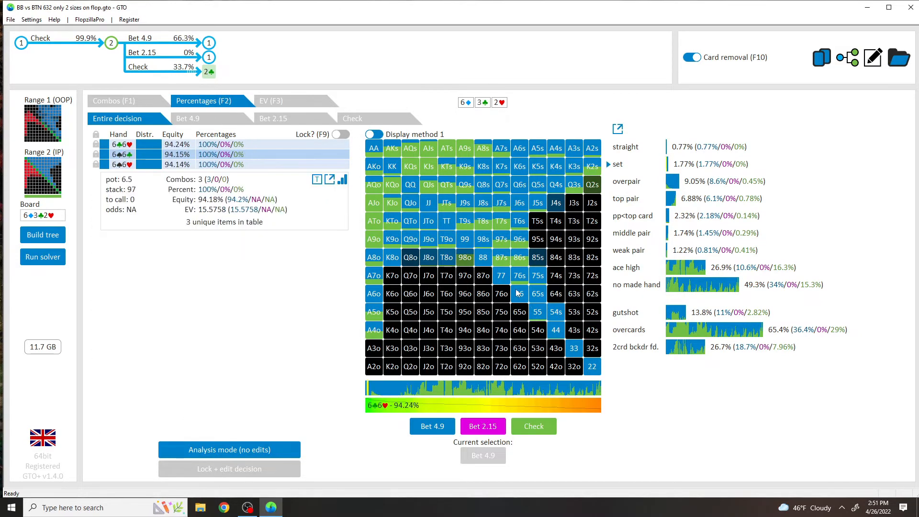
click(501, 274)
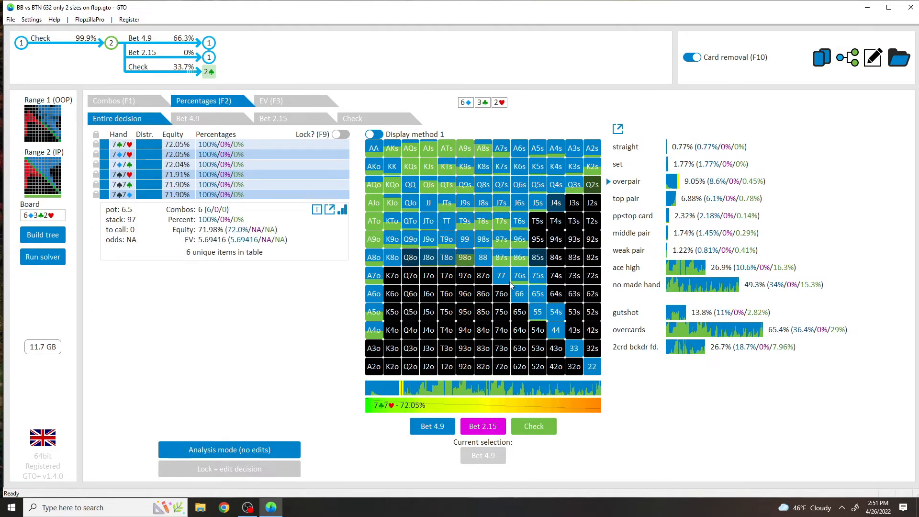
click(428, 221)
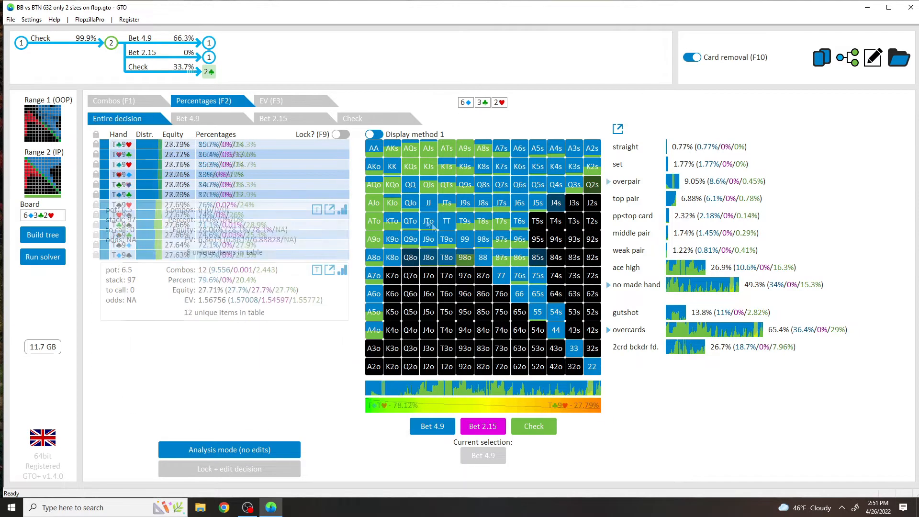
click(373, 221)
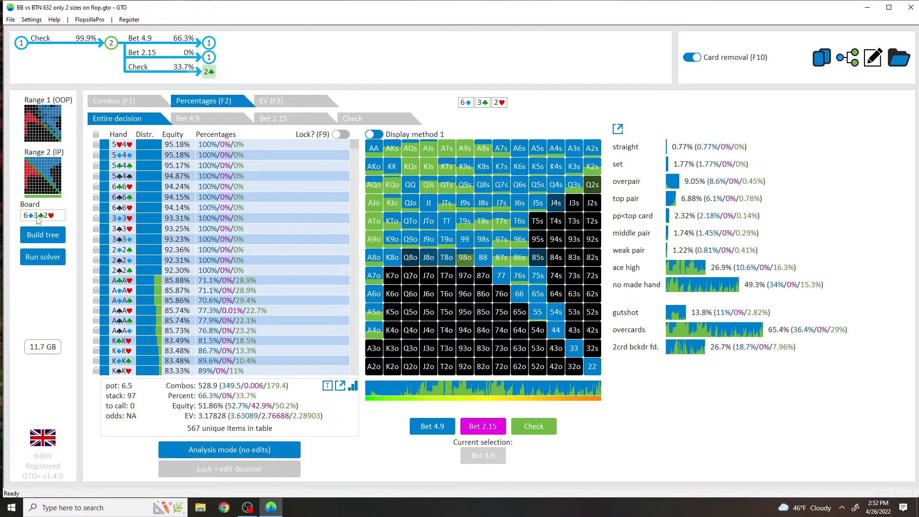
Step: Compare bet/check splits for A9o, AQo, 66, 96s, A6s and AJo, which checks nearly 100%
click(373, 240)
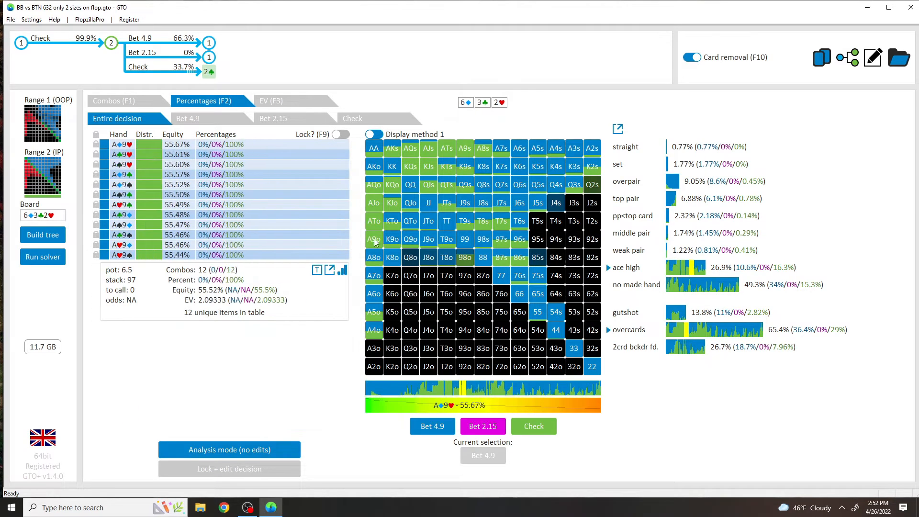
click(374, 184)
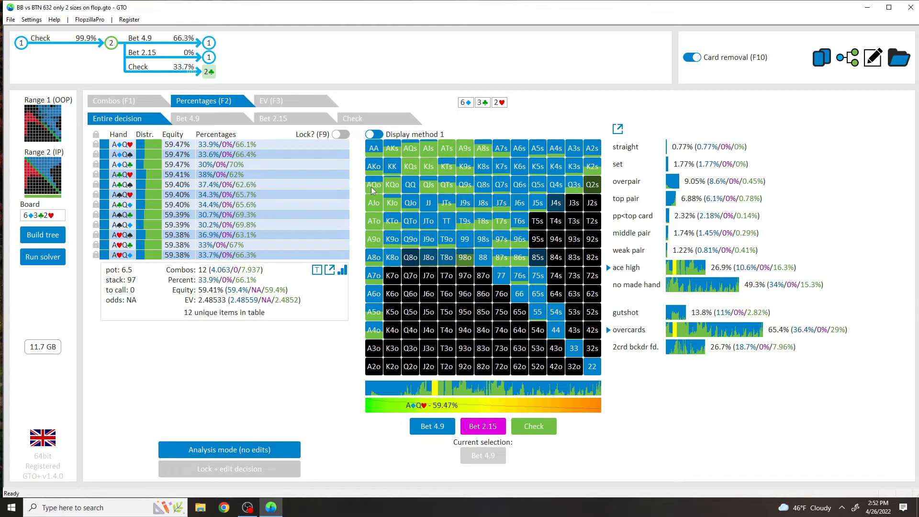
click(428, 184)
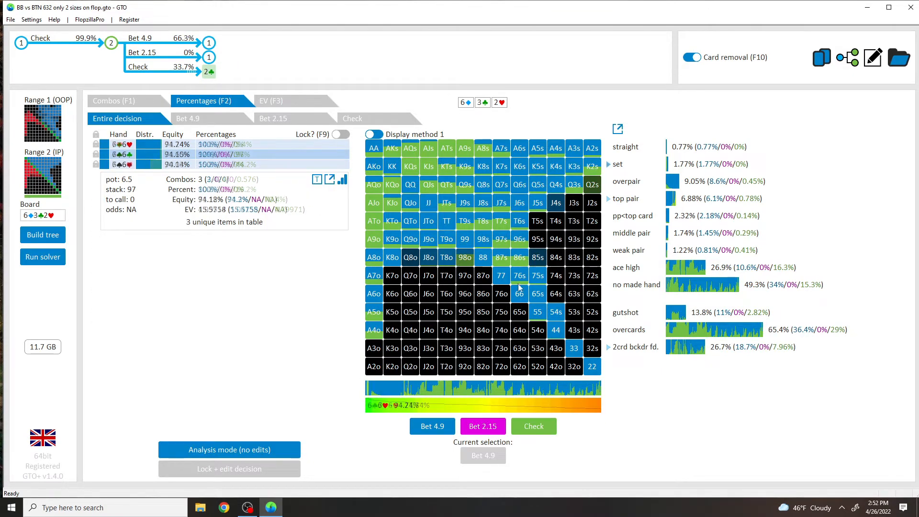
click(520, 256)
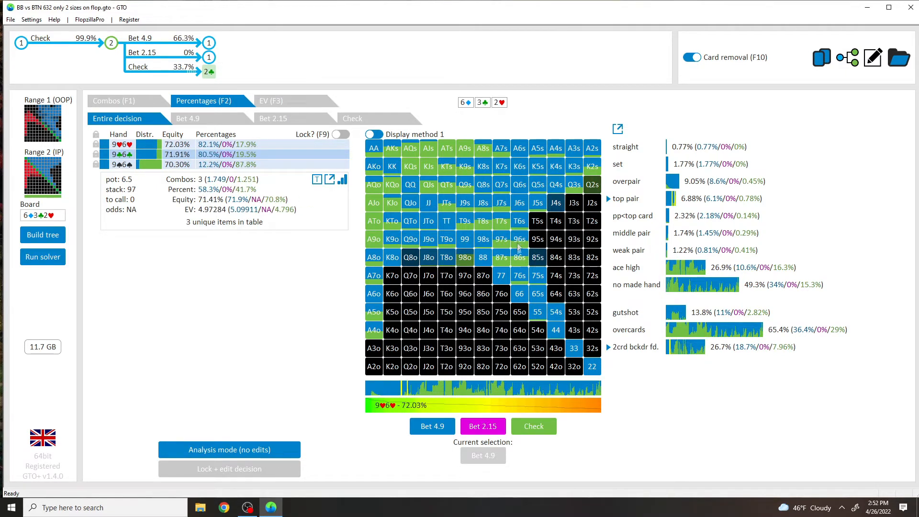
click(519, 256)
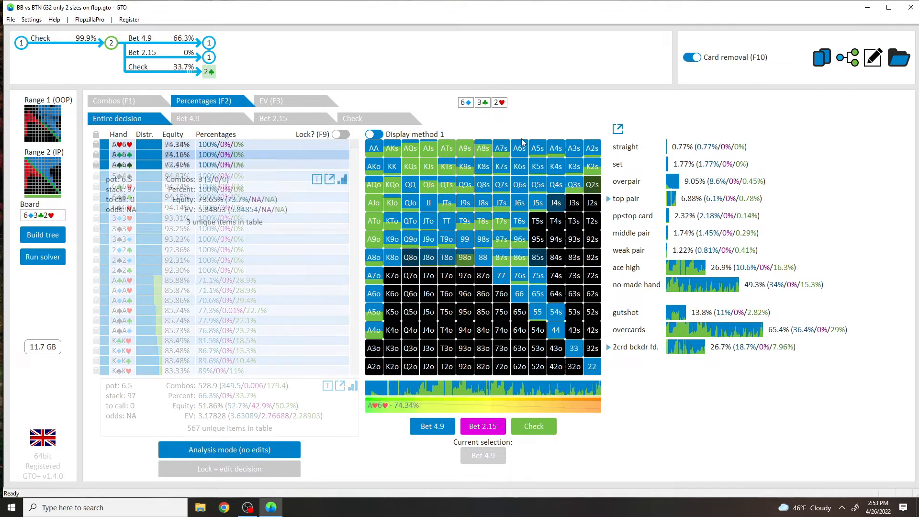
click(538, 184)
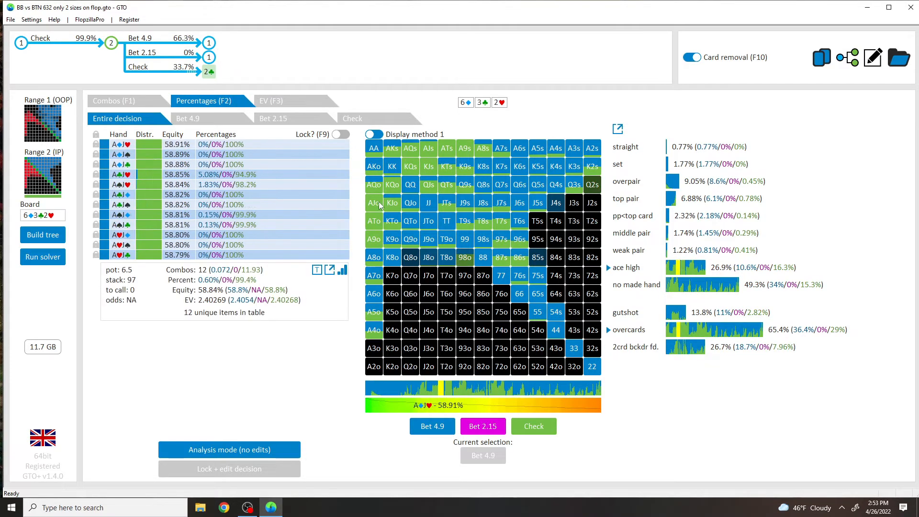
mouse_move(375, 212)
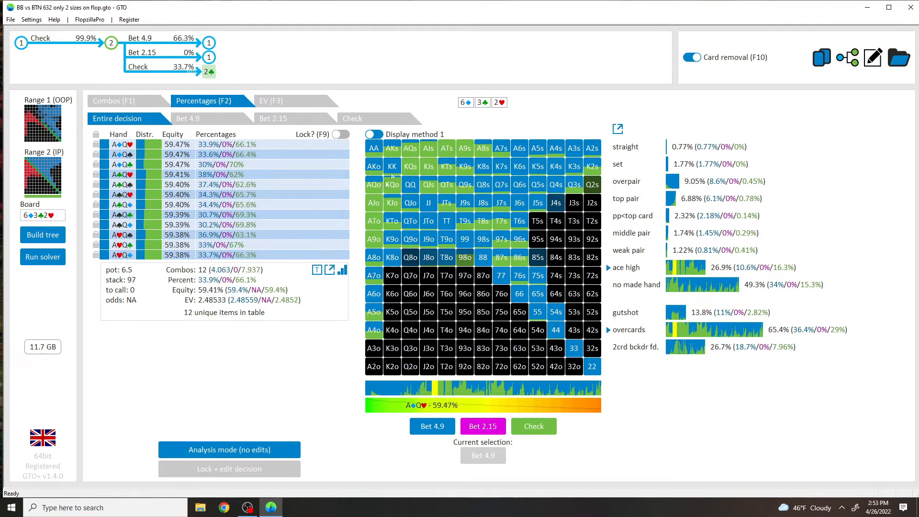
Step: Inspect KK, AJo, AQs, AQo, AKs and 22, ending on AA betting 4.9 about 74%
click(392, 166)
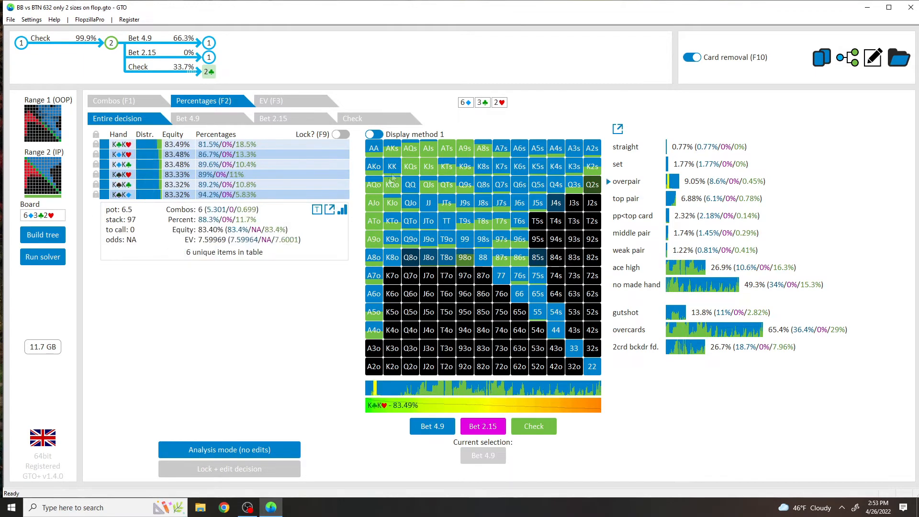
click(374, 202)
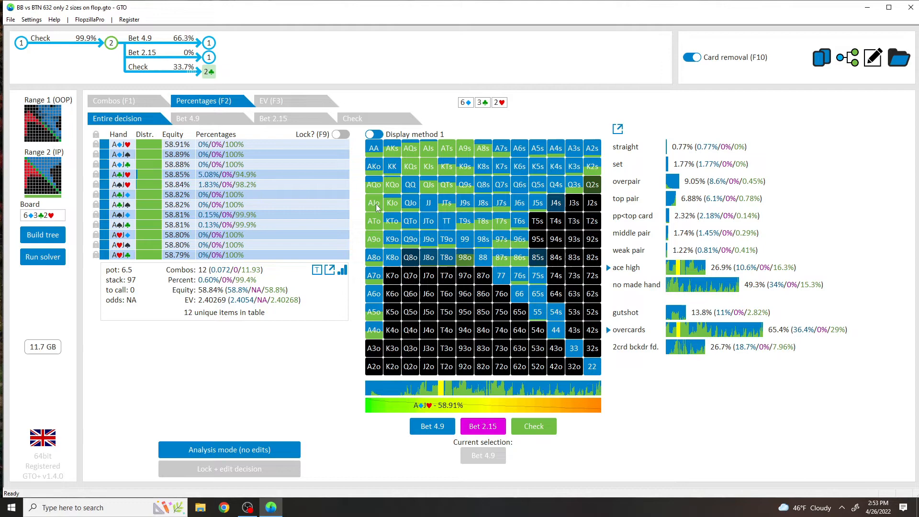
click(410, 149)
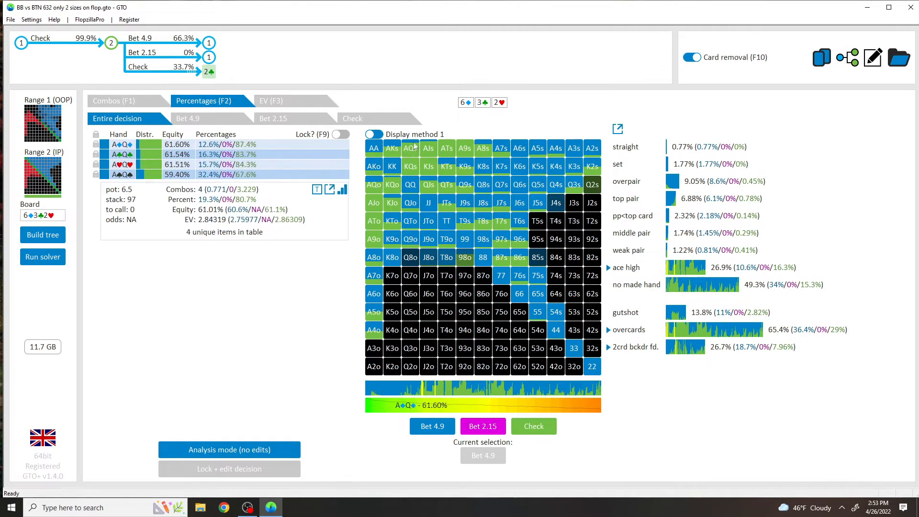
click(410, 149)
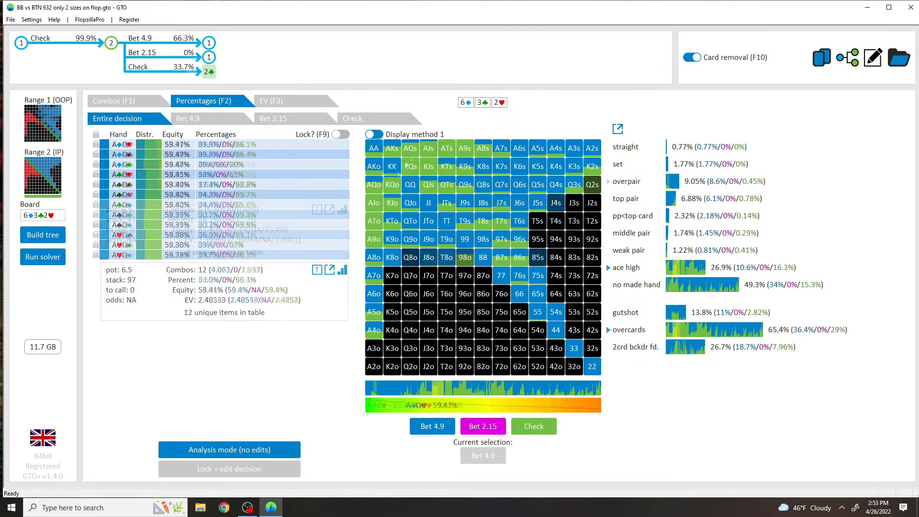
click(373, 166)
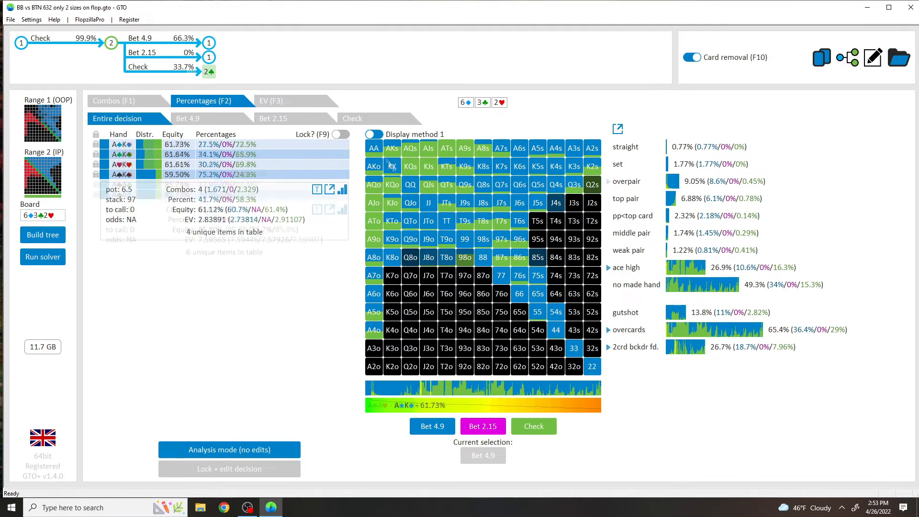
click(591, 366)
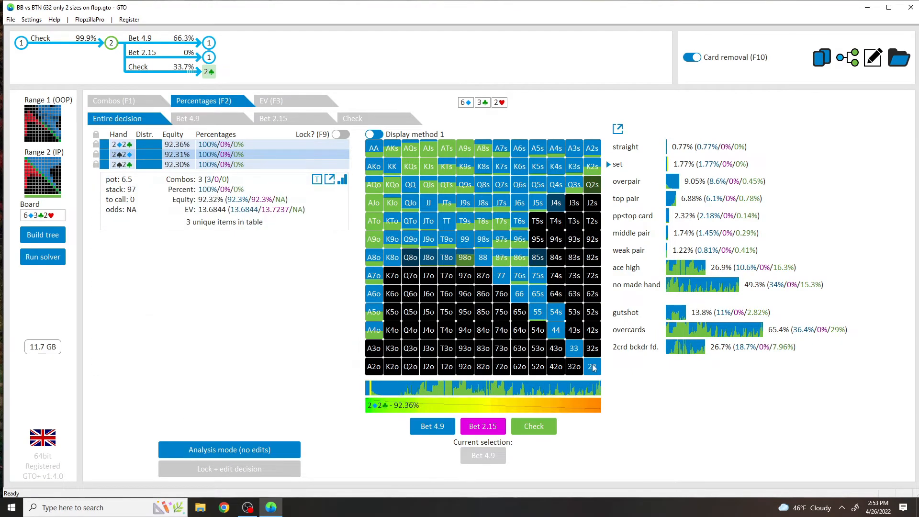
click(373, 148)
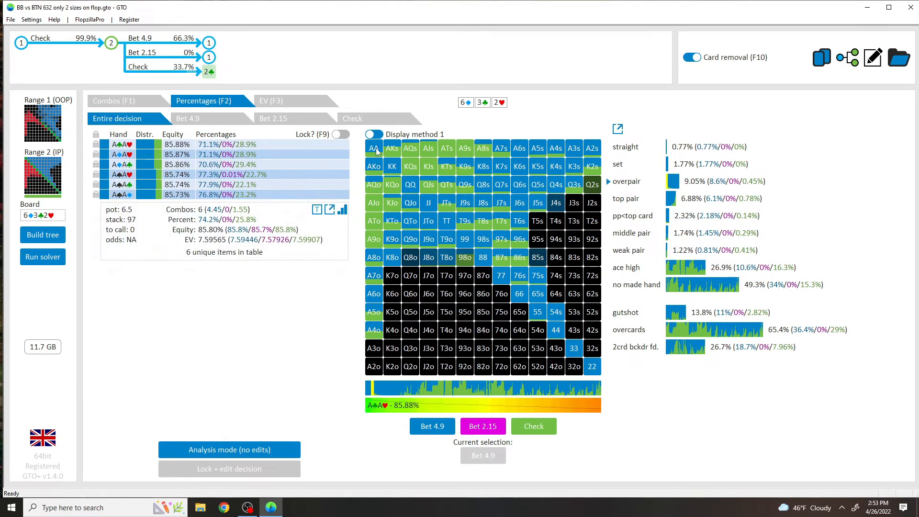
mouse_move(384, 154)
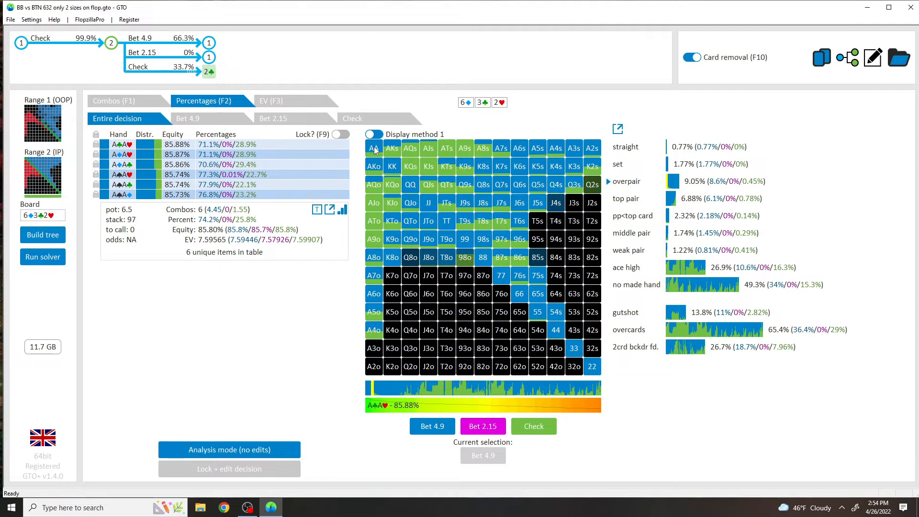
Step: Review the AKs, 66, AKo, AA and K6s combos, returning to the full range list
click(391, 148)
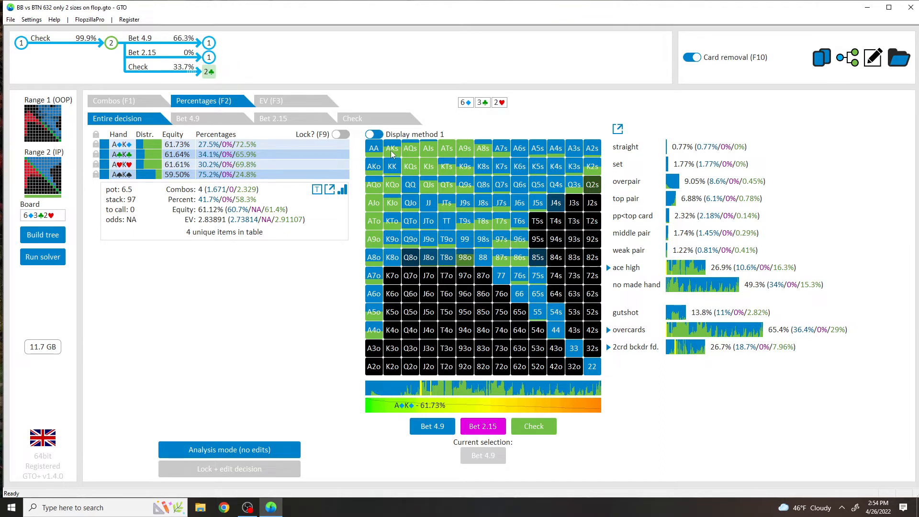
click(373, 147)
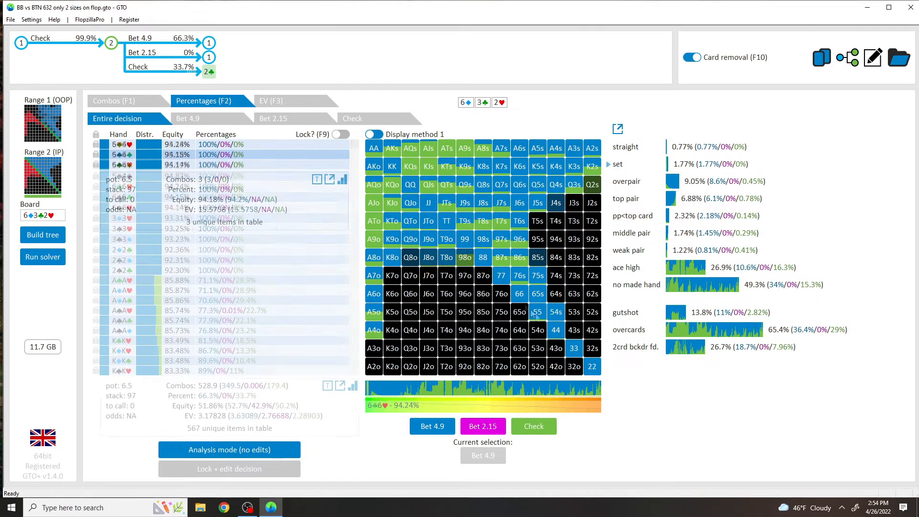
click(501, 276)
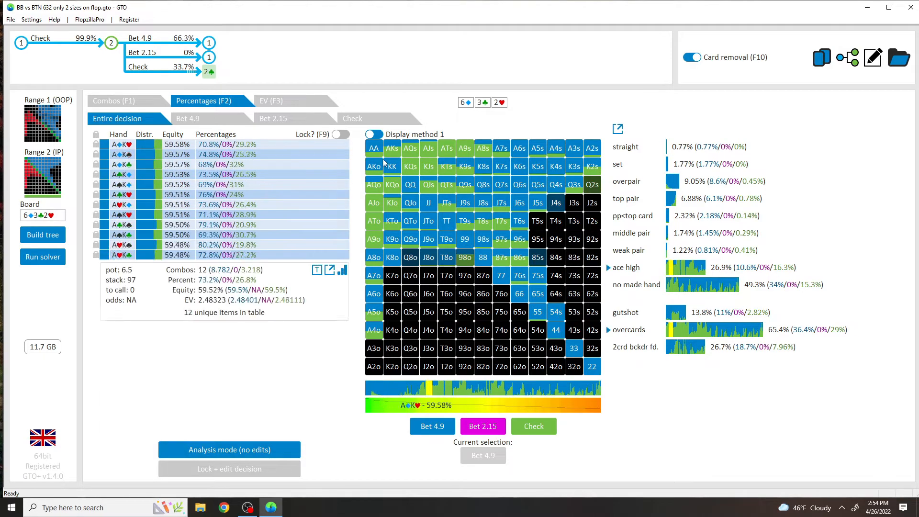
click(538, 311)
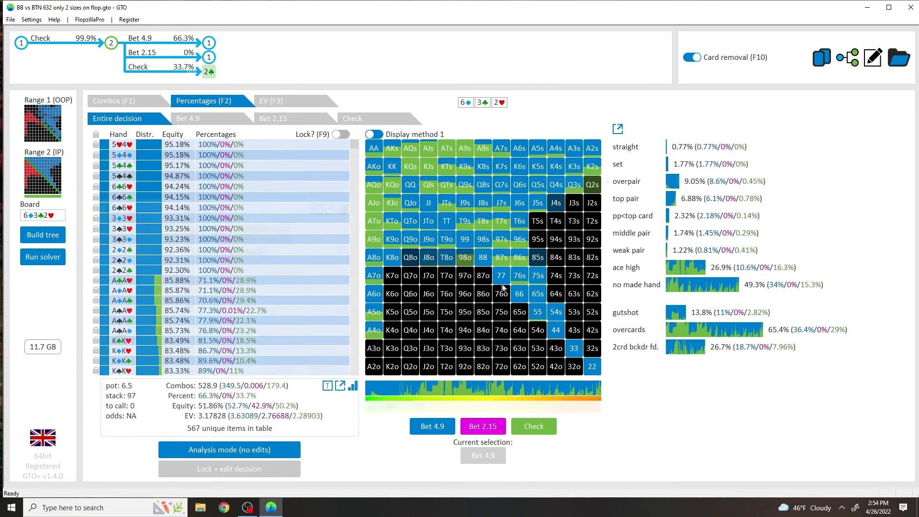
click(373, 148)
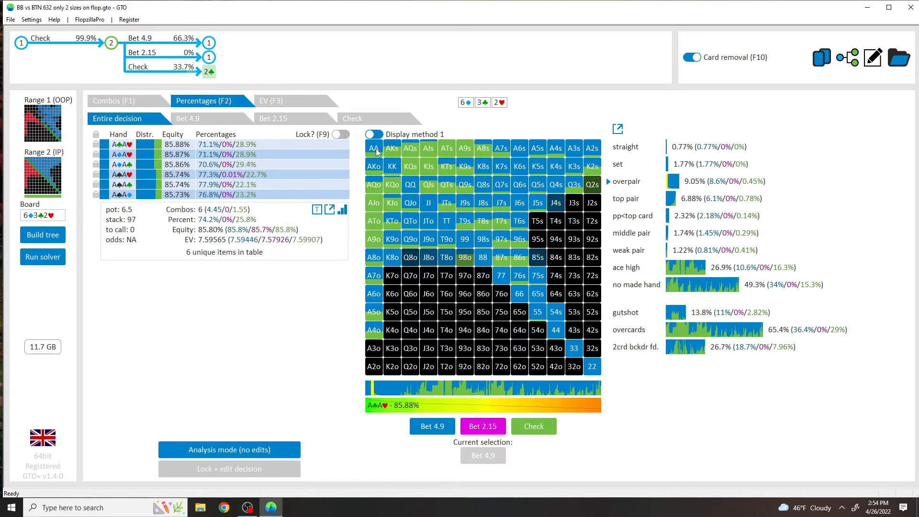
click(410, 166)
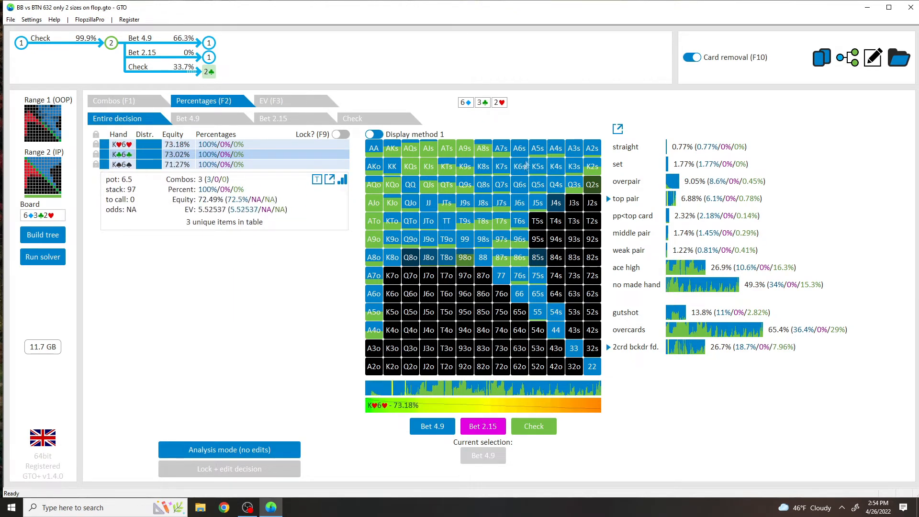
click(538, 184)
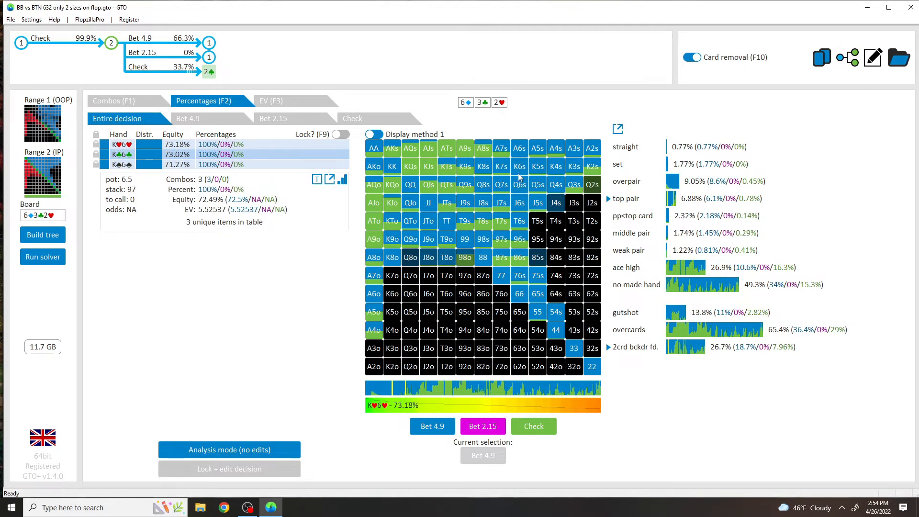
click(199, 43)
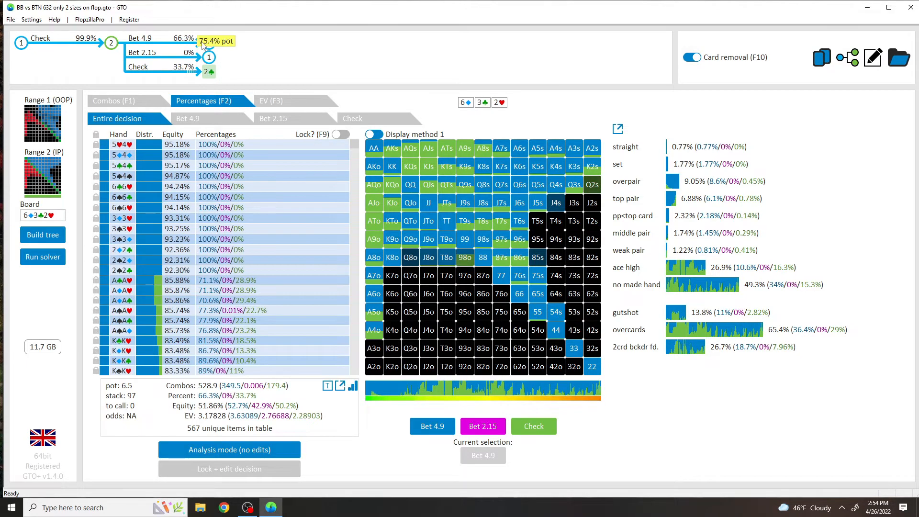
mouse_move(352, 96)
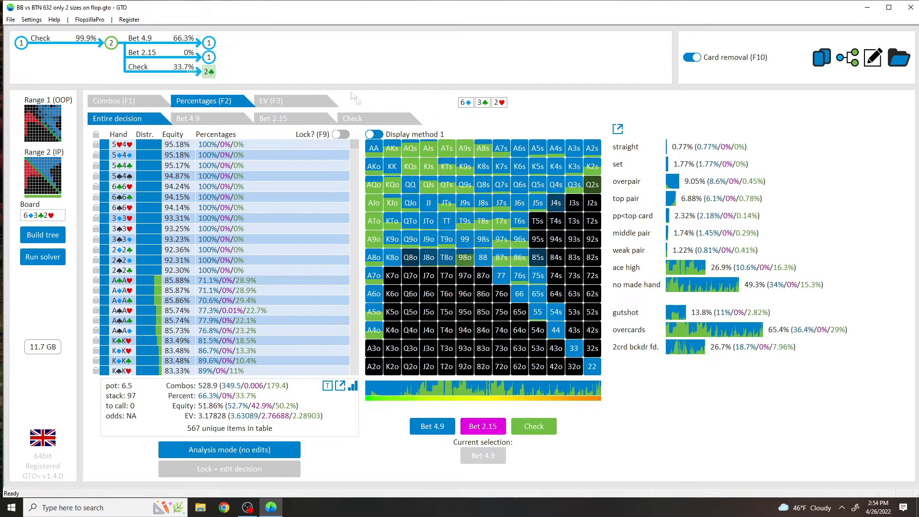
Step: Check the AKo and A3s combos, then bring up the turn card picker on 2♣
click(374, 165)
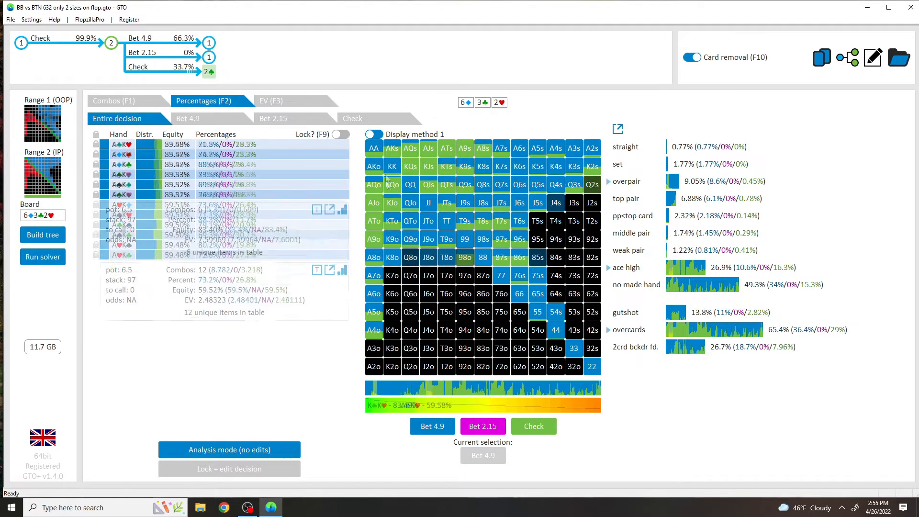
click(574, 147)
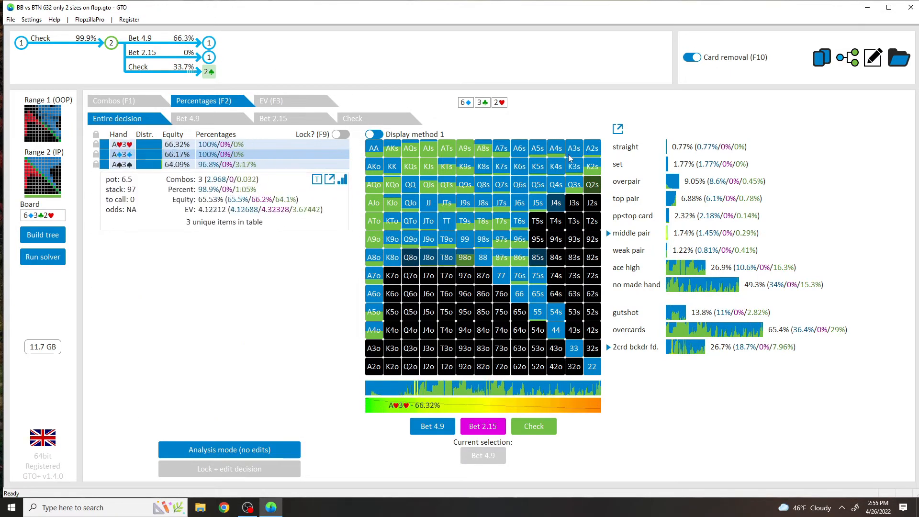
click(556, 166)
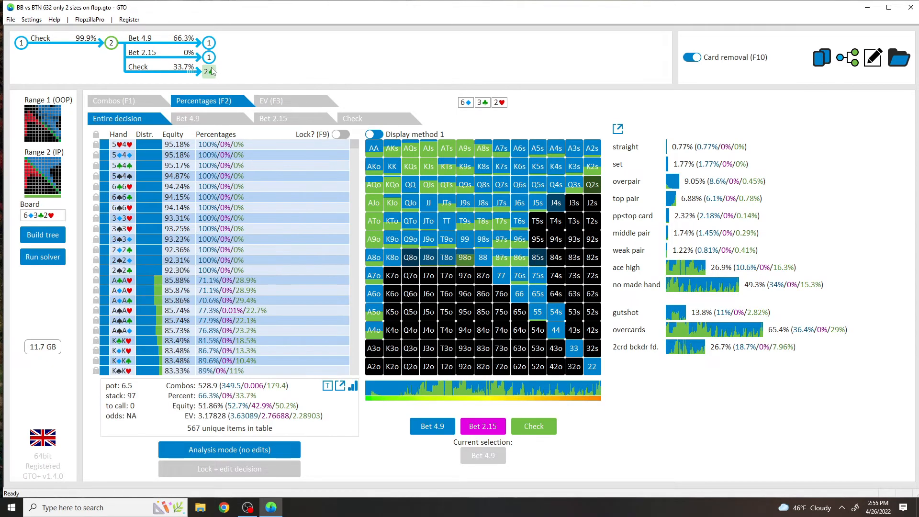
click(207, 71)
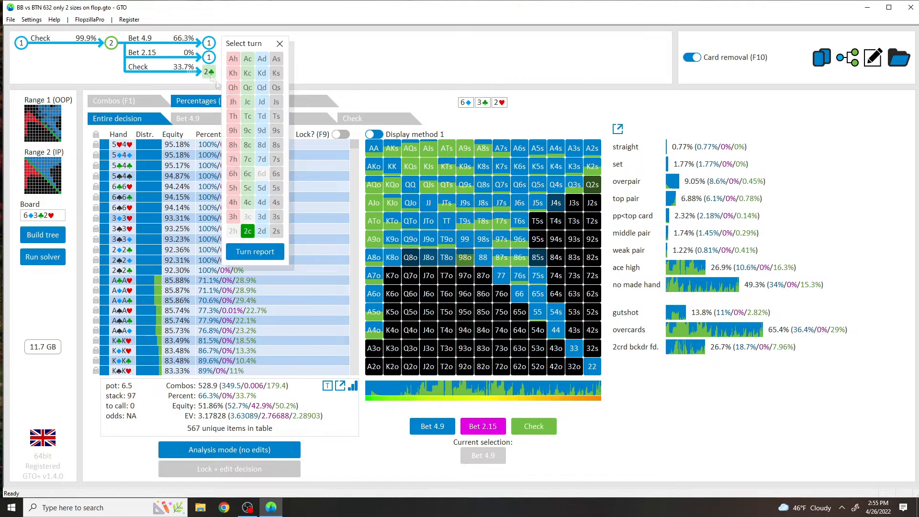
mouse_move(263, 205)
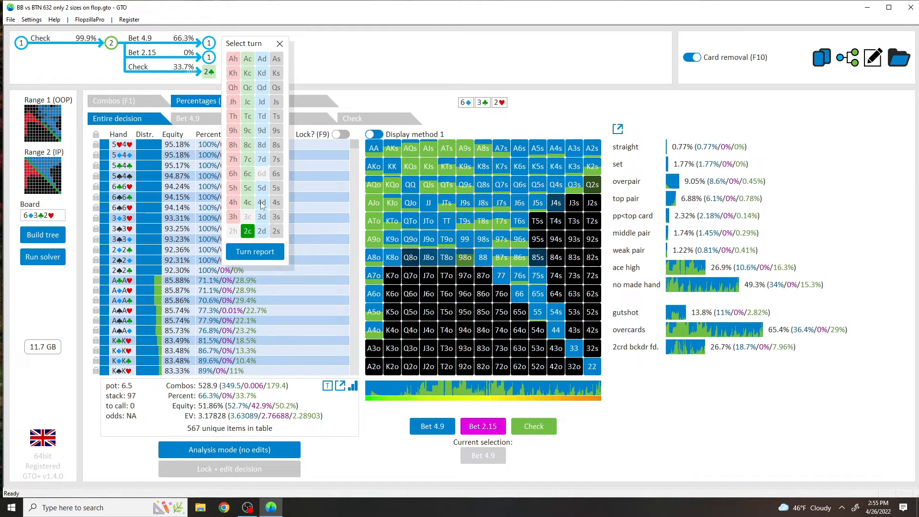
mouse_move(262, 159)
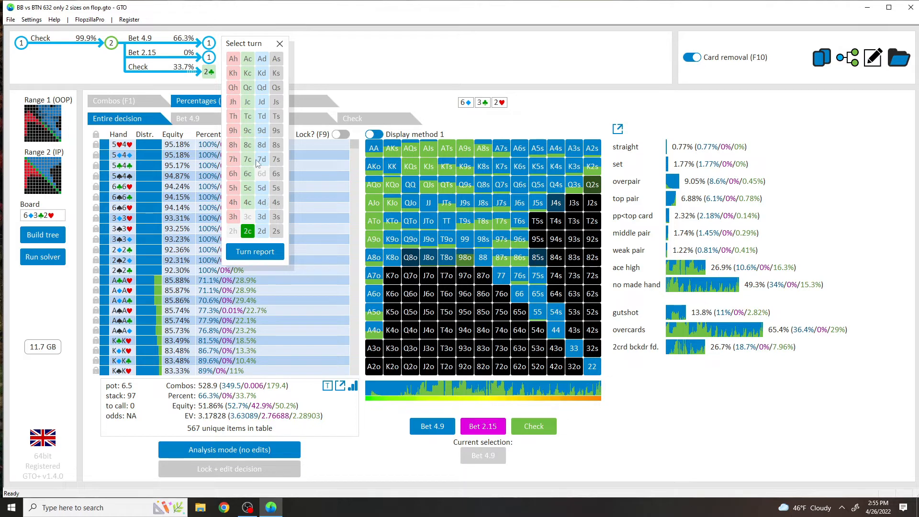
mouse_move(262, 139)
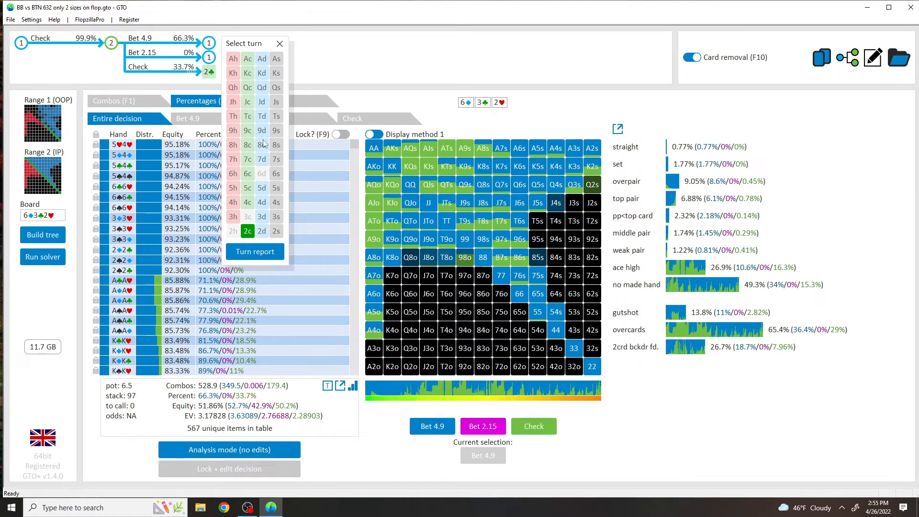
mouse_move(272, 235)
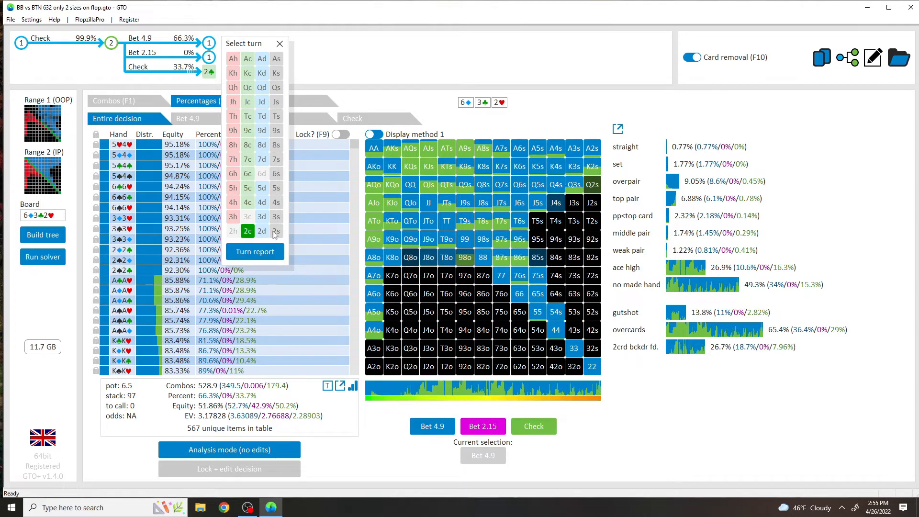
Step: Deal the 2♠ turn and follow Bet 4.9, Call, Check to IP's turn strategy
click(233, 231)
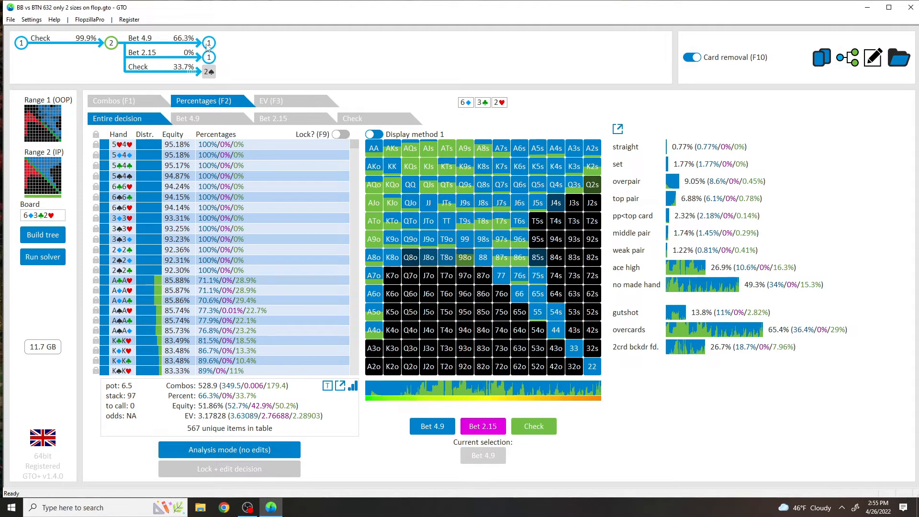
click(209, 42)
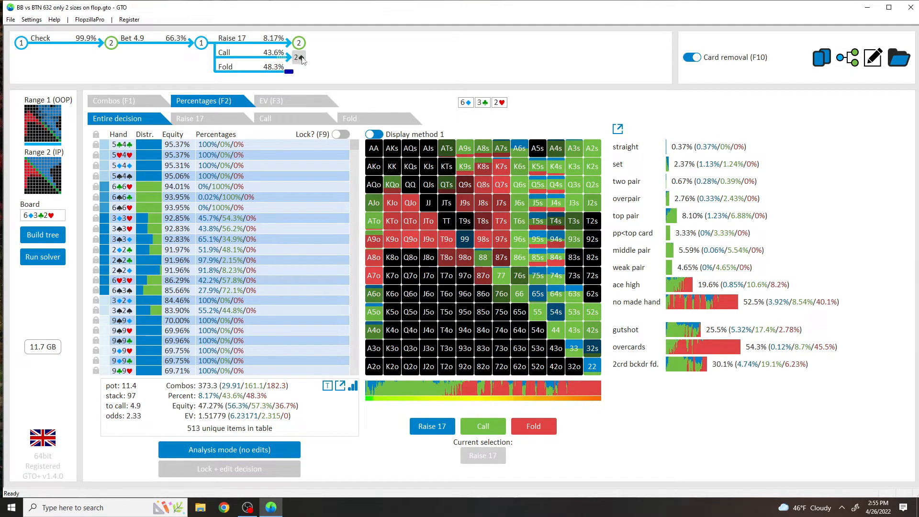
click(298, 58)
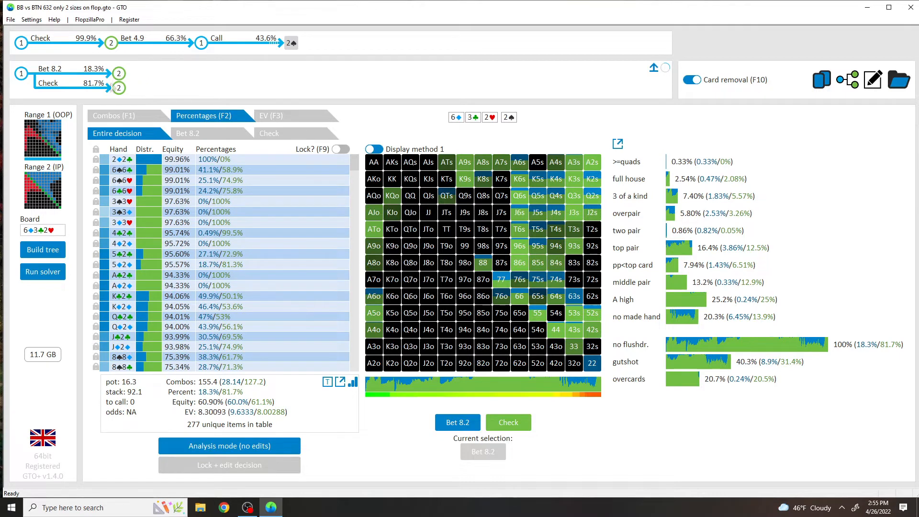
click(118, 75)
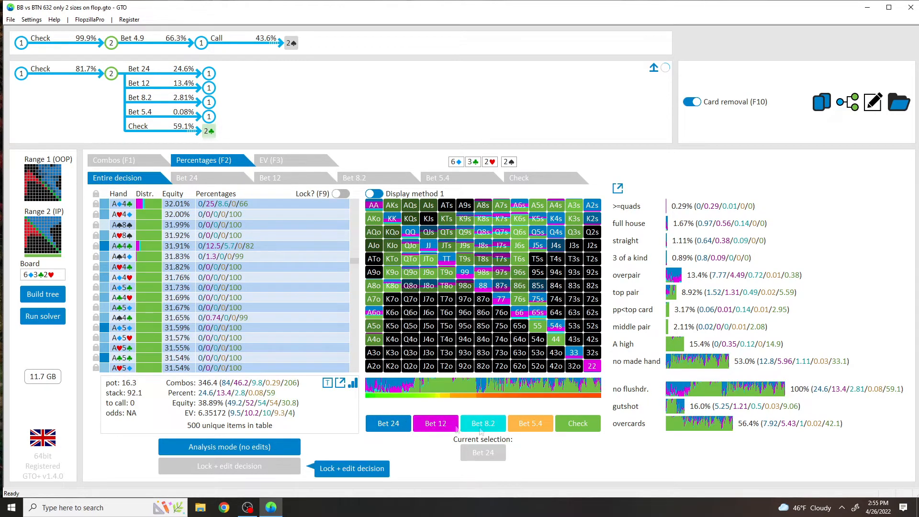
Step: Inspect the QJo combos, return to the whole-range list, and bring up the File menu
click(410, 245)
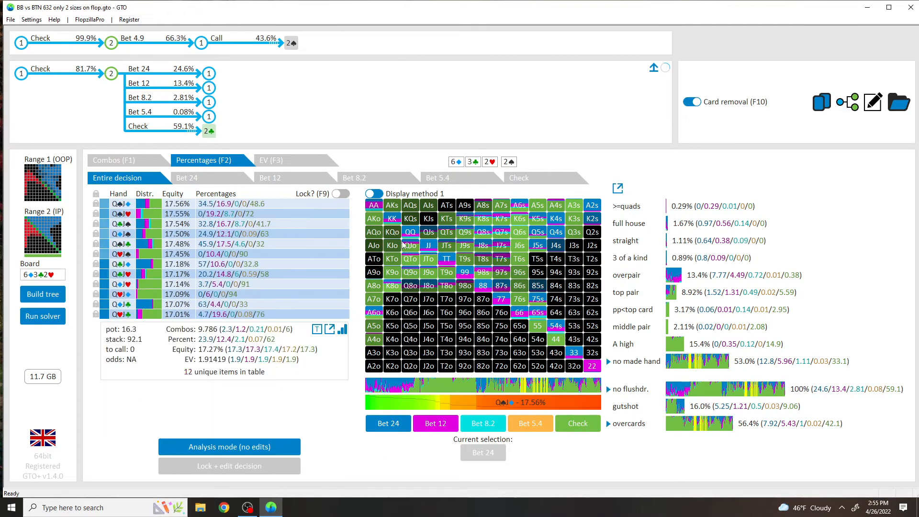
click(592, 353)
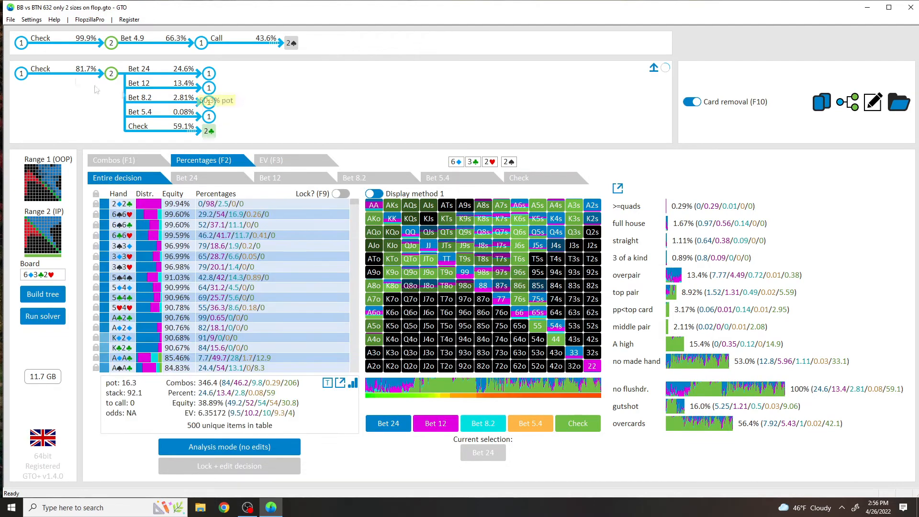
click(10, 20)
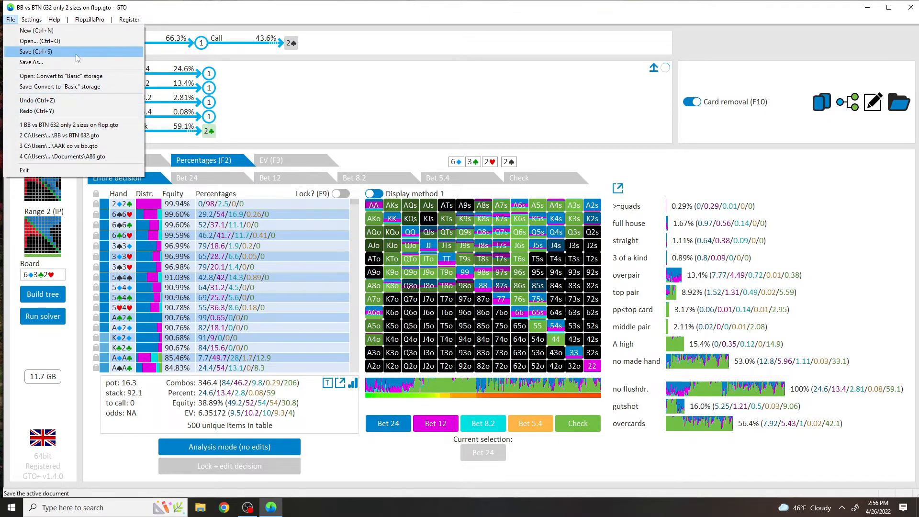
mouse_move(38, 41)
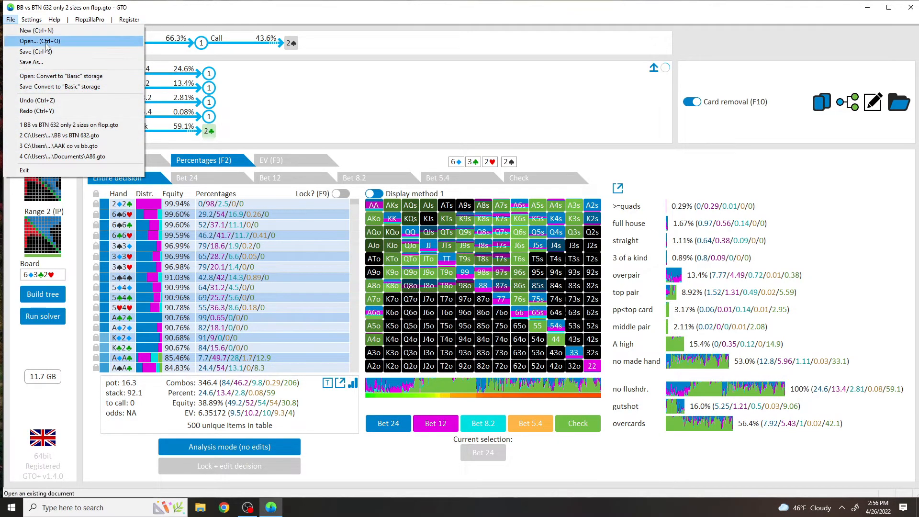
Step: Reload the flop solve at its first decision and show the Q6s top-pair combos
click(31, 41)
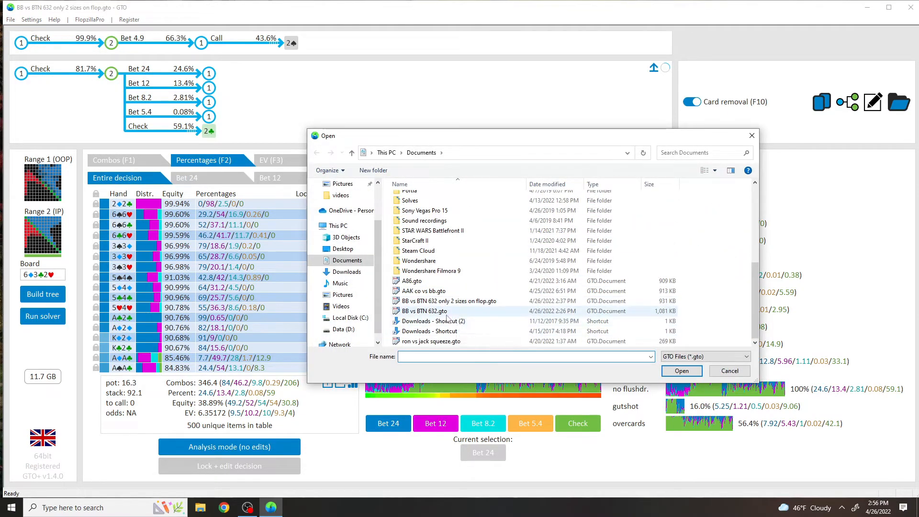
click(681, 370)
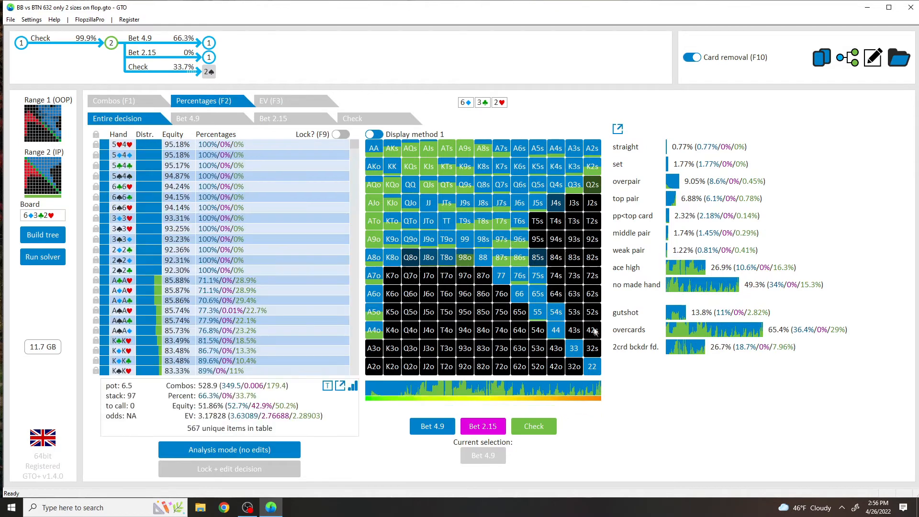
click(502, 183)
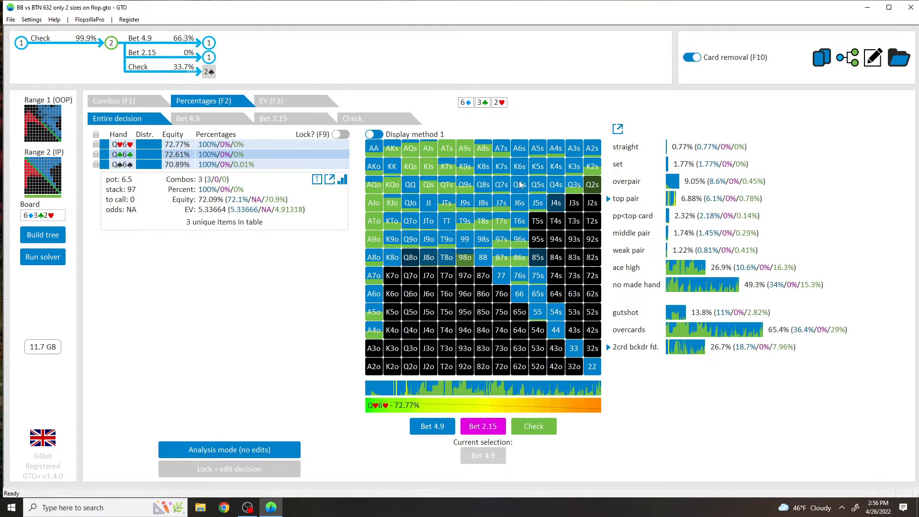
Step: Review the QJs, K2s and T7s combos and their strategies
click(391, 220)
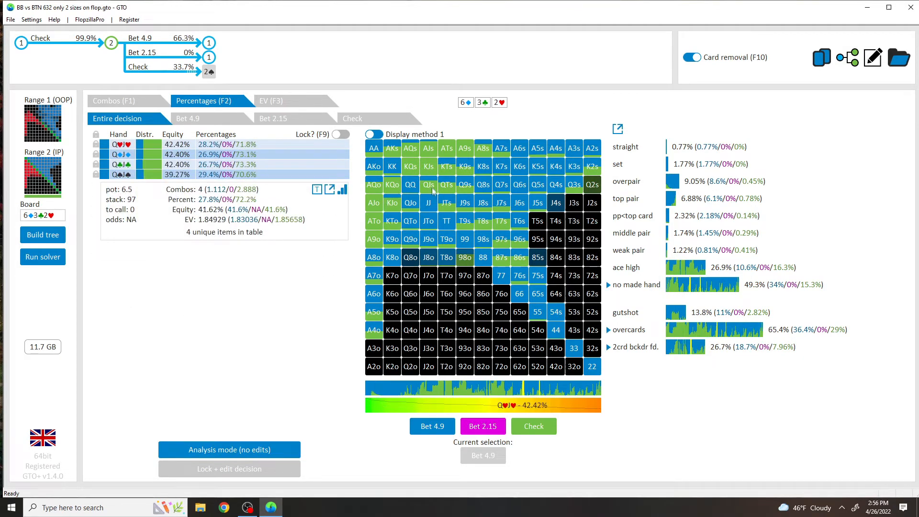
click(392, 185)
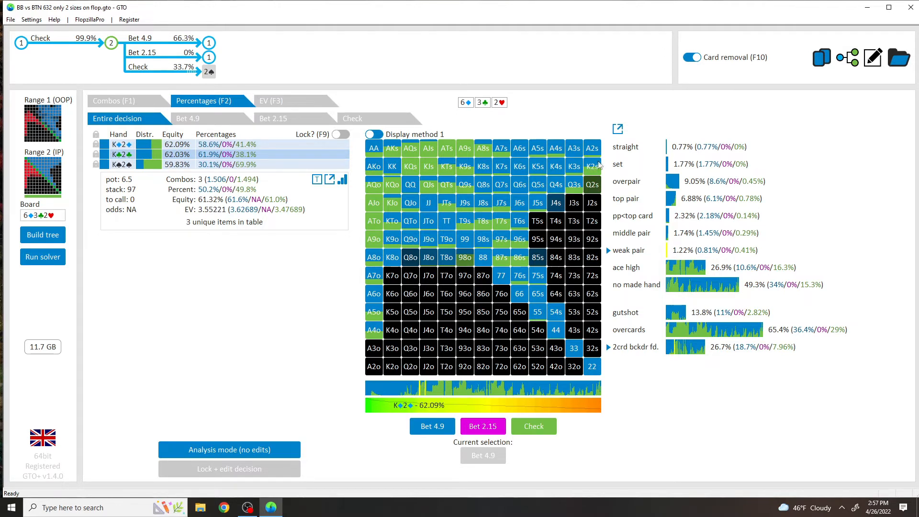
click(574, 183)
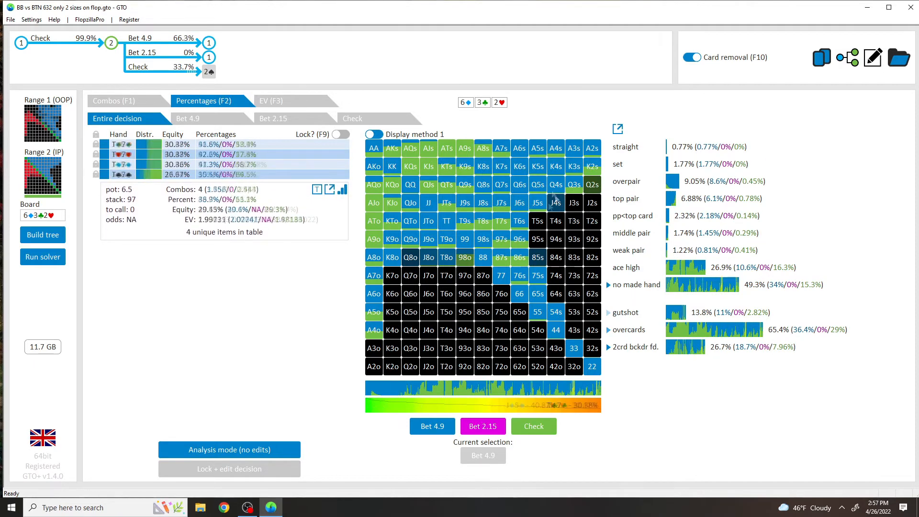
click(10, 19)
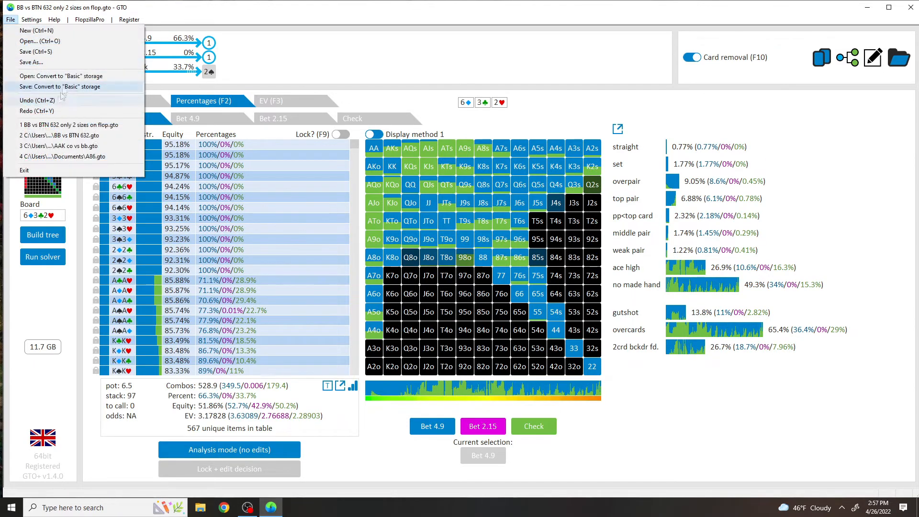
click(39, 42)
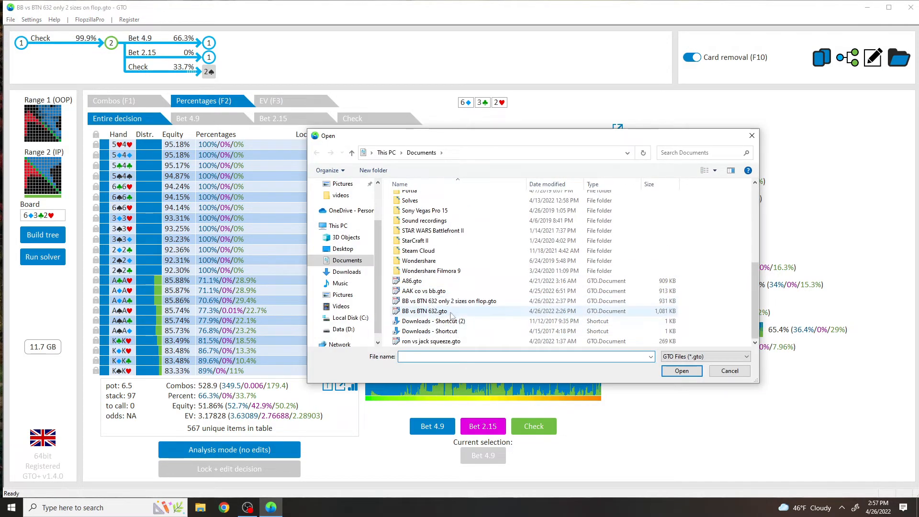
mouse_move(452, 310)
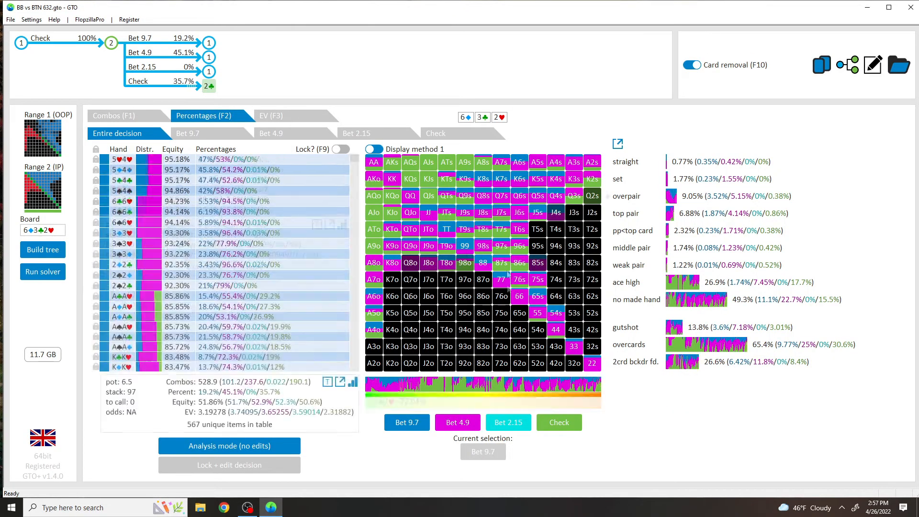
click(483, 245)
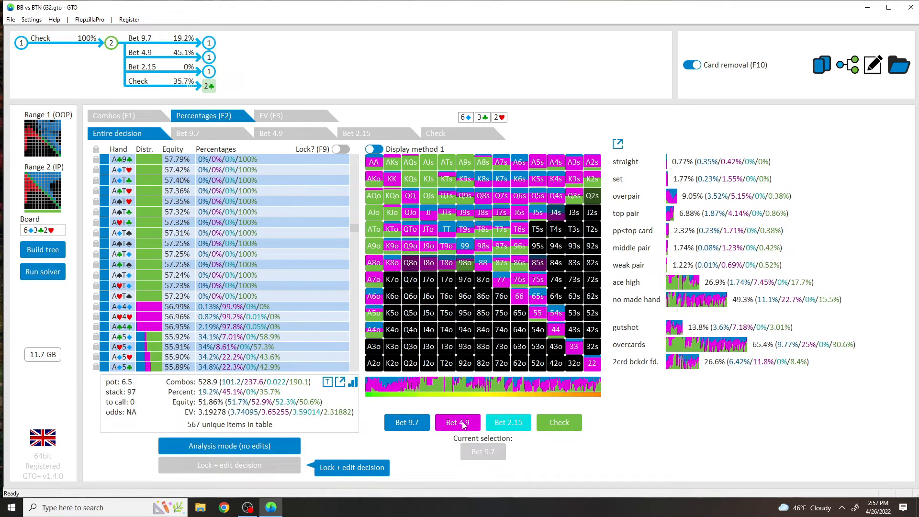
click(465, 246)
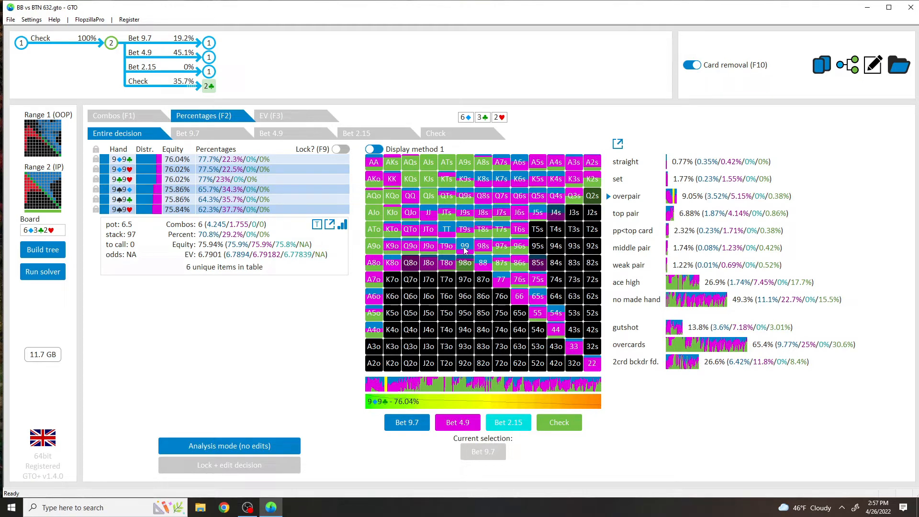
click(209, 87)
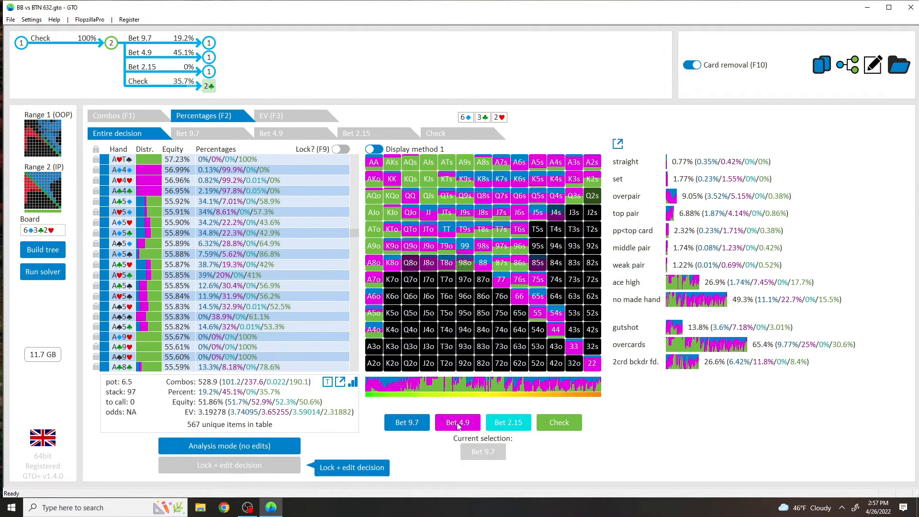
click(483, 246)
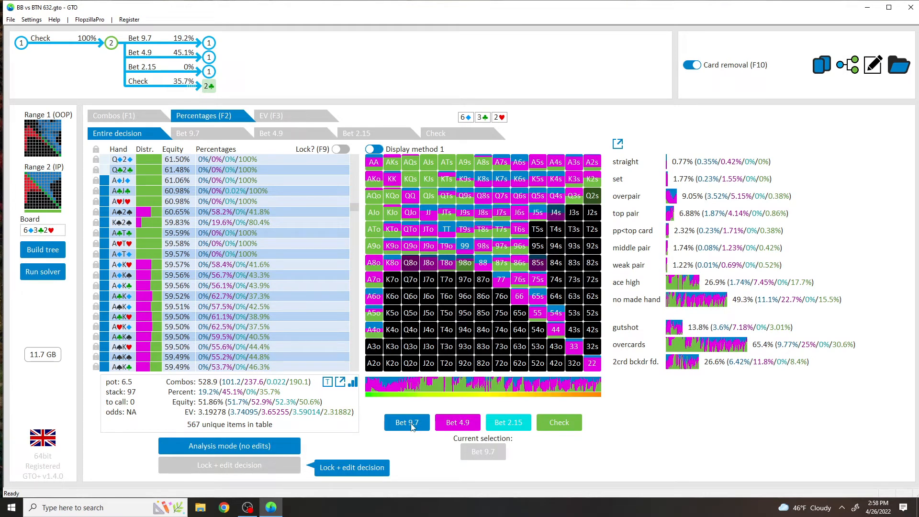
mouse_move(412, 416)
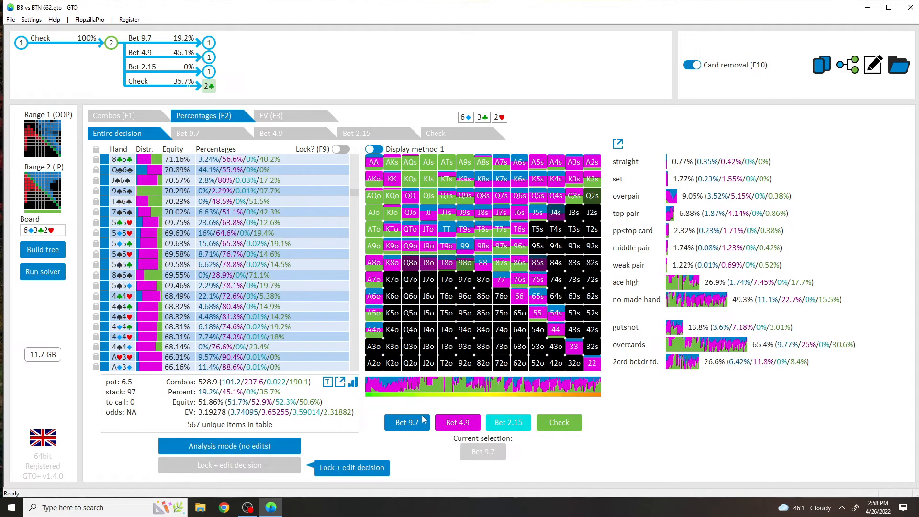
mouse_move(415, 422)
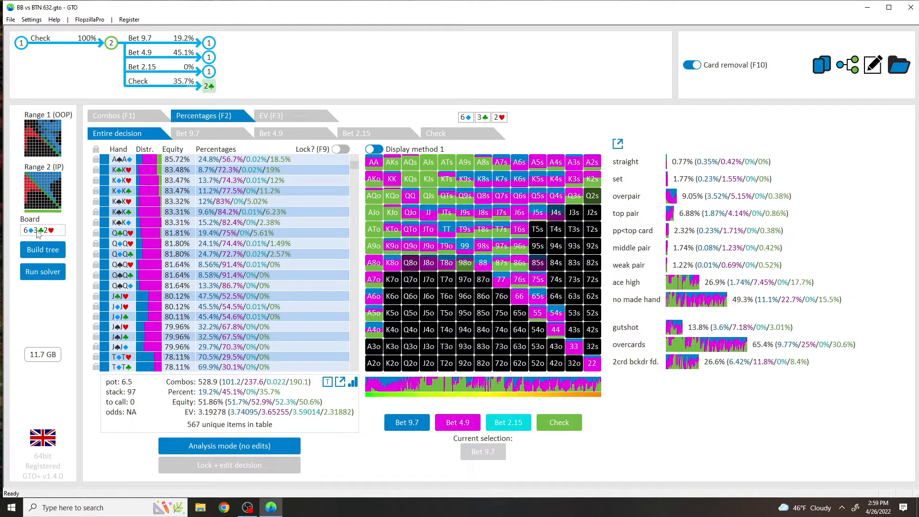
mouse_move(13, 225)
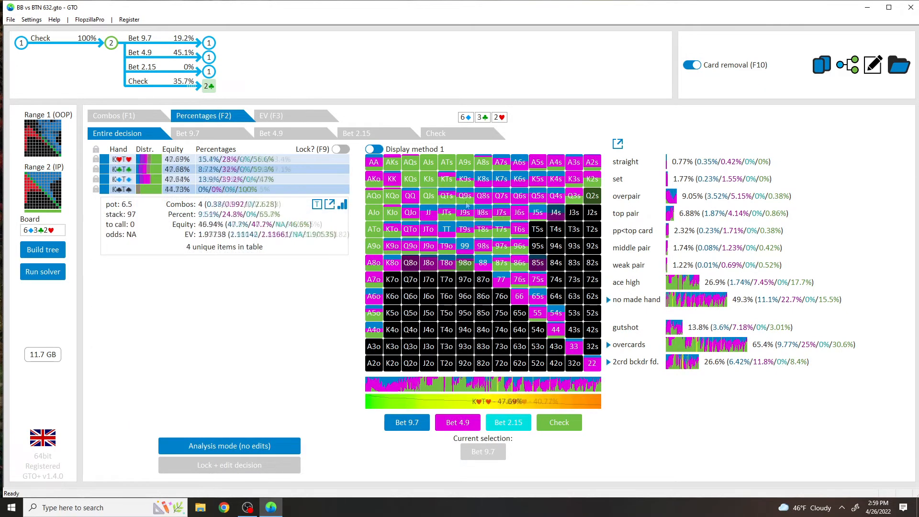
click(537, 312)
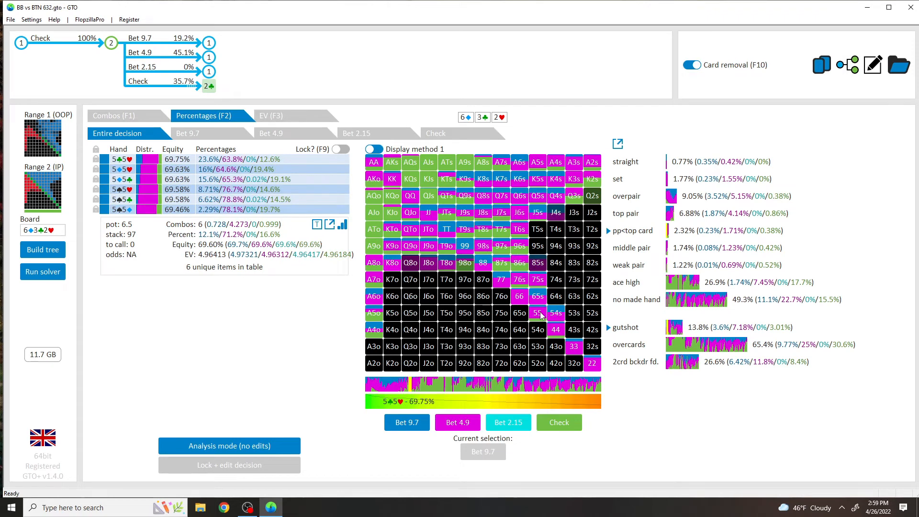
click(465, 246)
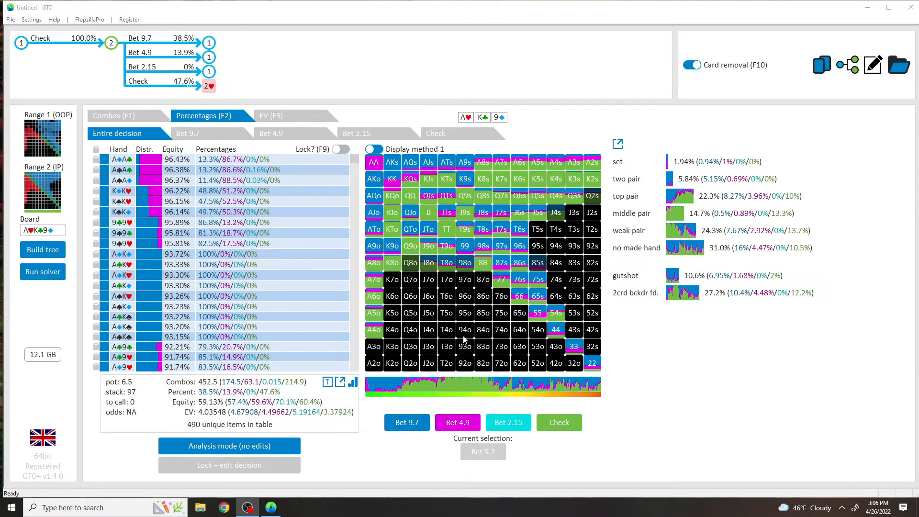
mouse_move(427, 317)
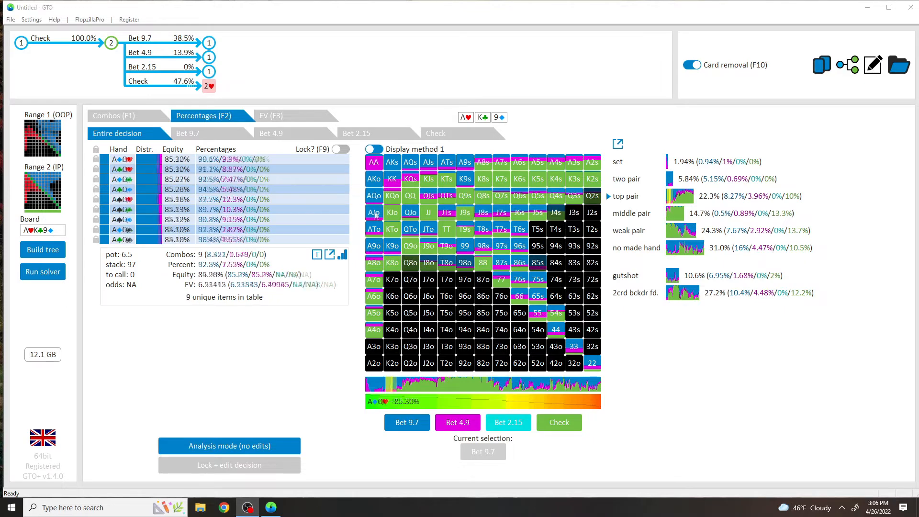
click(374, 179)
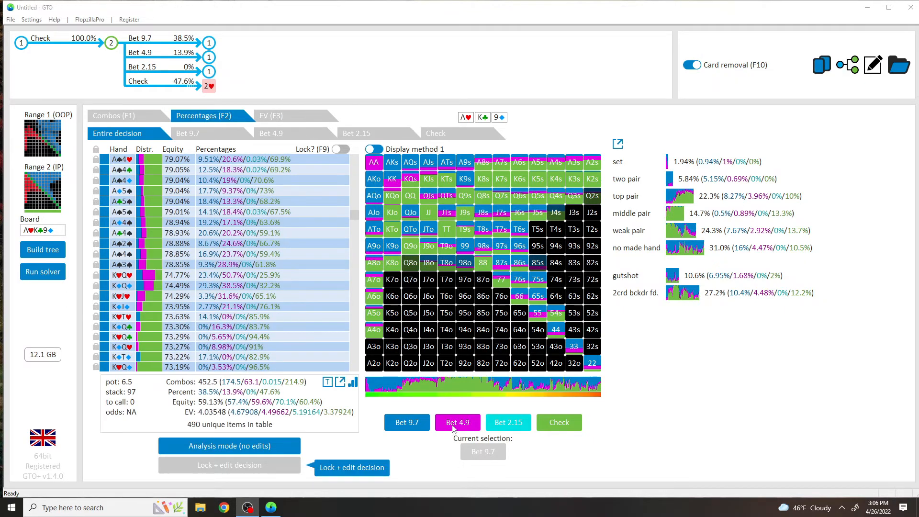
click(392, 178)
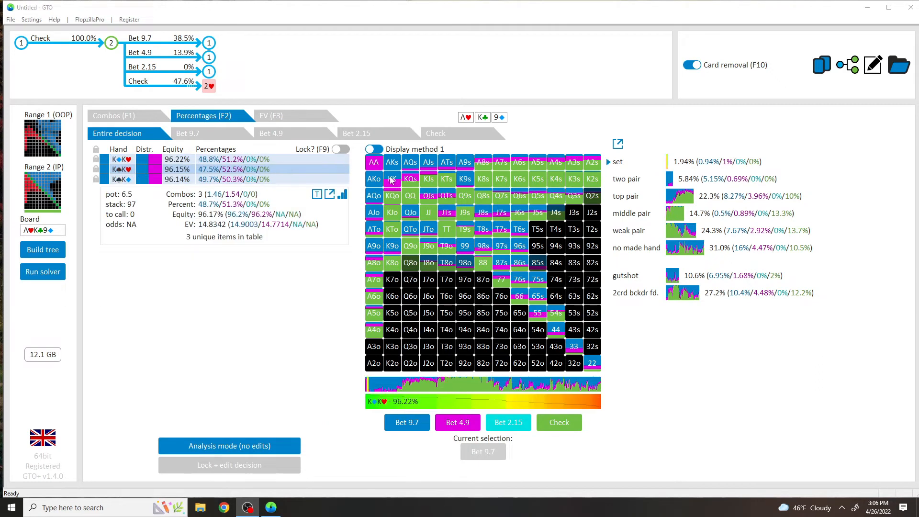
click(374, 161)
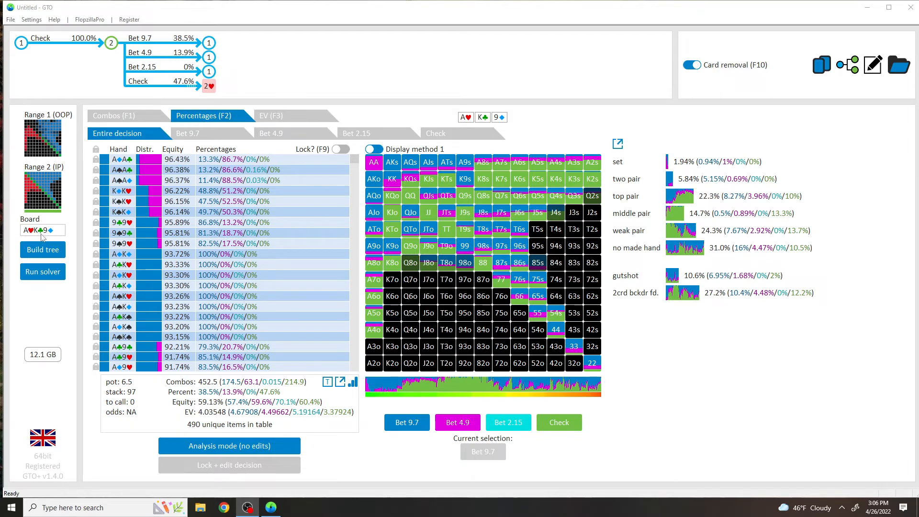
click(373, 161)
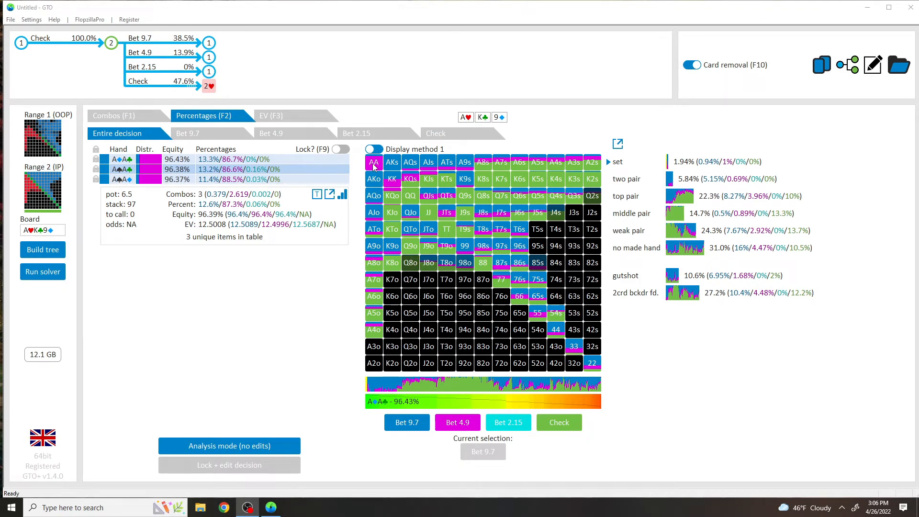
click(392, 178)
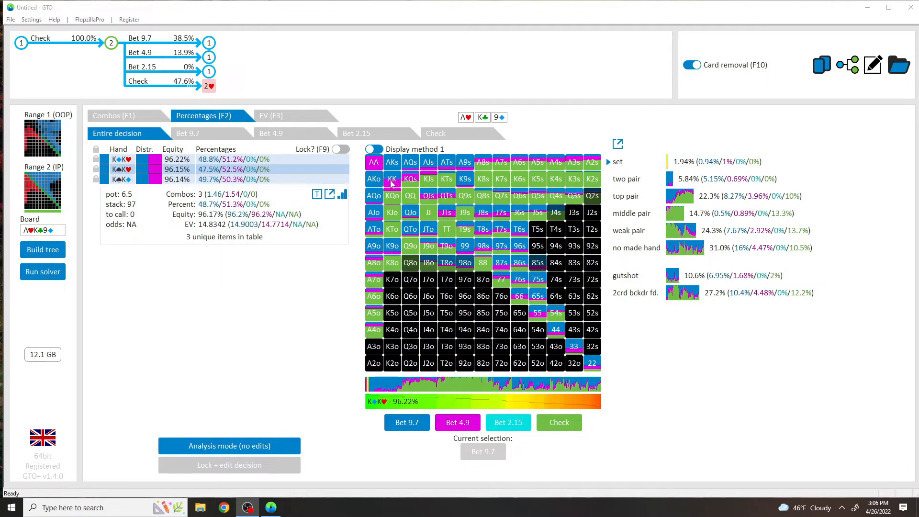
click(428, 212)
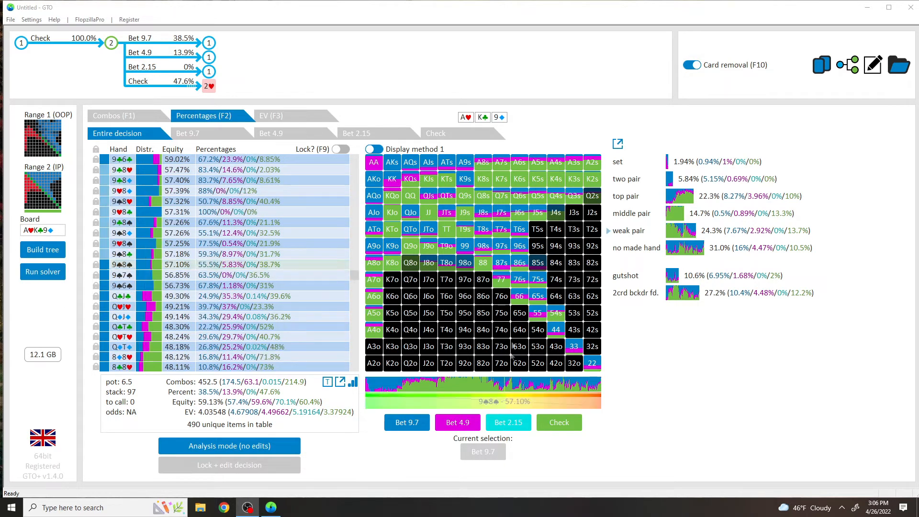
click(501, 279)
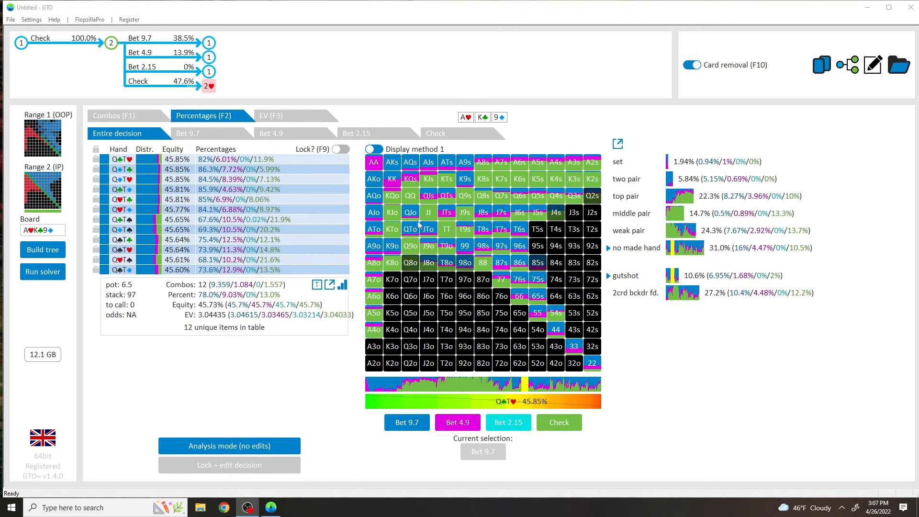
click(458, 422)
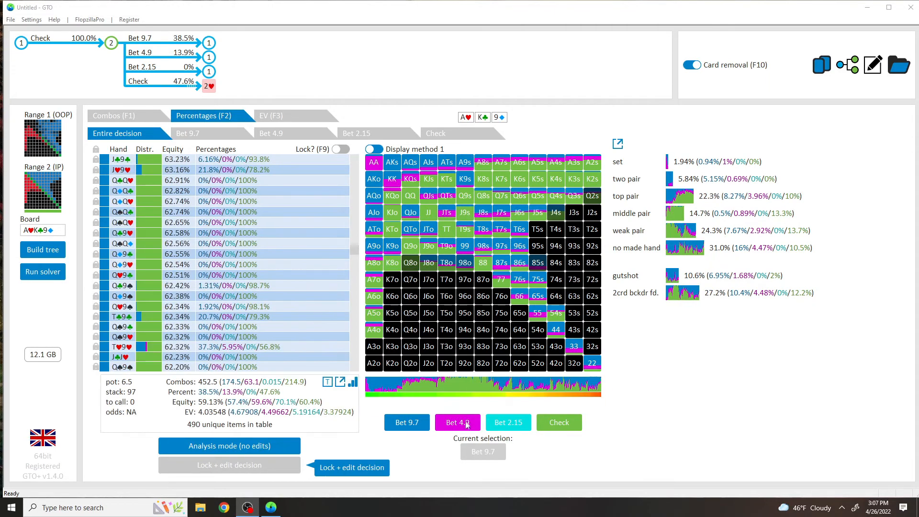
click(428, 195)
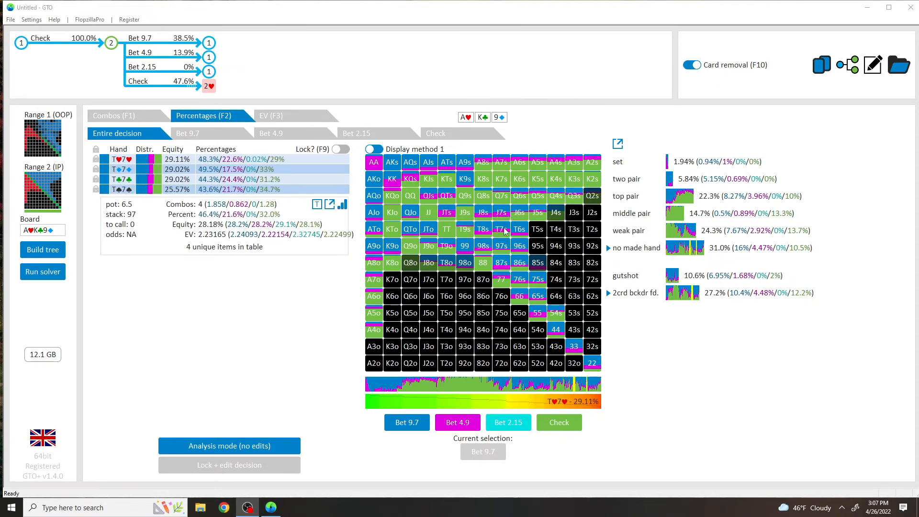
click(373, 162)
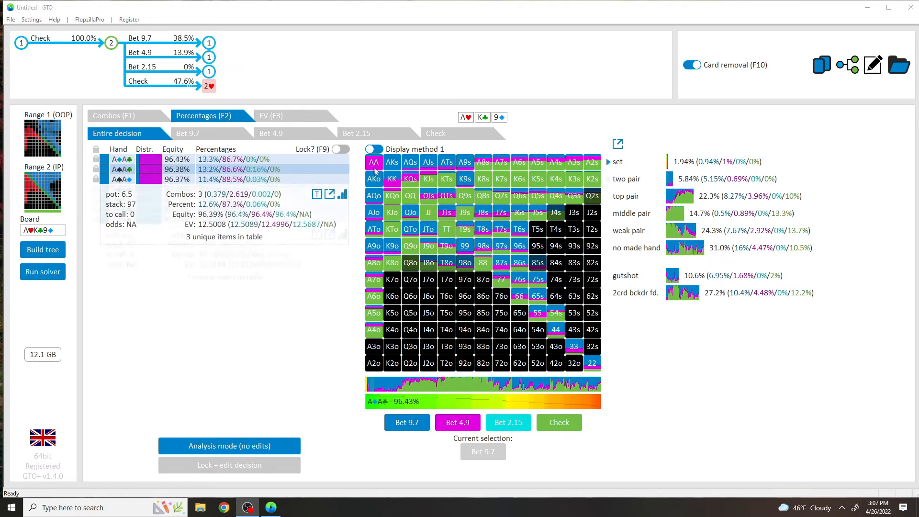
click(483, 162)
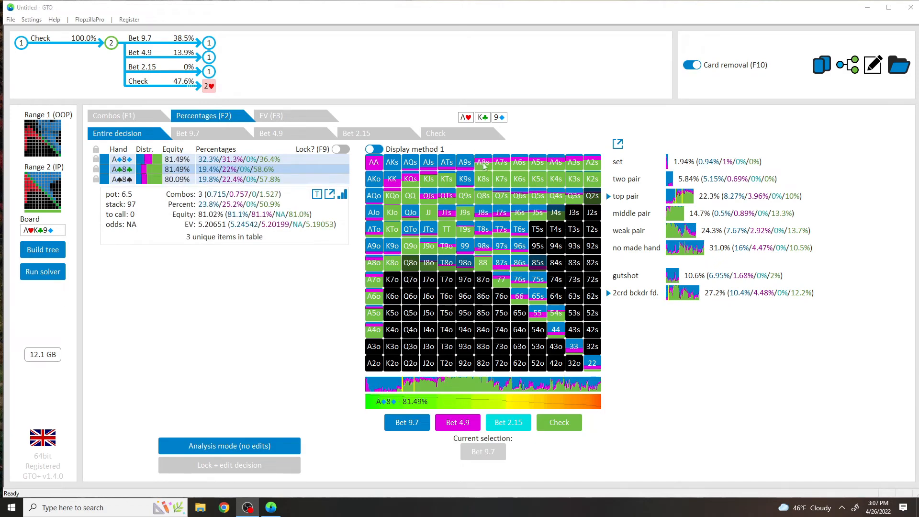
click(392, 179)
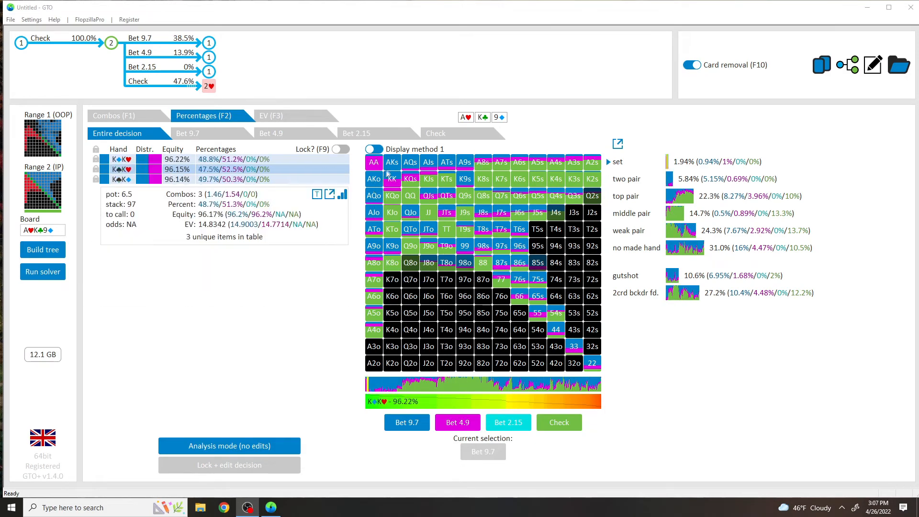
click(410, 178)
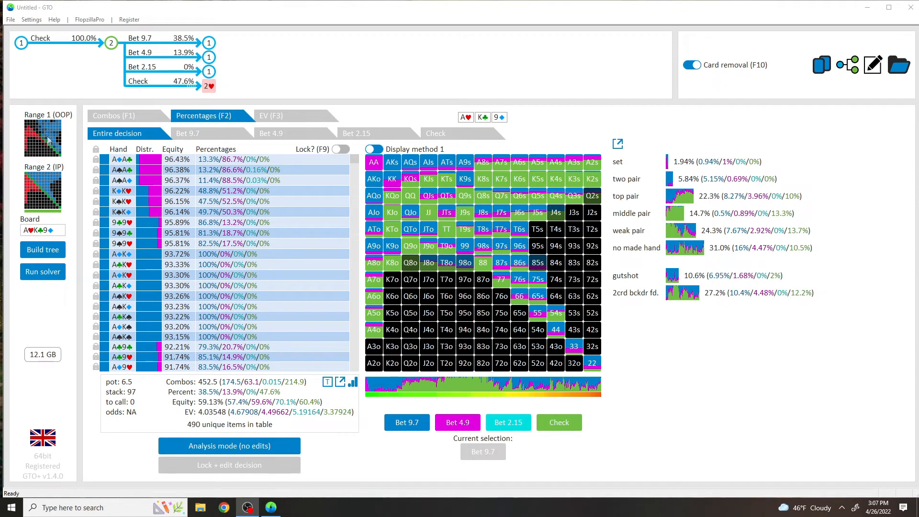
click(373, 196)
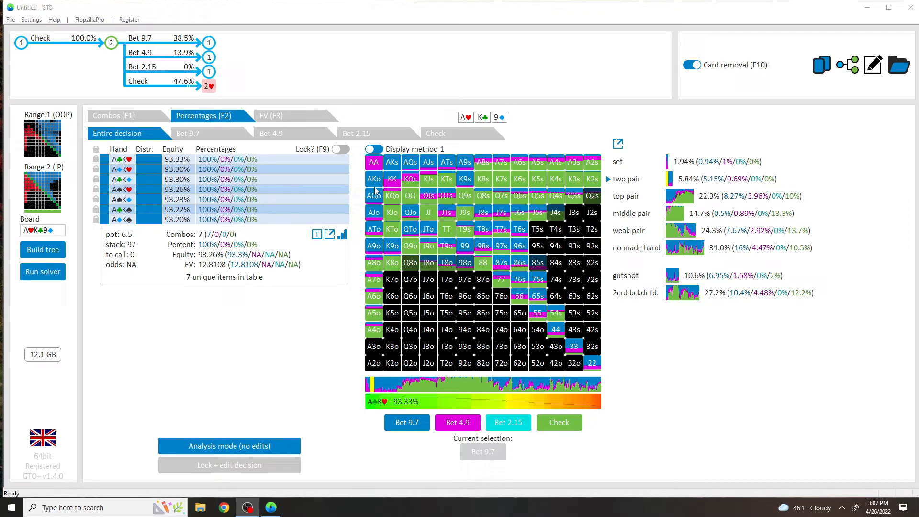
click(373, 196)
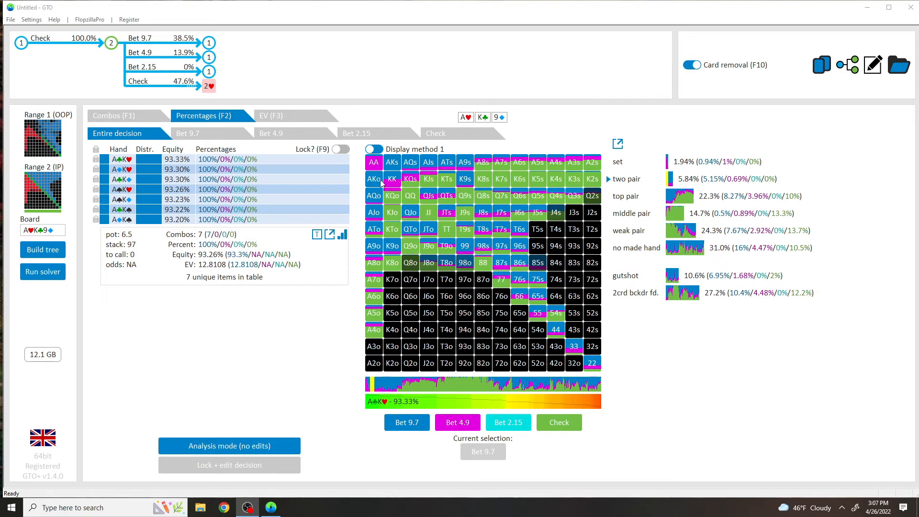
click(126, 133)
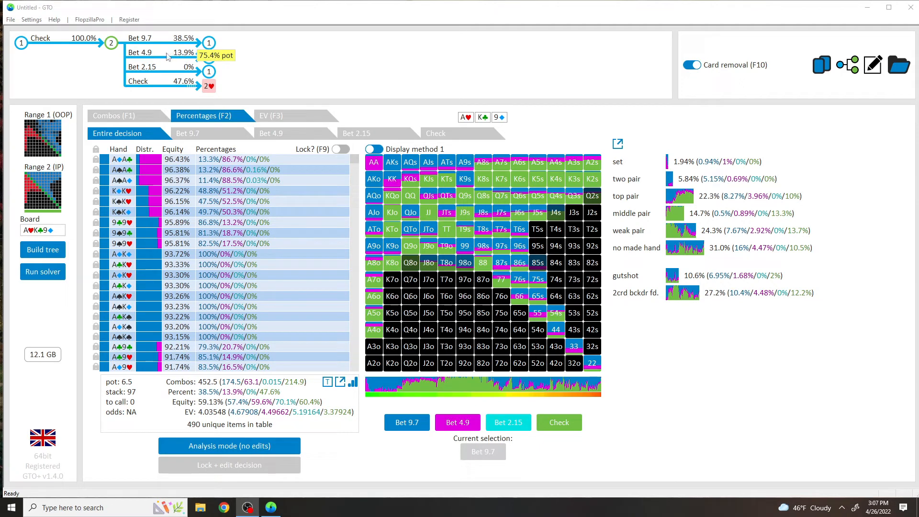
mouse_move(182, 39)
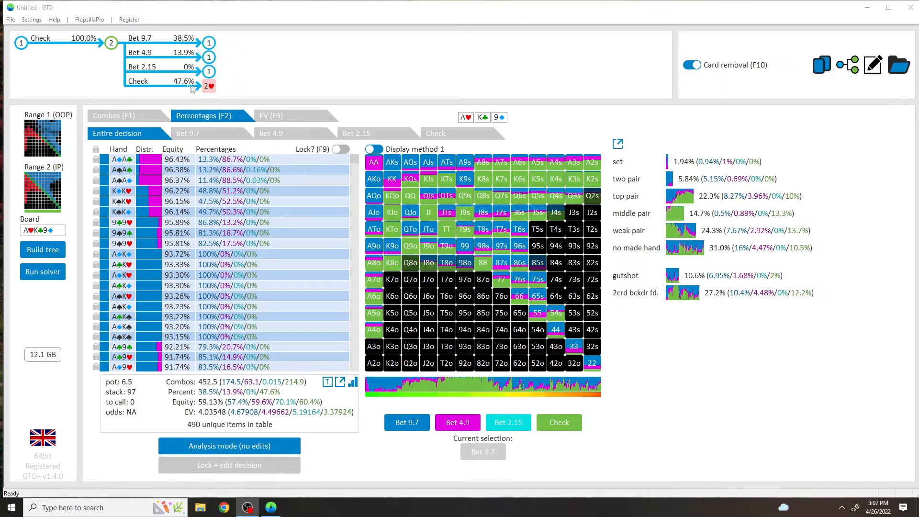
mouse_move(229, 50)
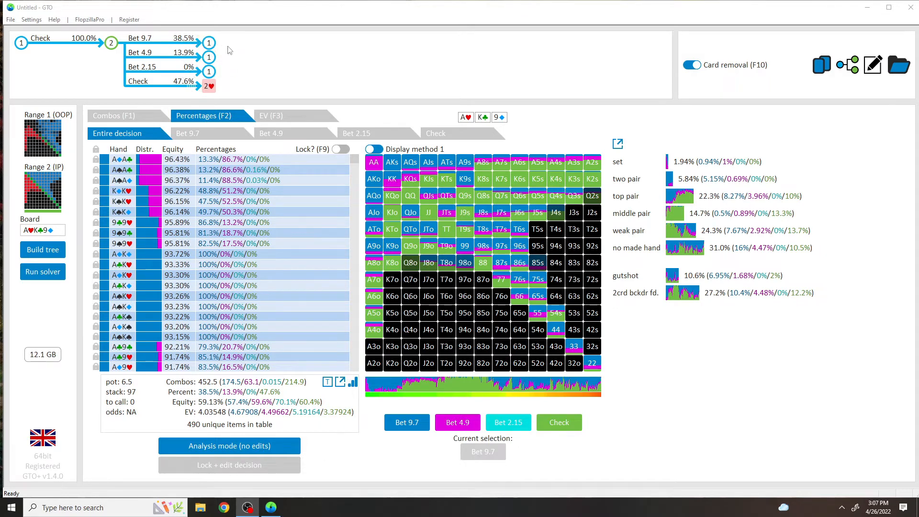
Step: Filter by top, middle and weak pair categories, then clear to list all 490 combos
click(373, 178)
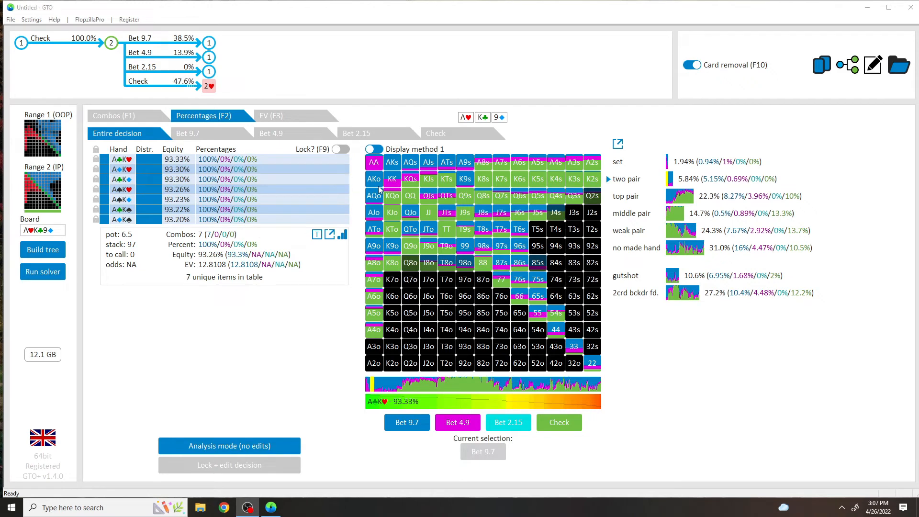
click(447, 212)
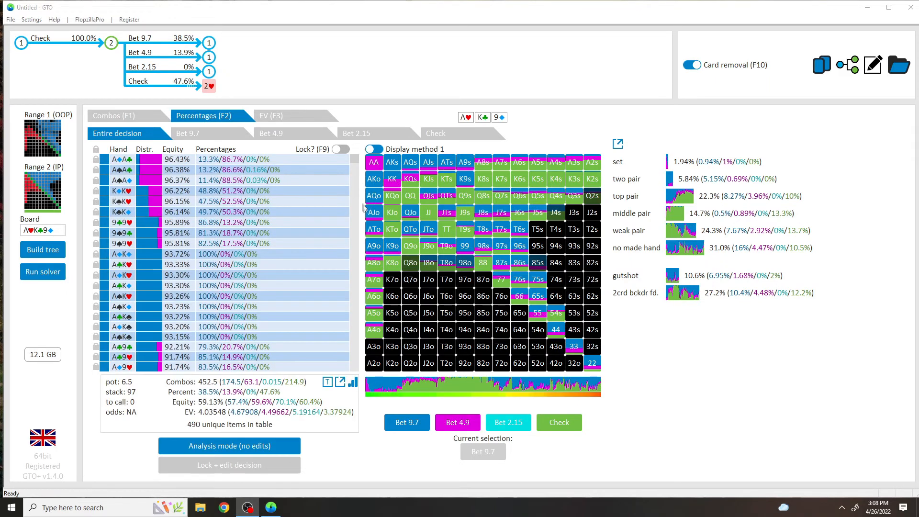
click(373, 213)
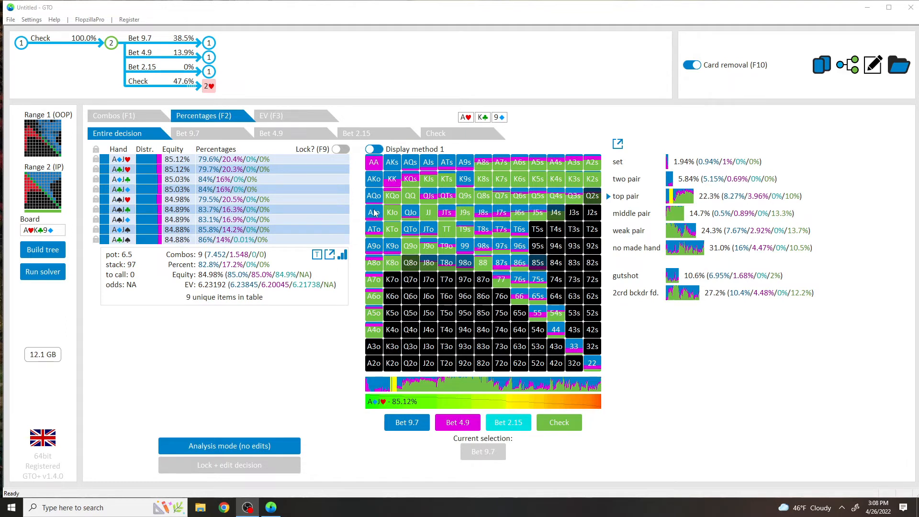
mouse_move(378, 222)
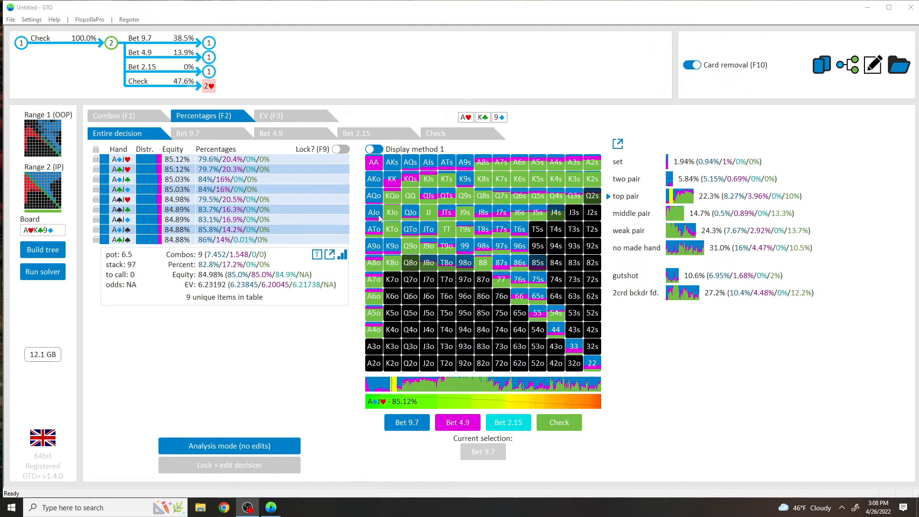
click(391, 178)
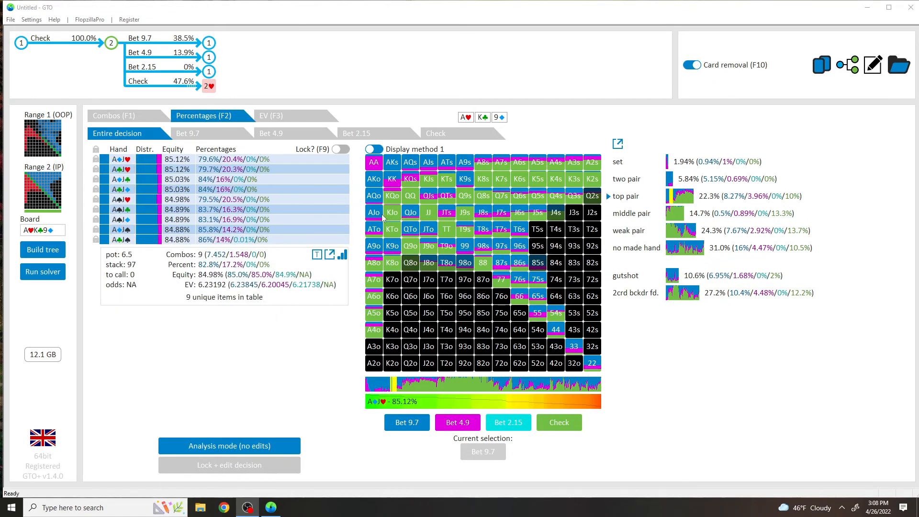
click(391, 212)
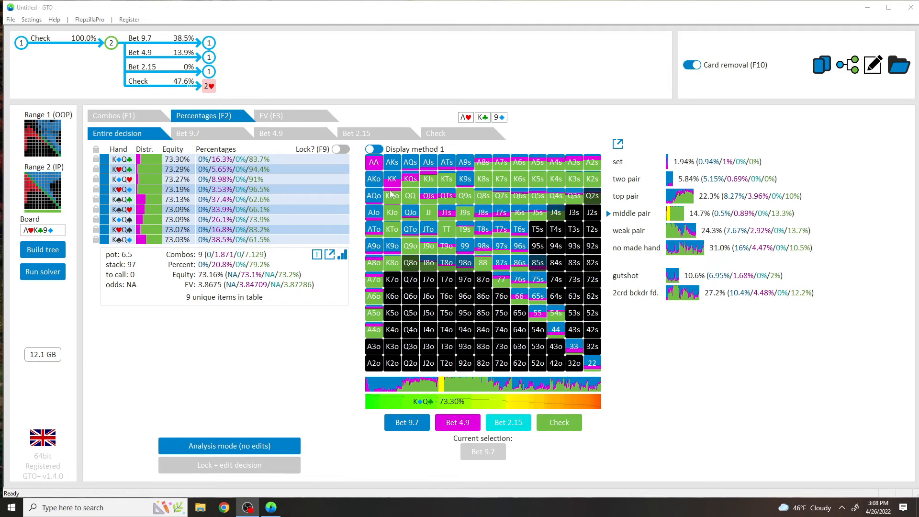
click(410, 195)
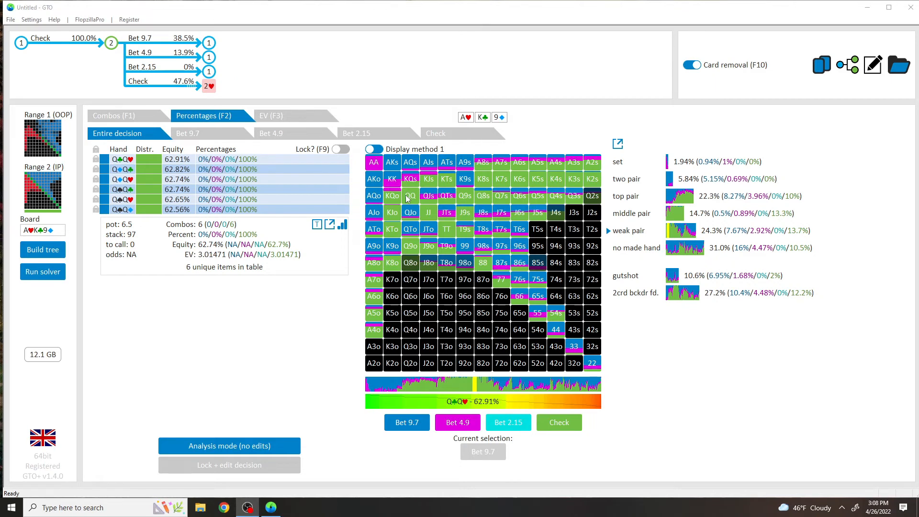
click(373, 178)
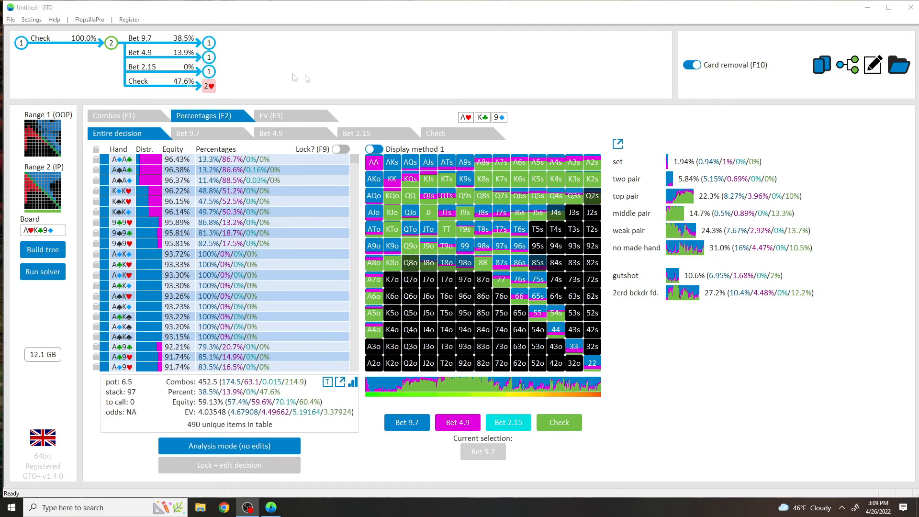
Step: Check the KK and 99 set strategies, then list the whole range again
click(391, 178)
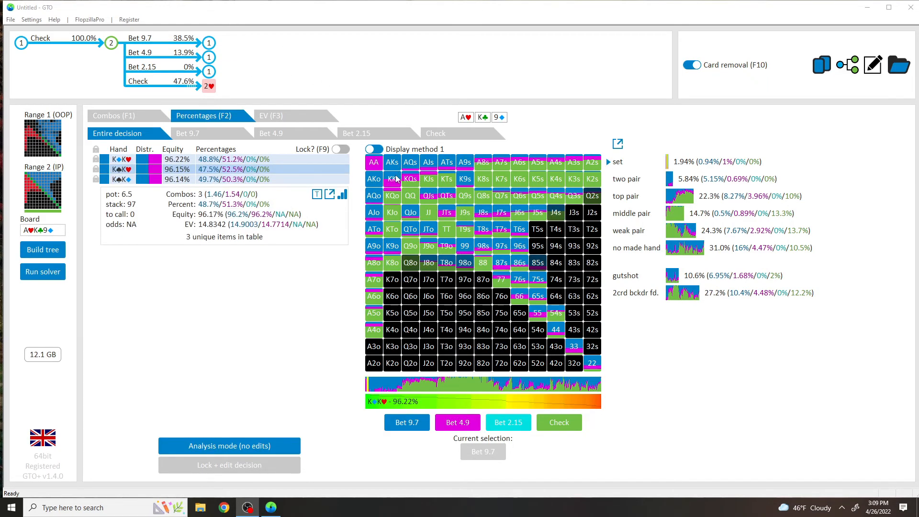
click(465, 246)
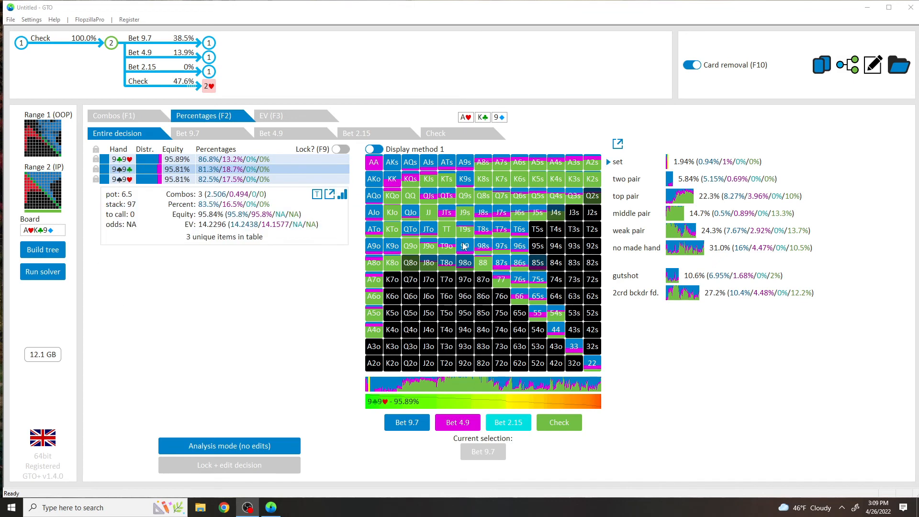
click(374, 229)
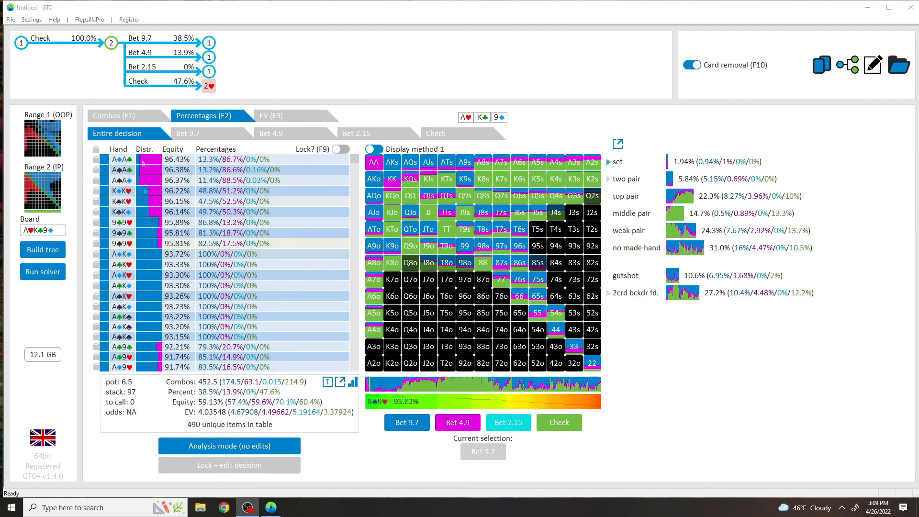
click(90, 19)
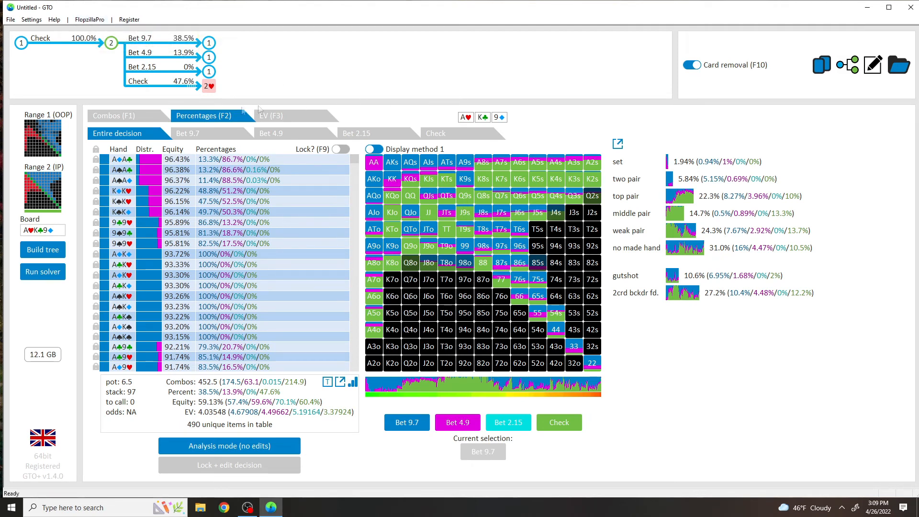
Step: Inspect AA, AKo two pair and ATo top pair, ending on AKo betting 9.7 100%
click(374, 159)
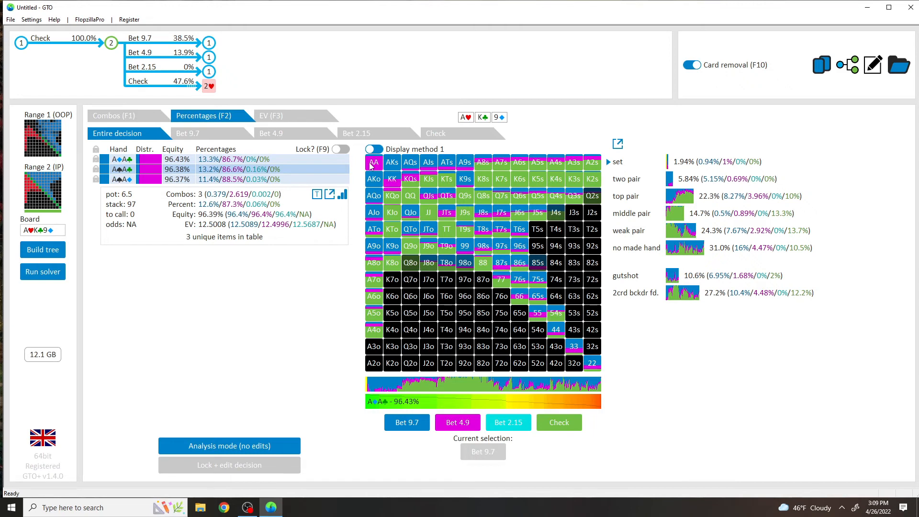
click(373, 179)
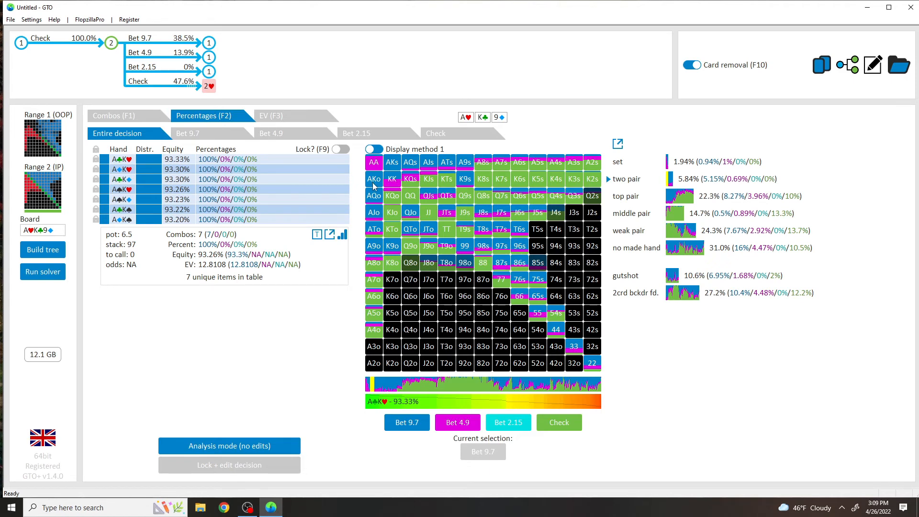
click(374, 196)
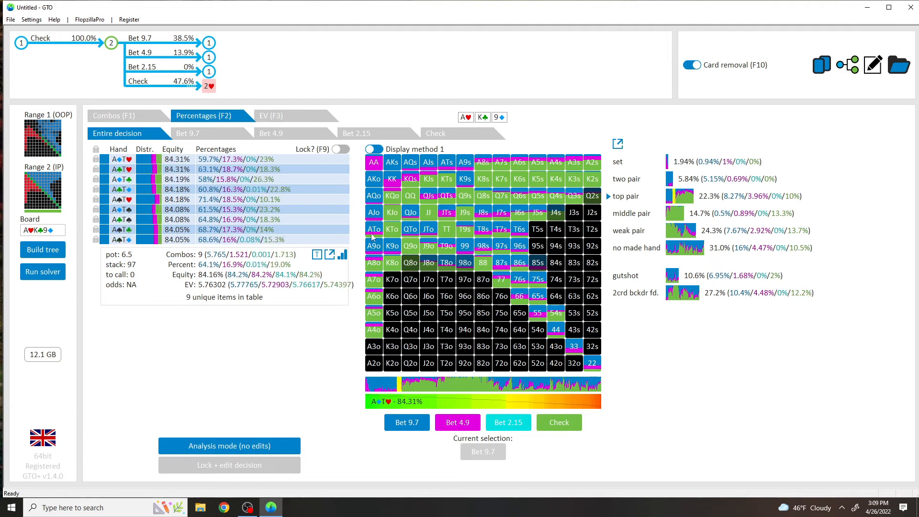
click(373, 179)
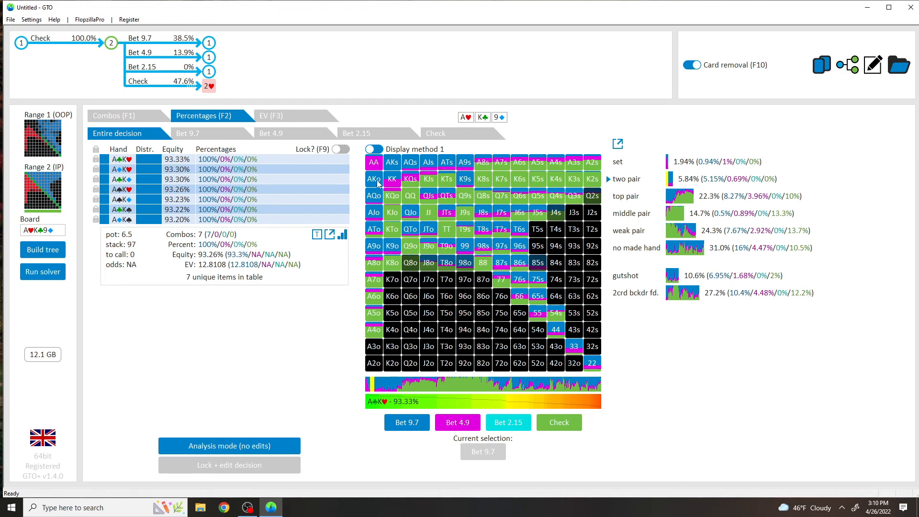
mouse_move(378, 186)
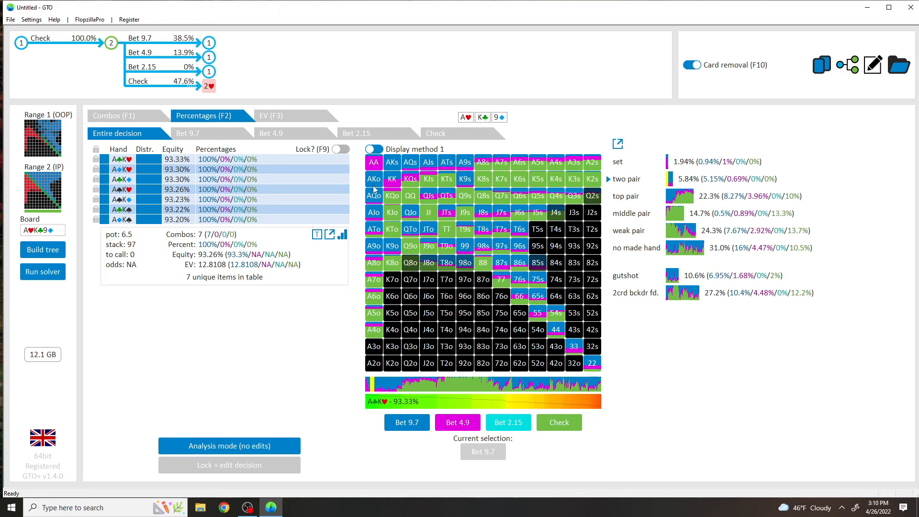
click(374, 196)
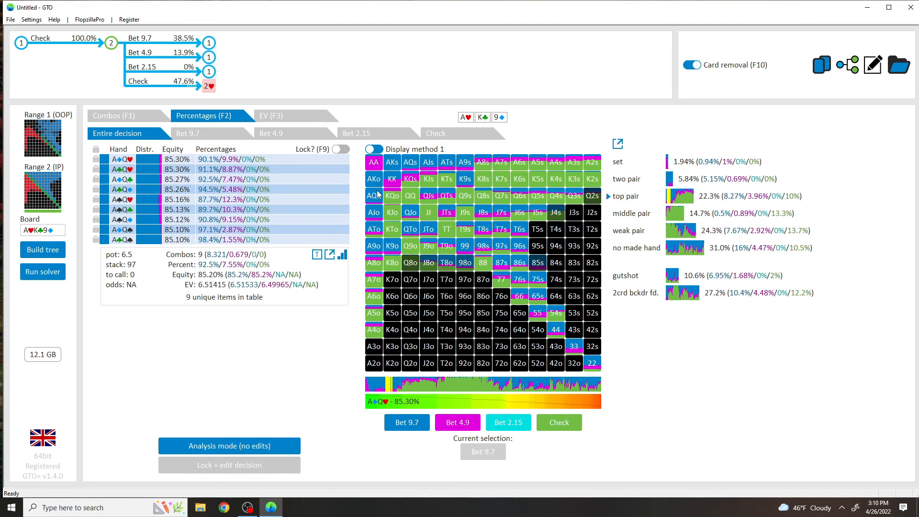
click(374, 178)
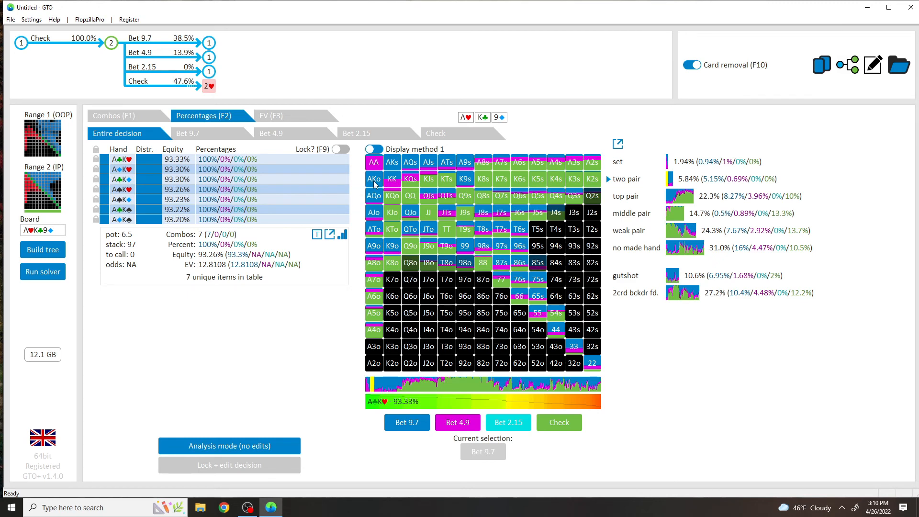
click(373, 195)
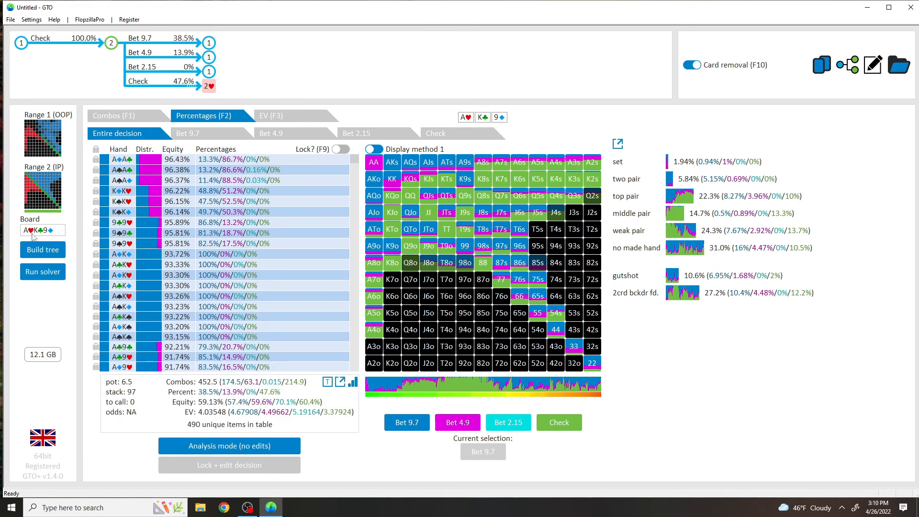
click(391, 178)
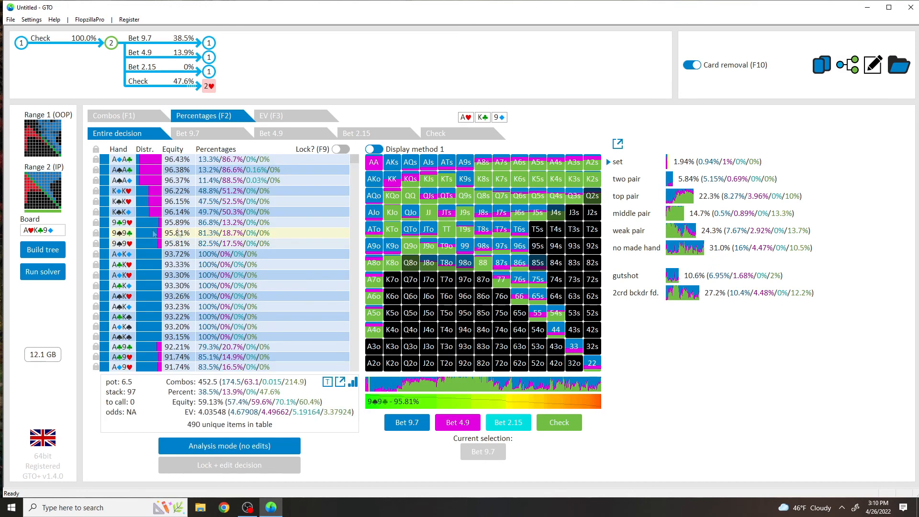
click(373, 179)
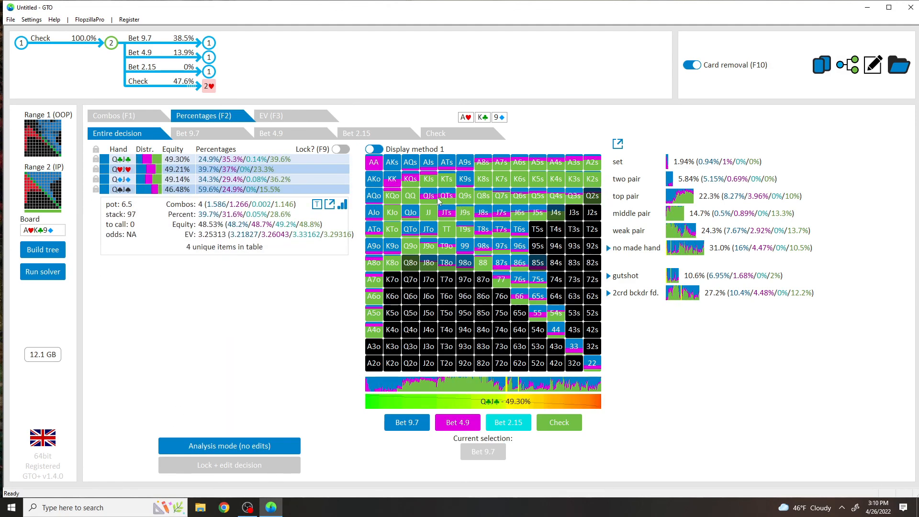
click(428, 212)
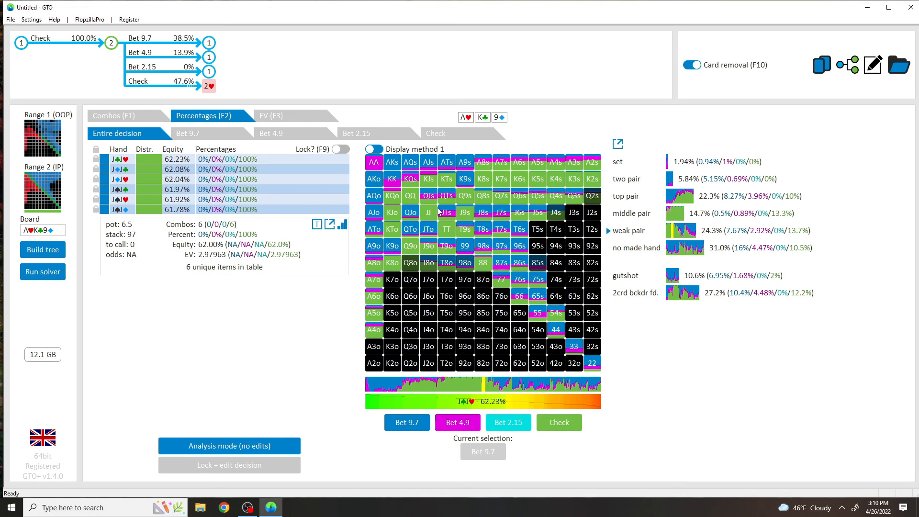
click(43, 132)
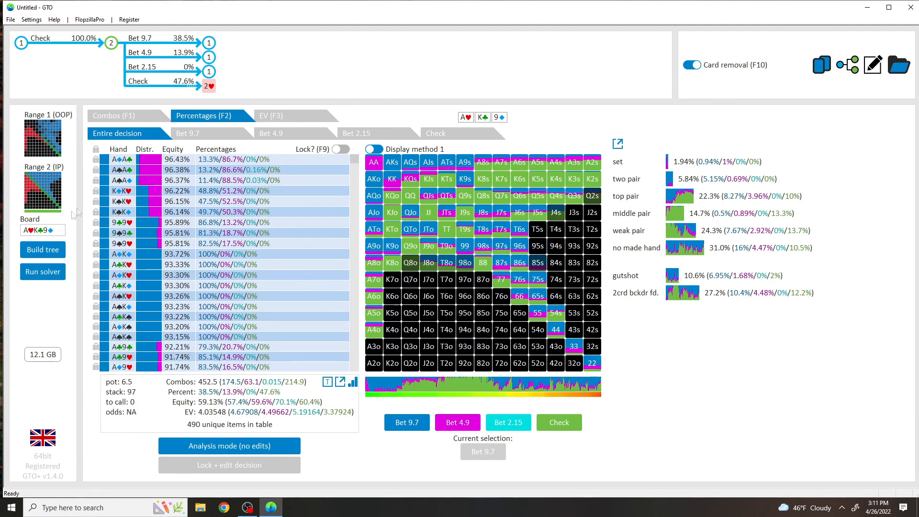
click(410, 212)
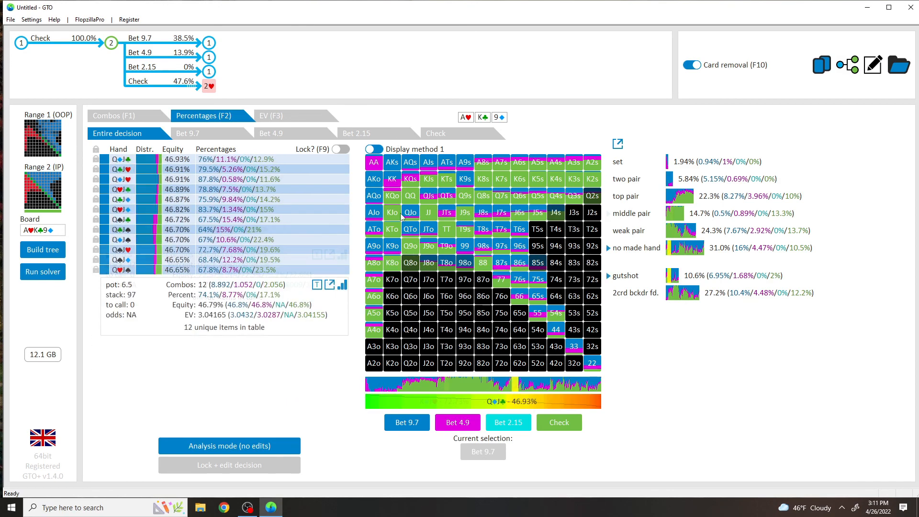
click(128, 133)
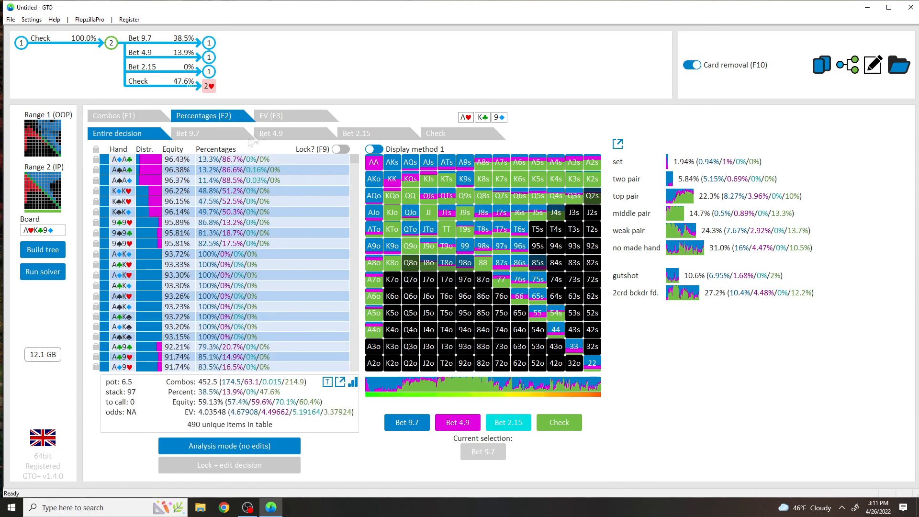
click(392, 161)
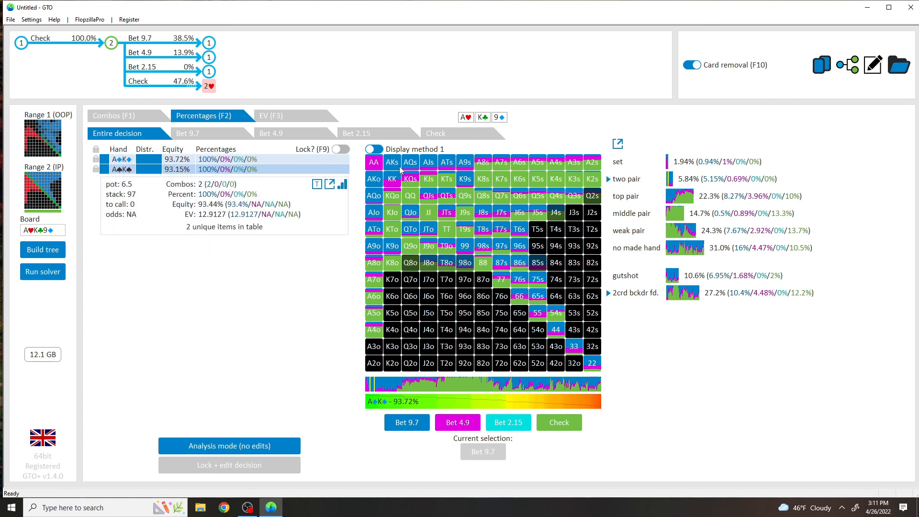
click(373, 178)
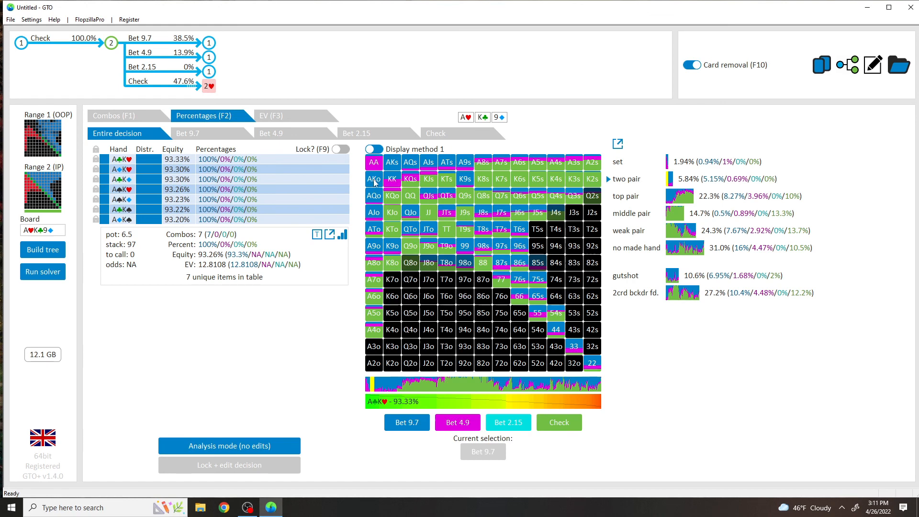
click(391, 212)
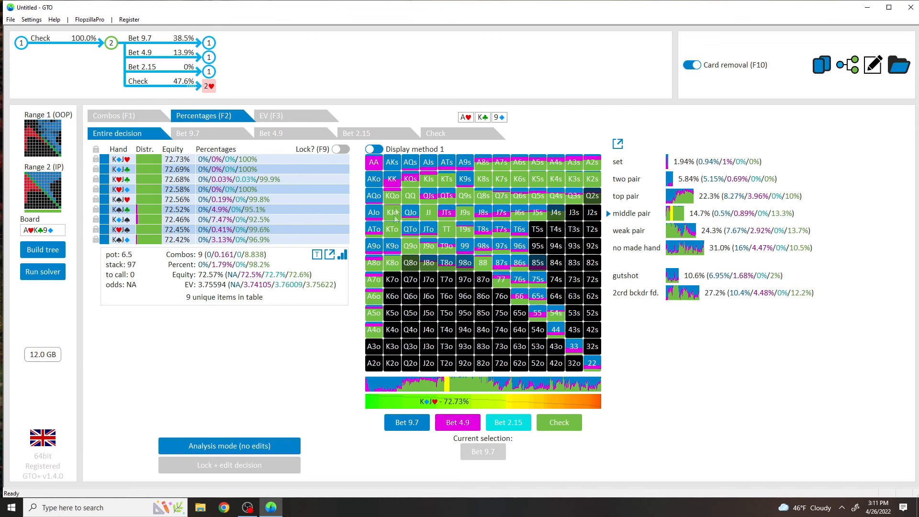
click(373, 179)
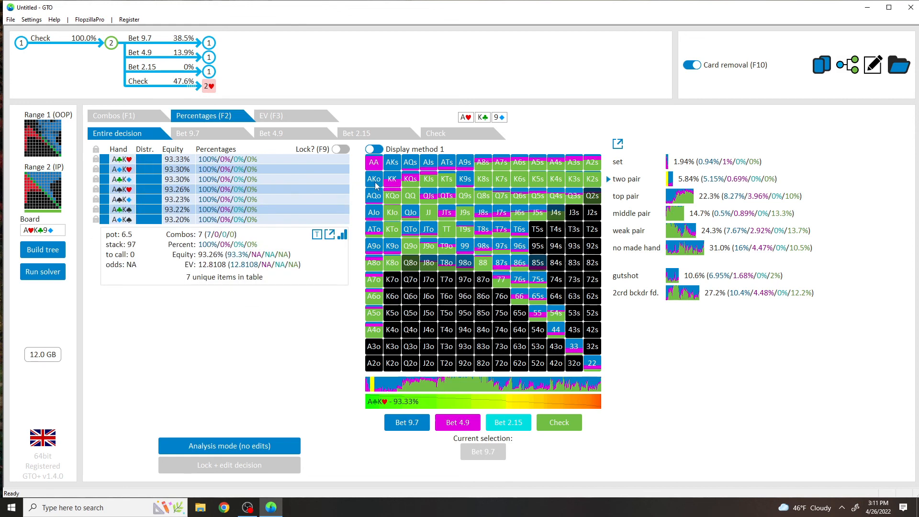